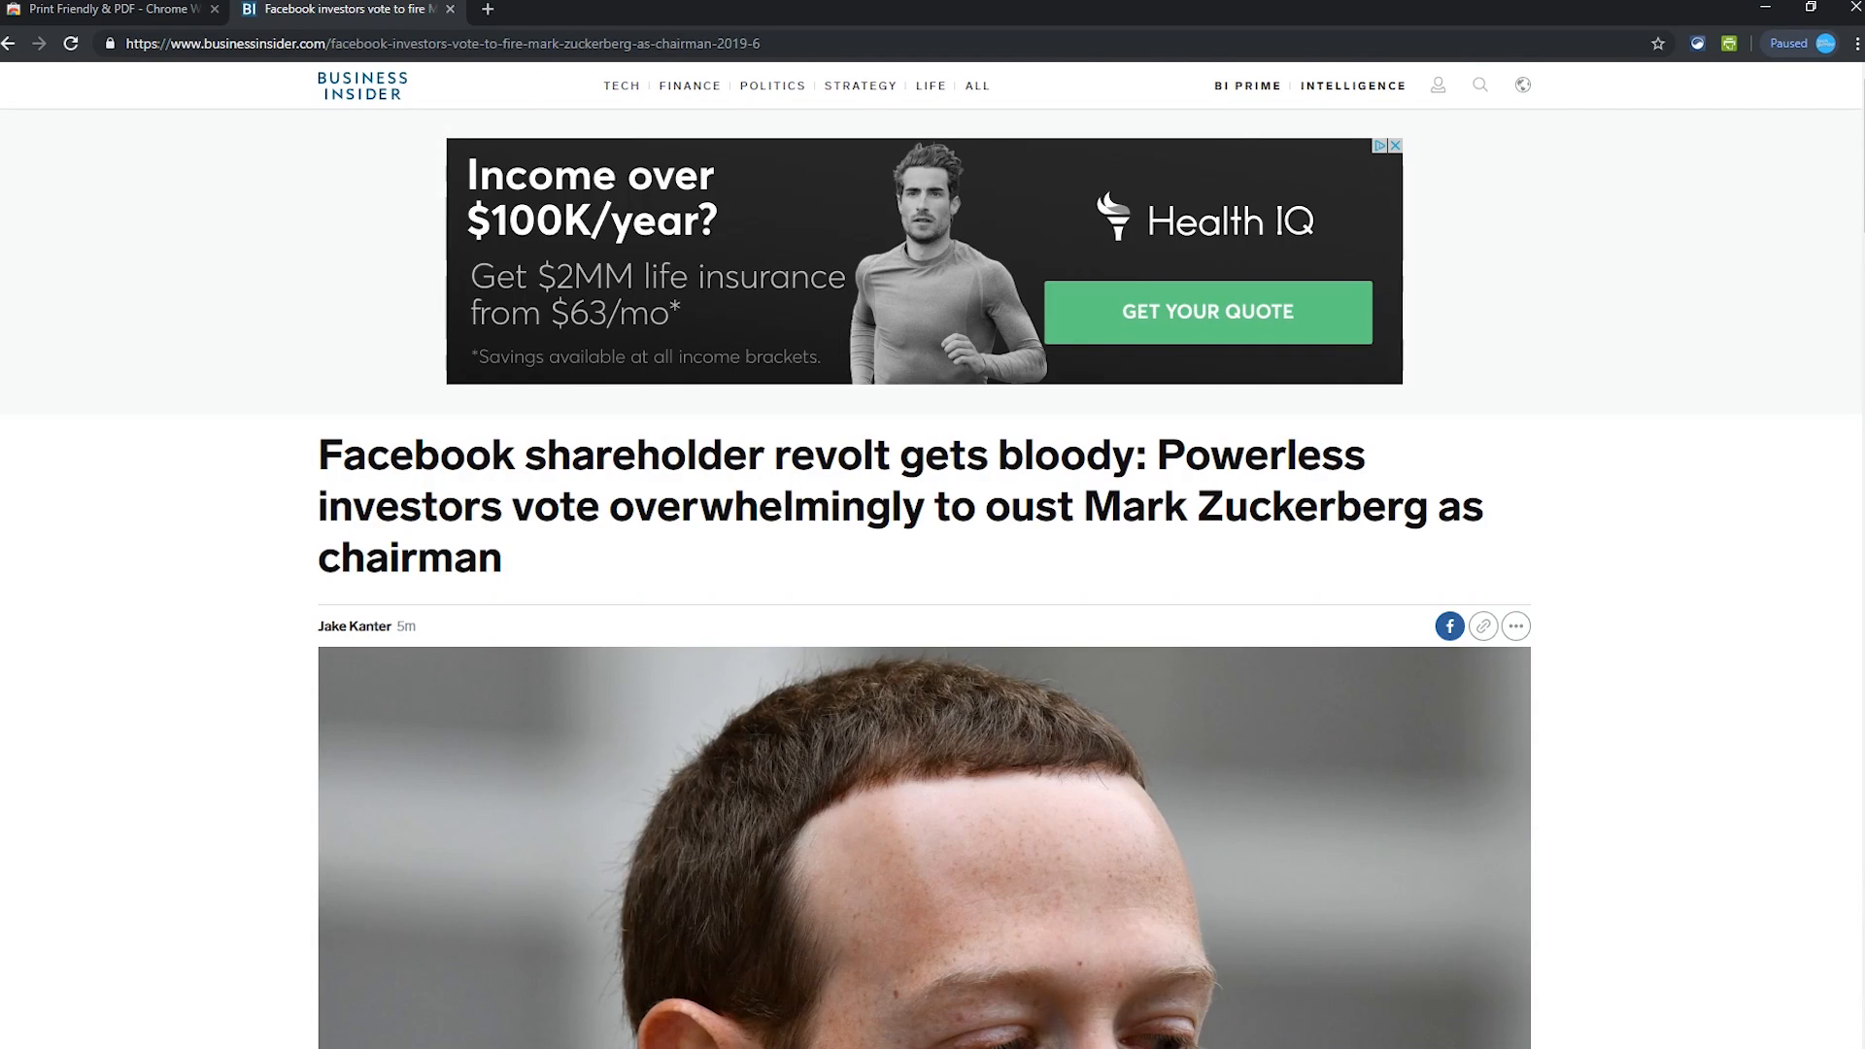
Step: Show the shareholder-revolt article in Print Friendly & PDF and remove its photo and promo bullet
{"action": "left_click", "coordinate": [208, 8]}
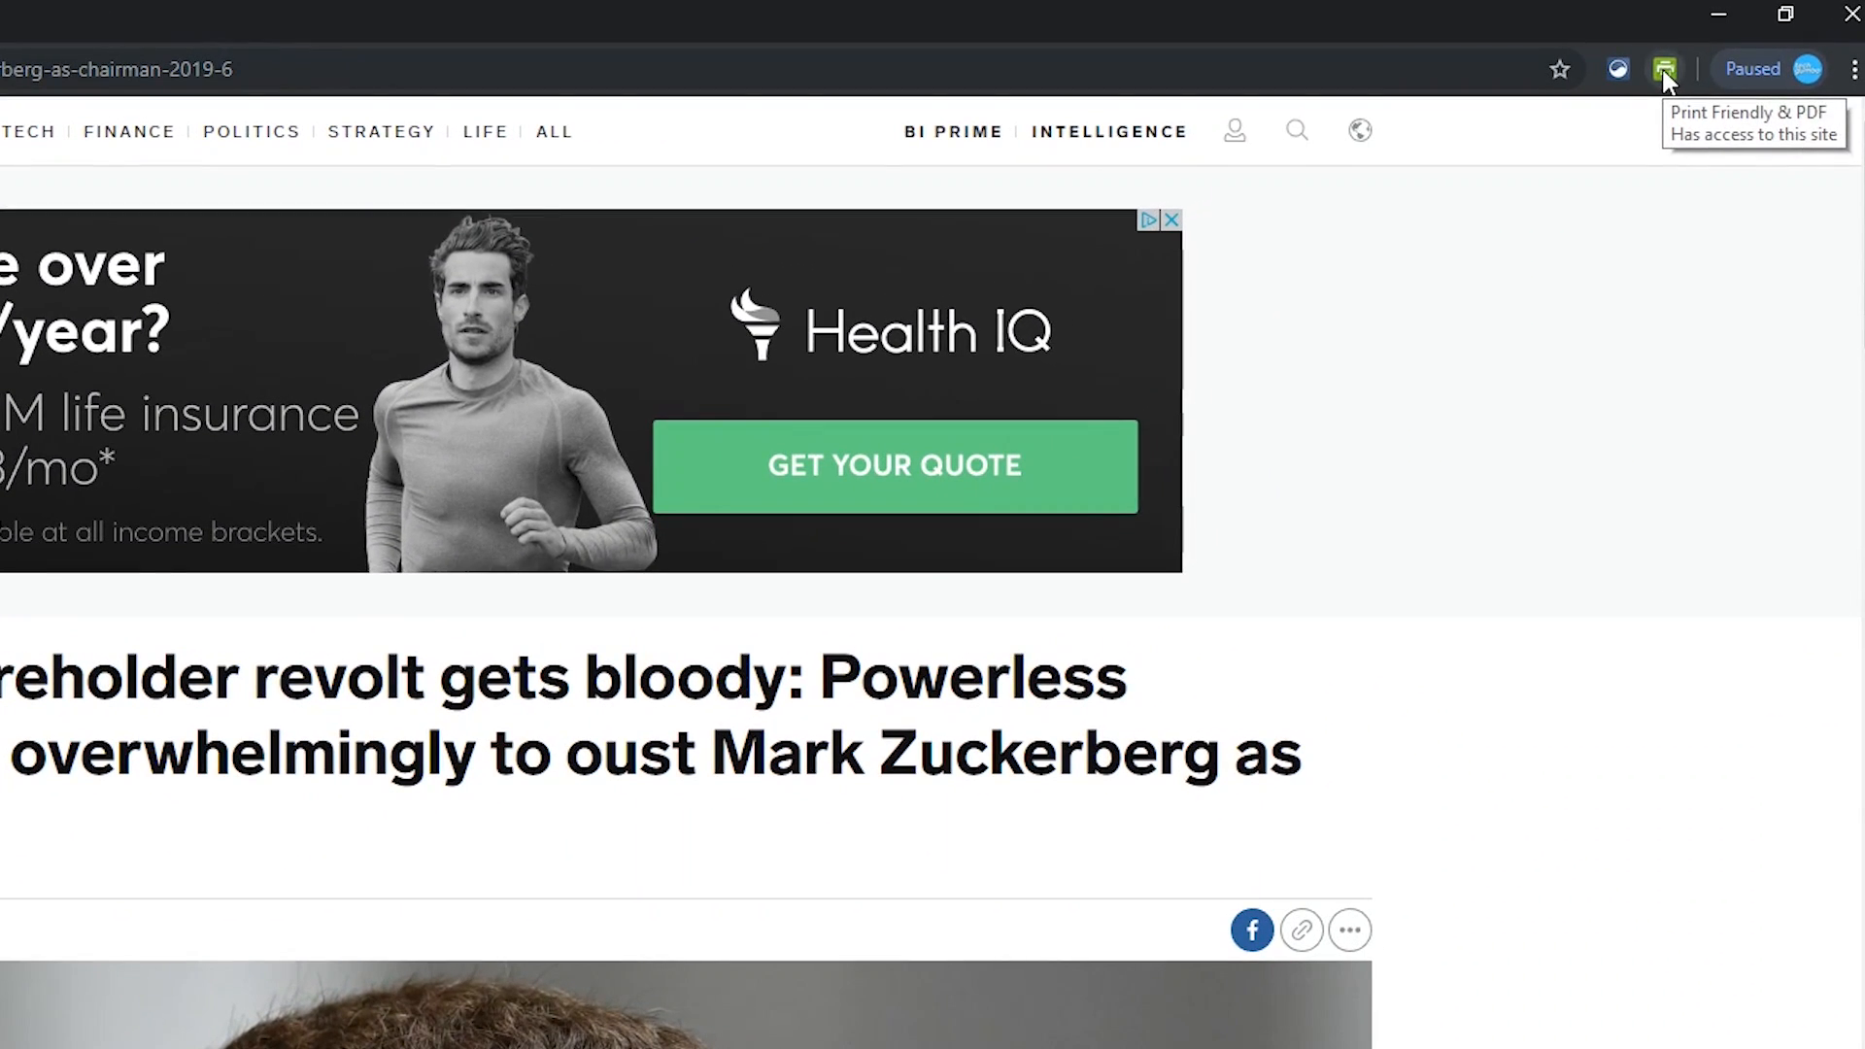
{"action": "left_click", "coordinate": [1659, 68]}
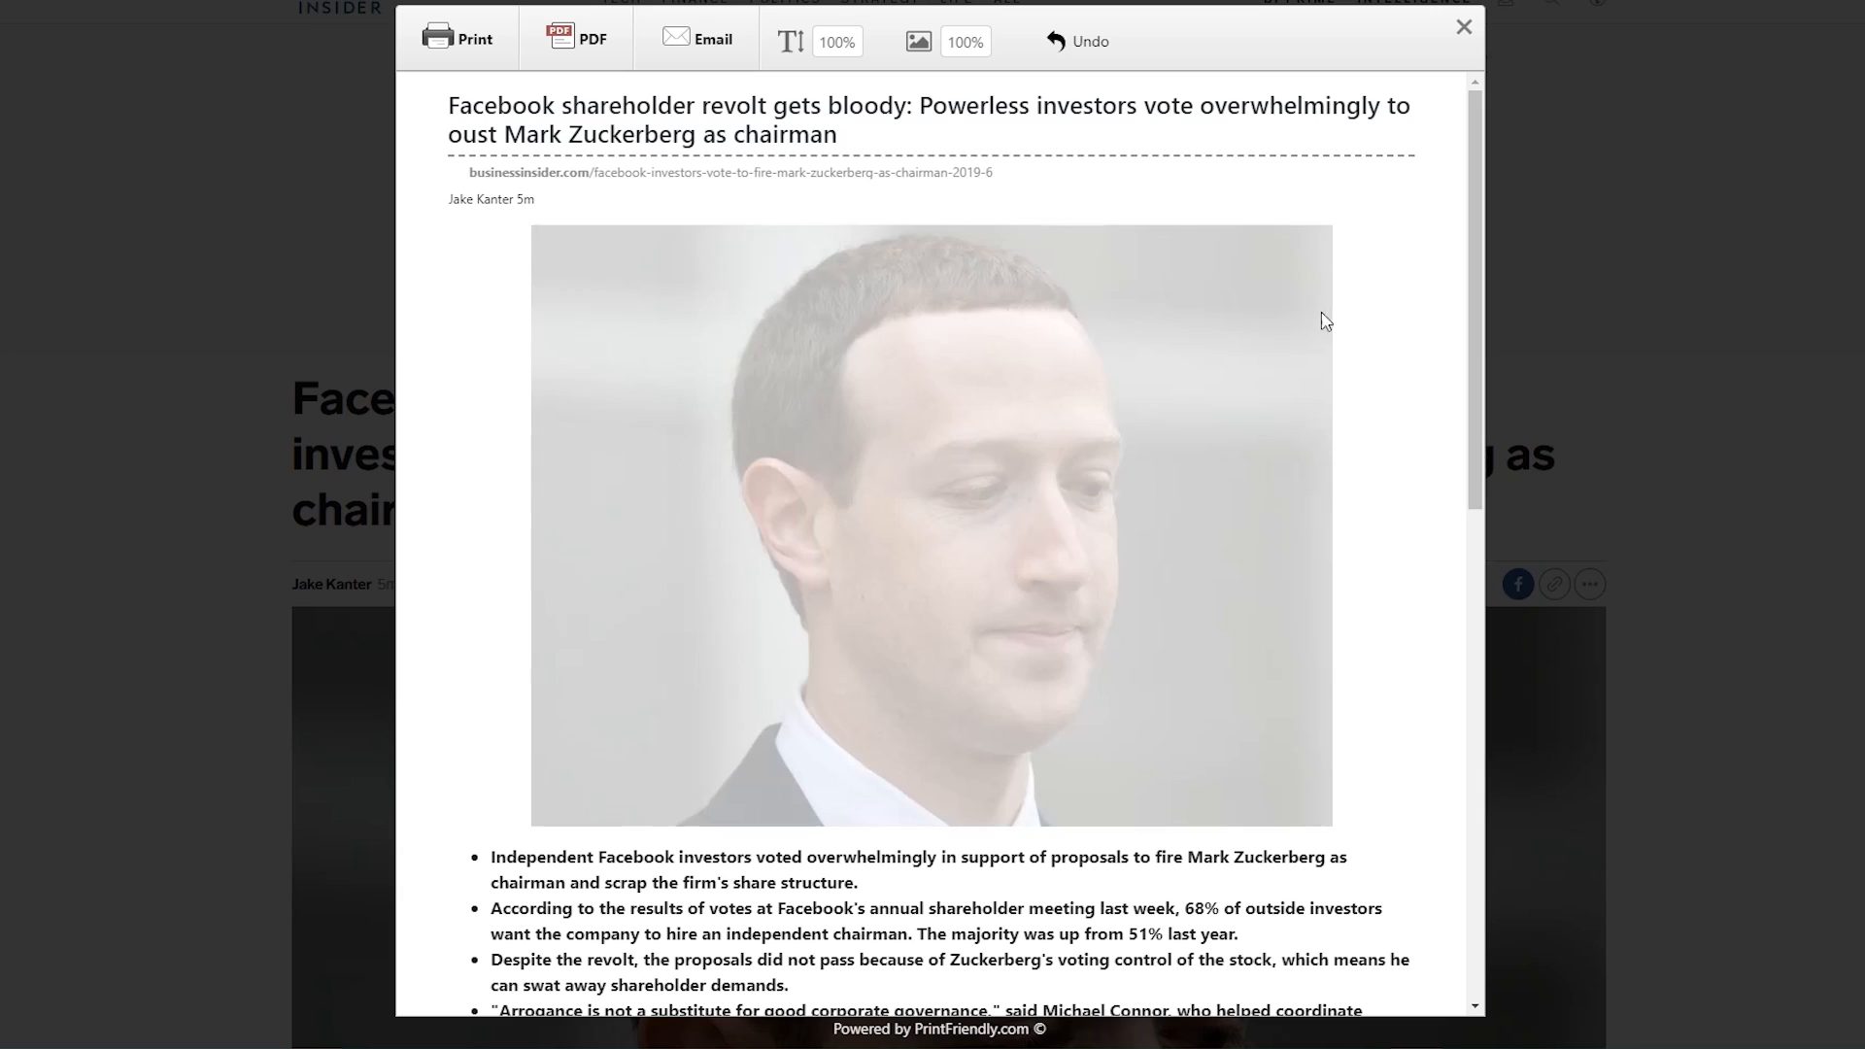
{"action": "mouse_move", "coordinate": [1049, 423]}
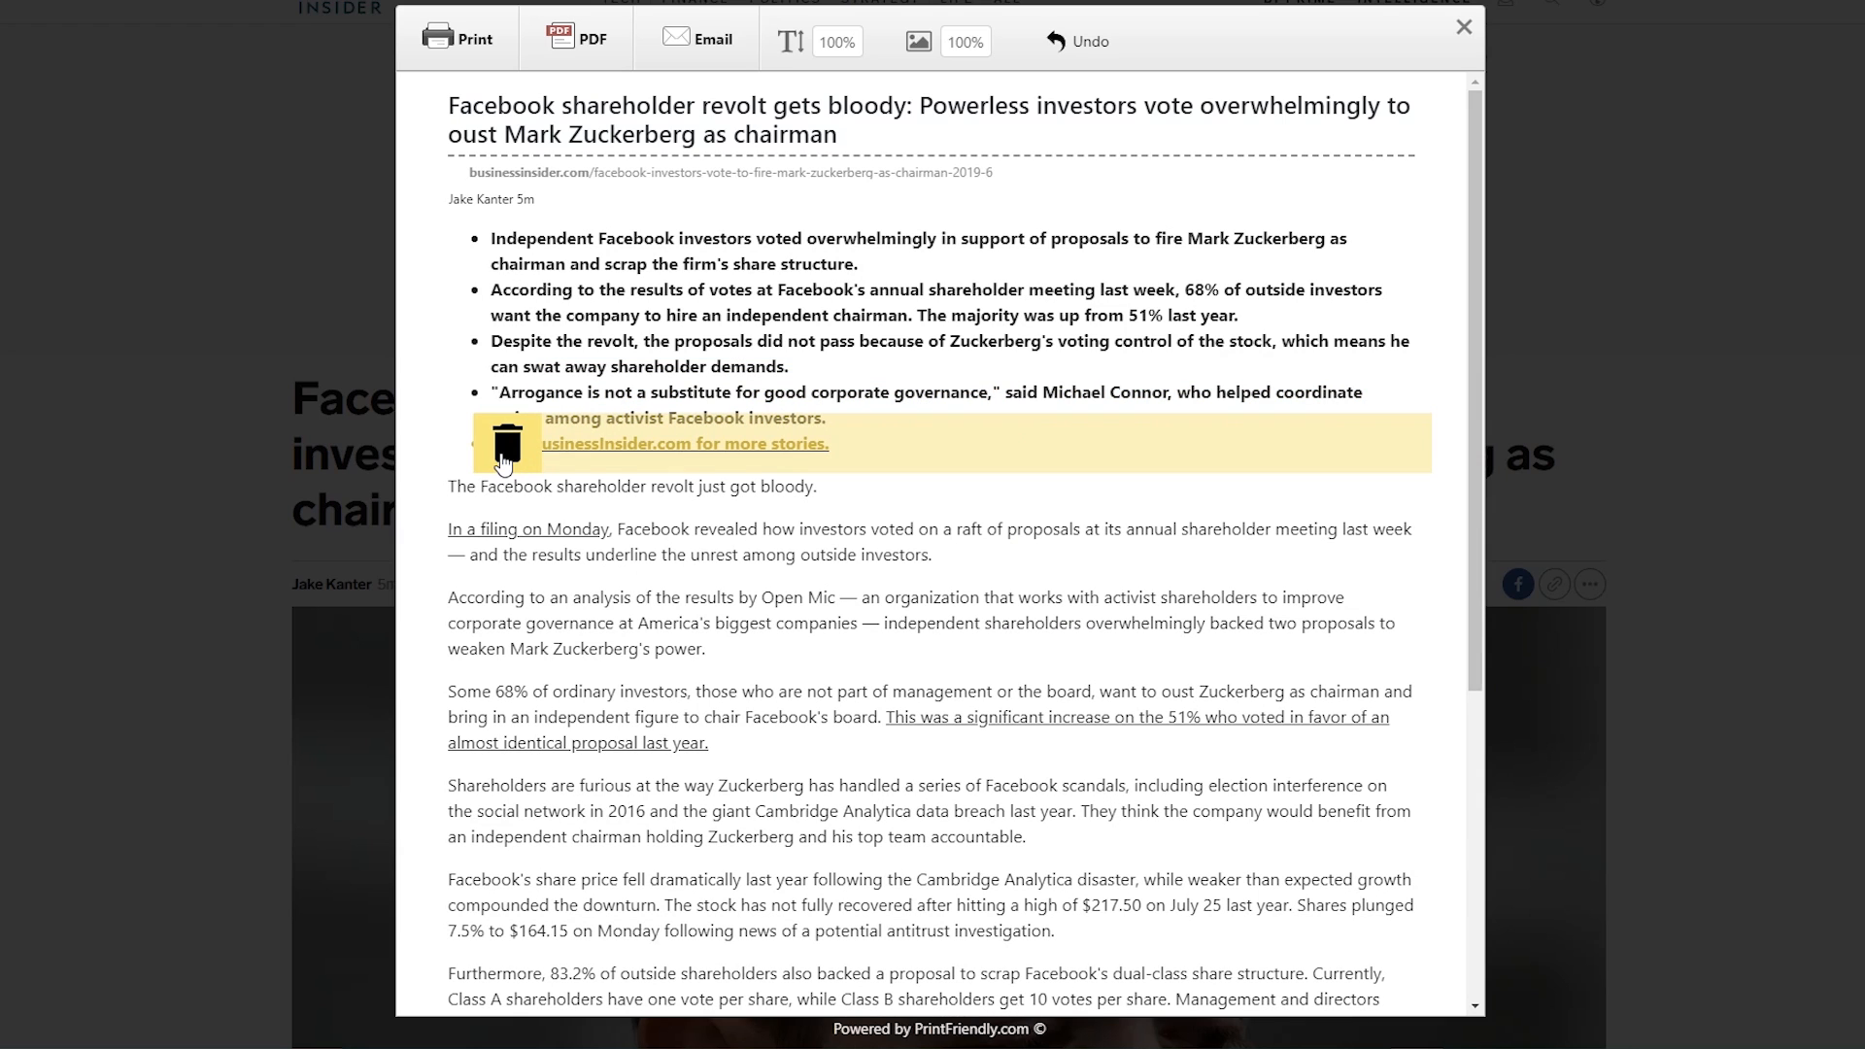
{"action": "mouse_move", "coordinate": [517, 462]}
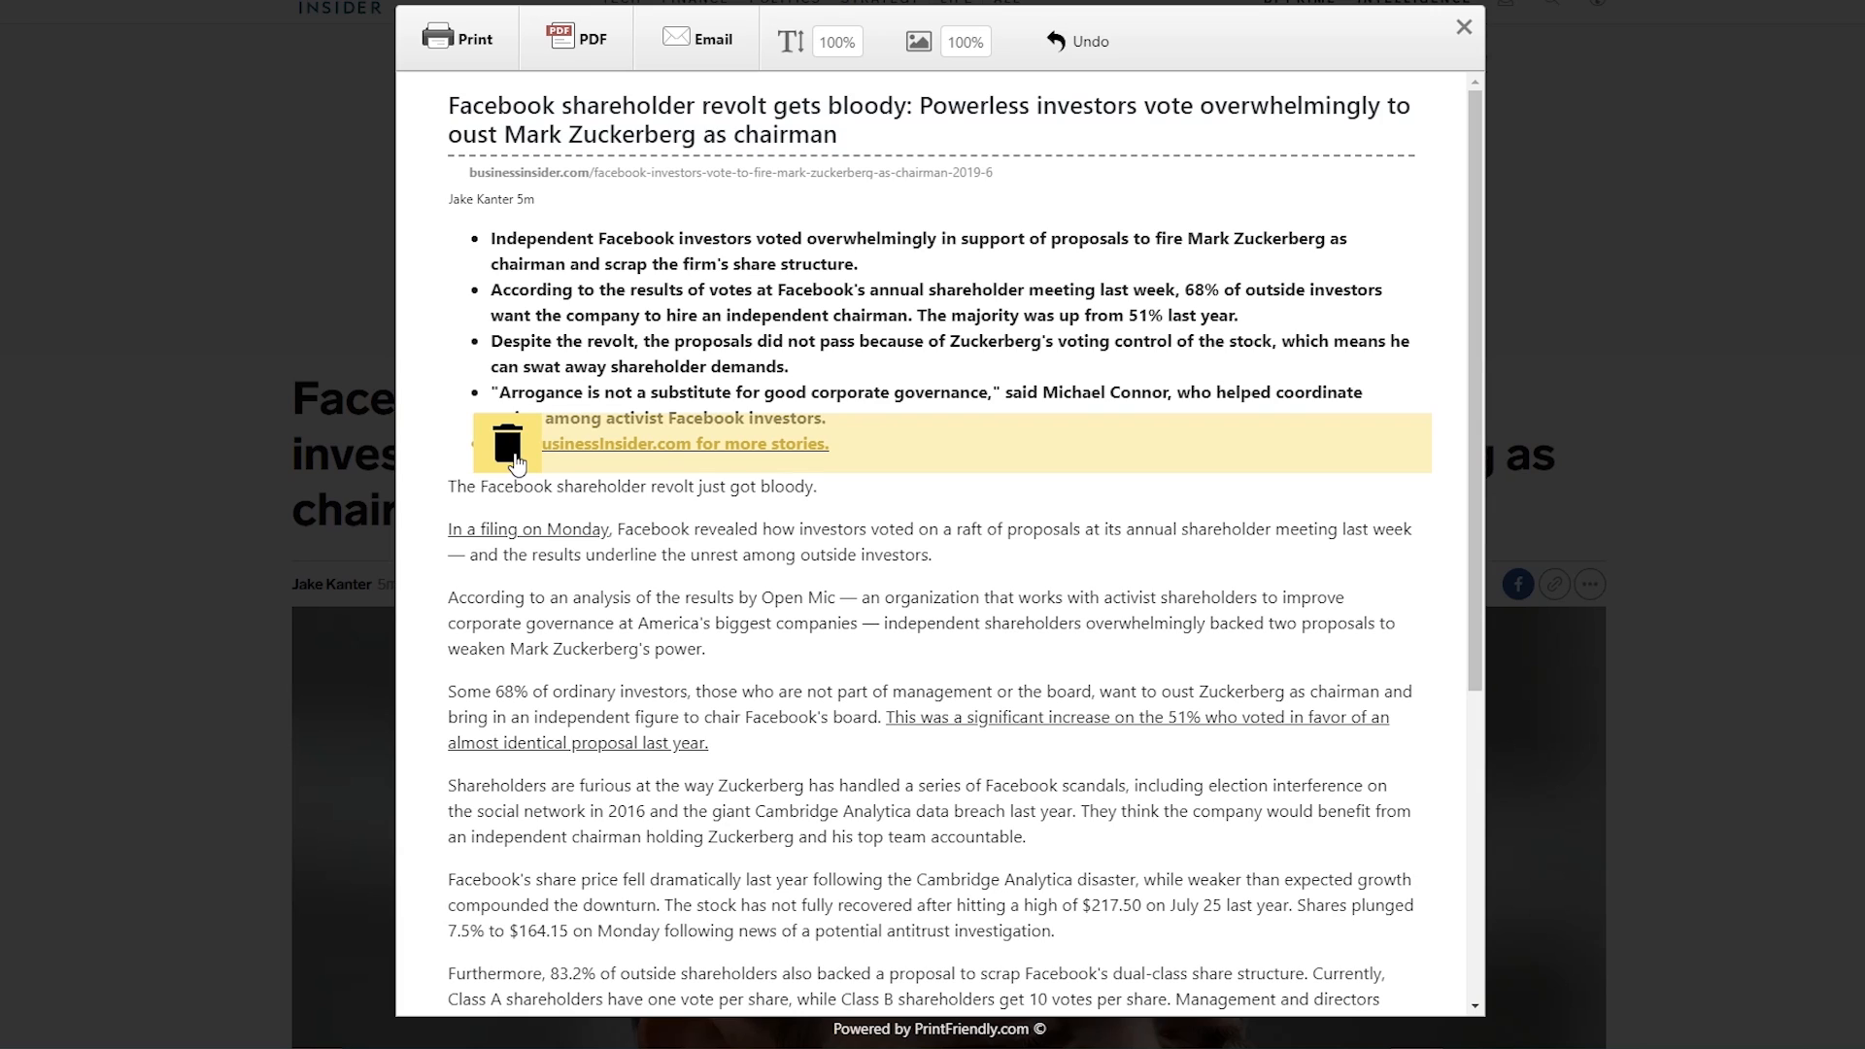
{"action": "left_click", "coordinate": [509, 451]}
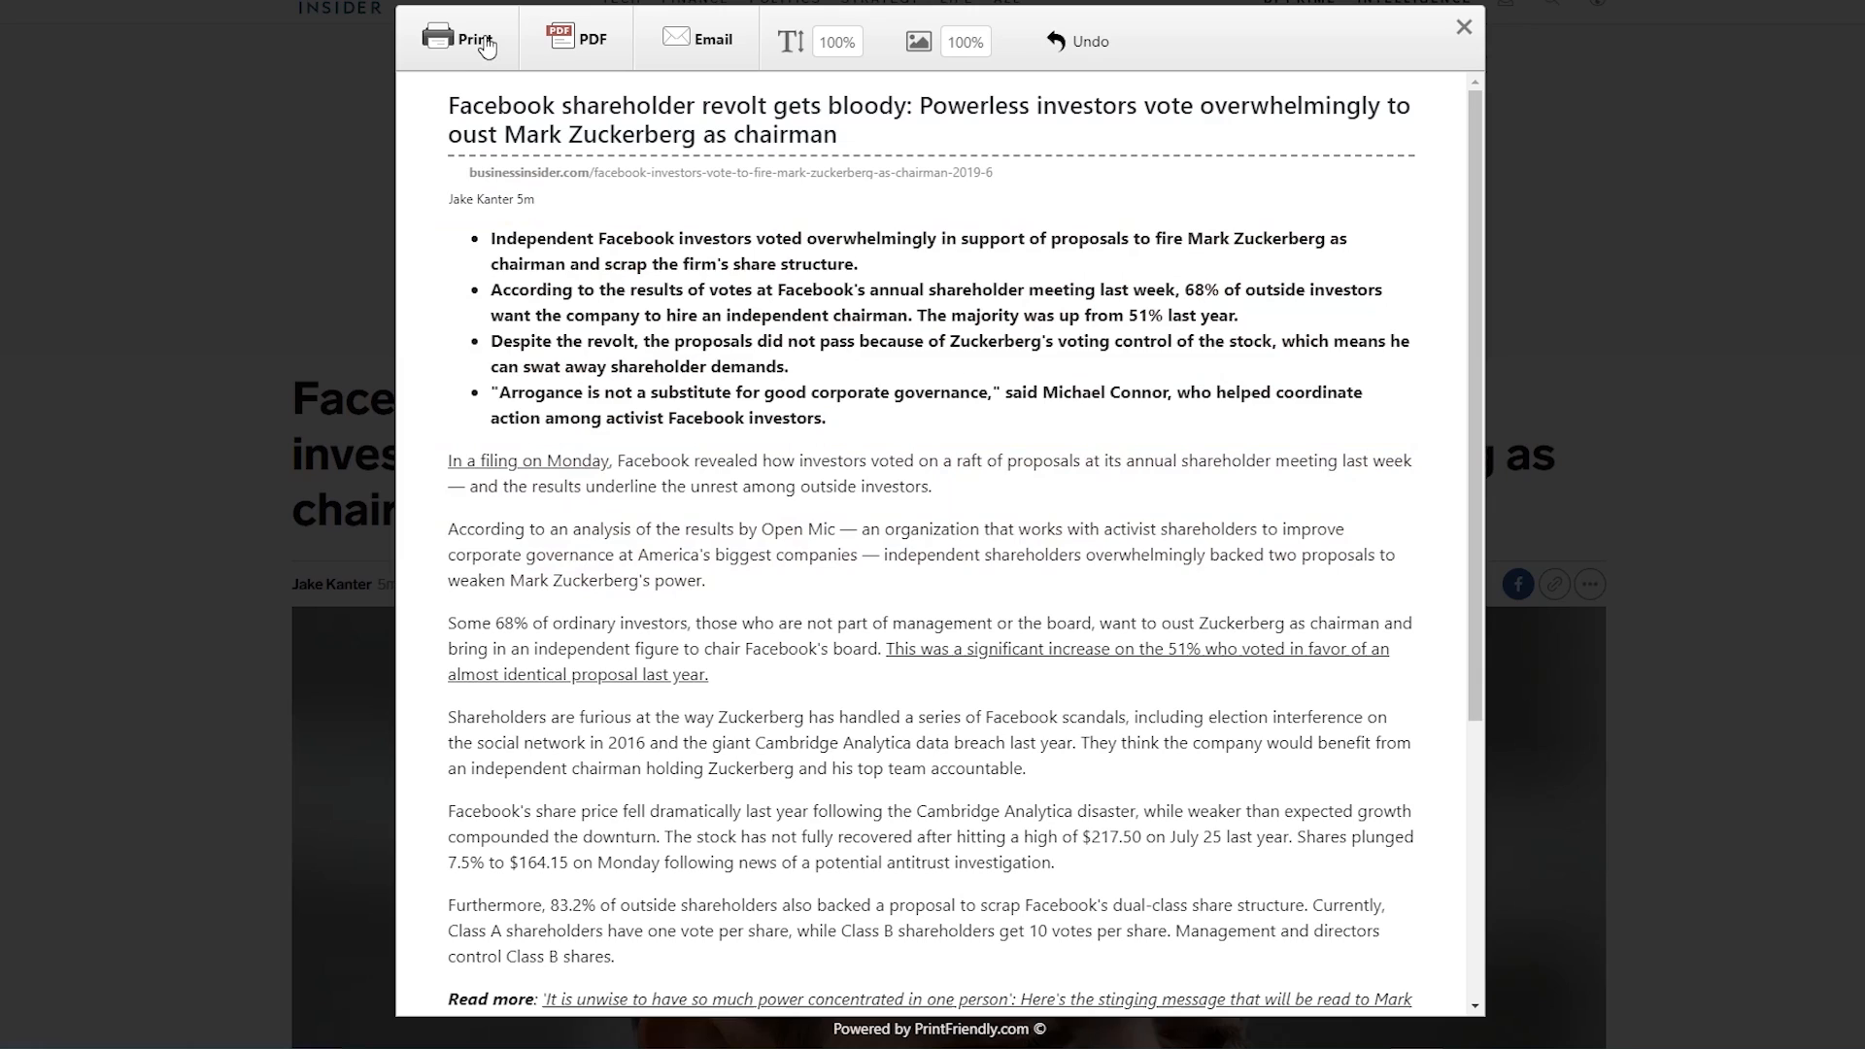
{"action": "mouse_move", "coordinate": [568, 60]}
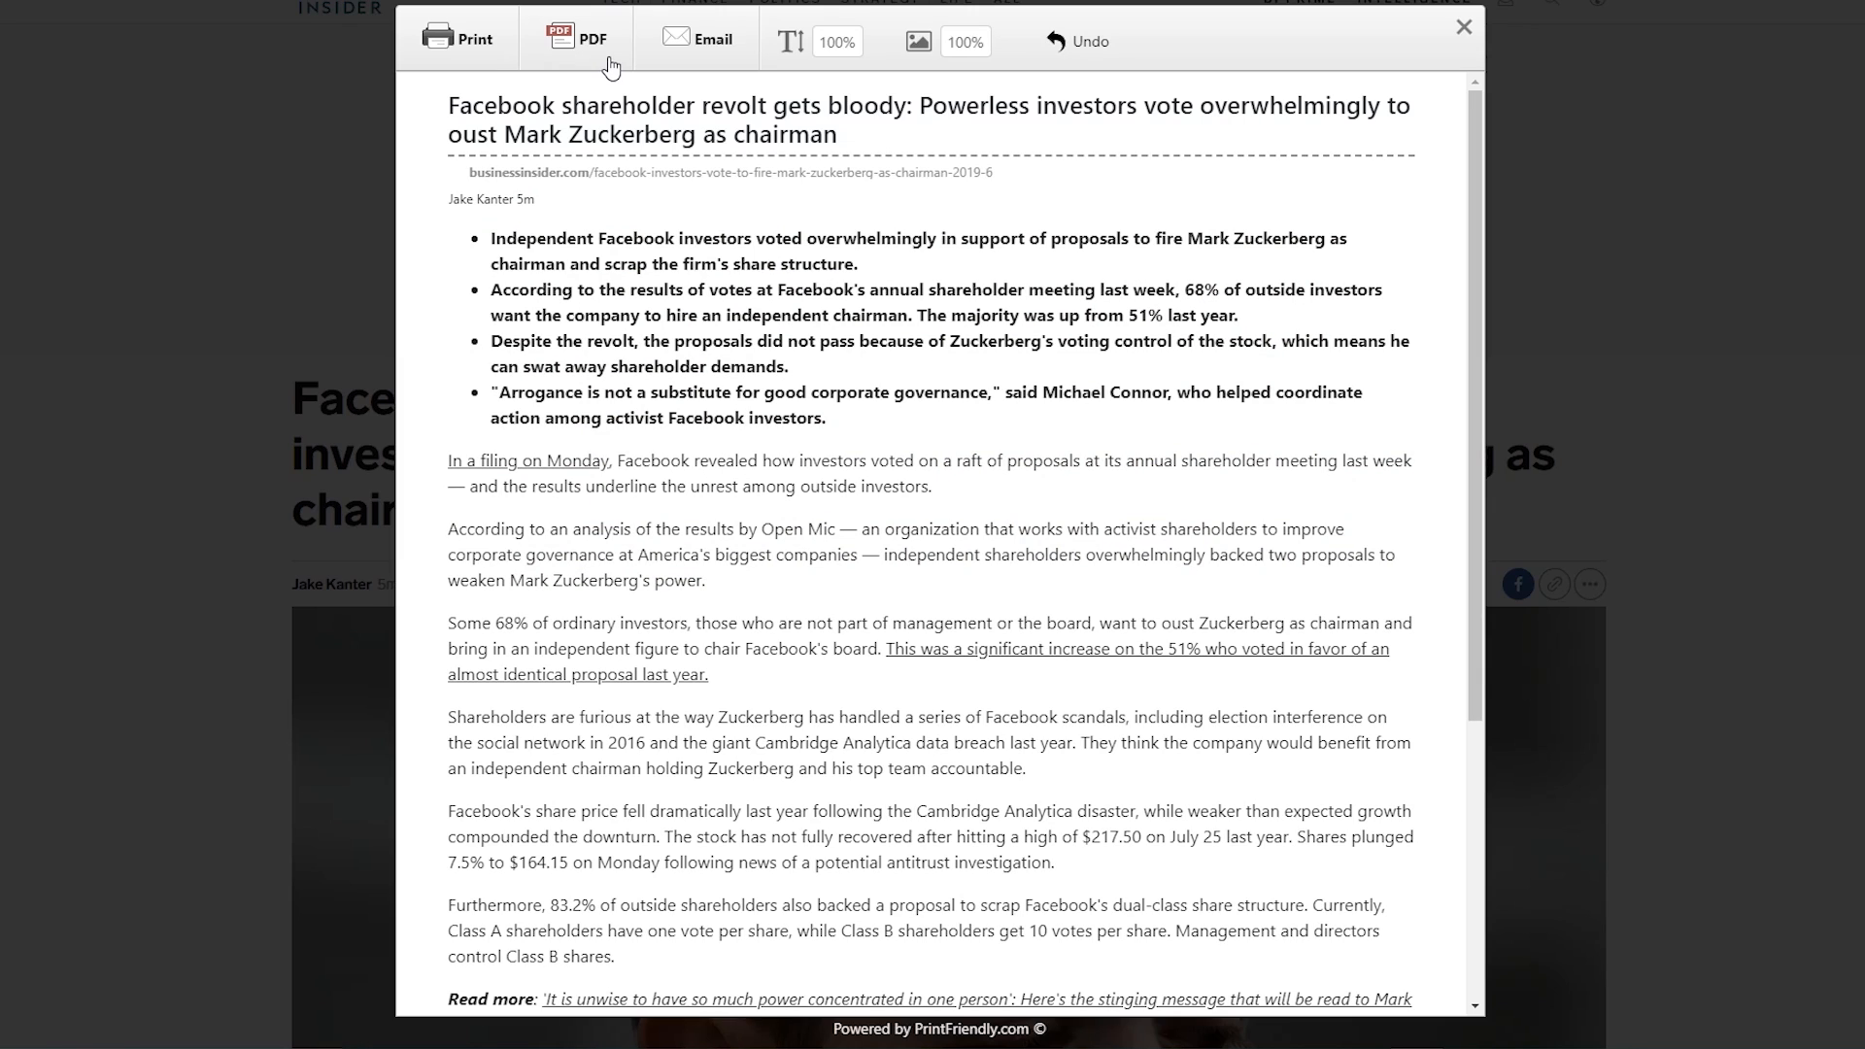
{"action": "mouse_move", "coordinate": [731, 60]}
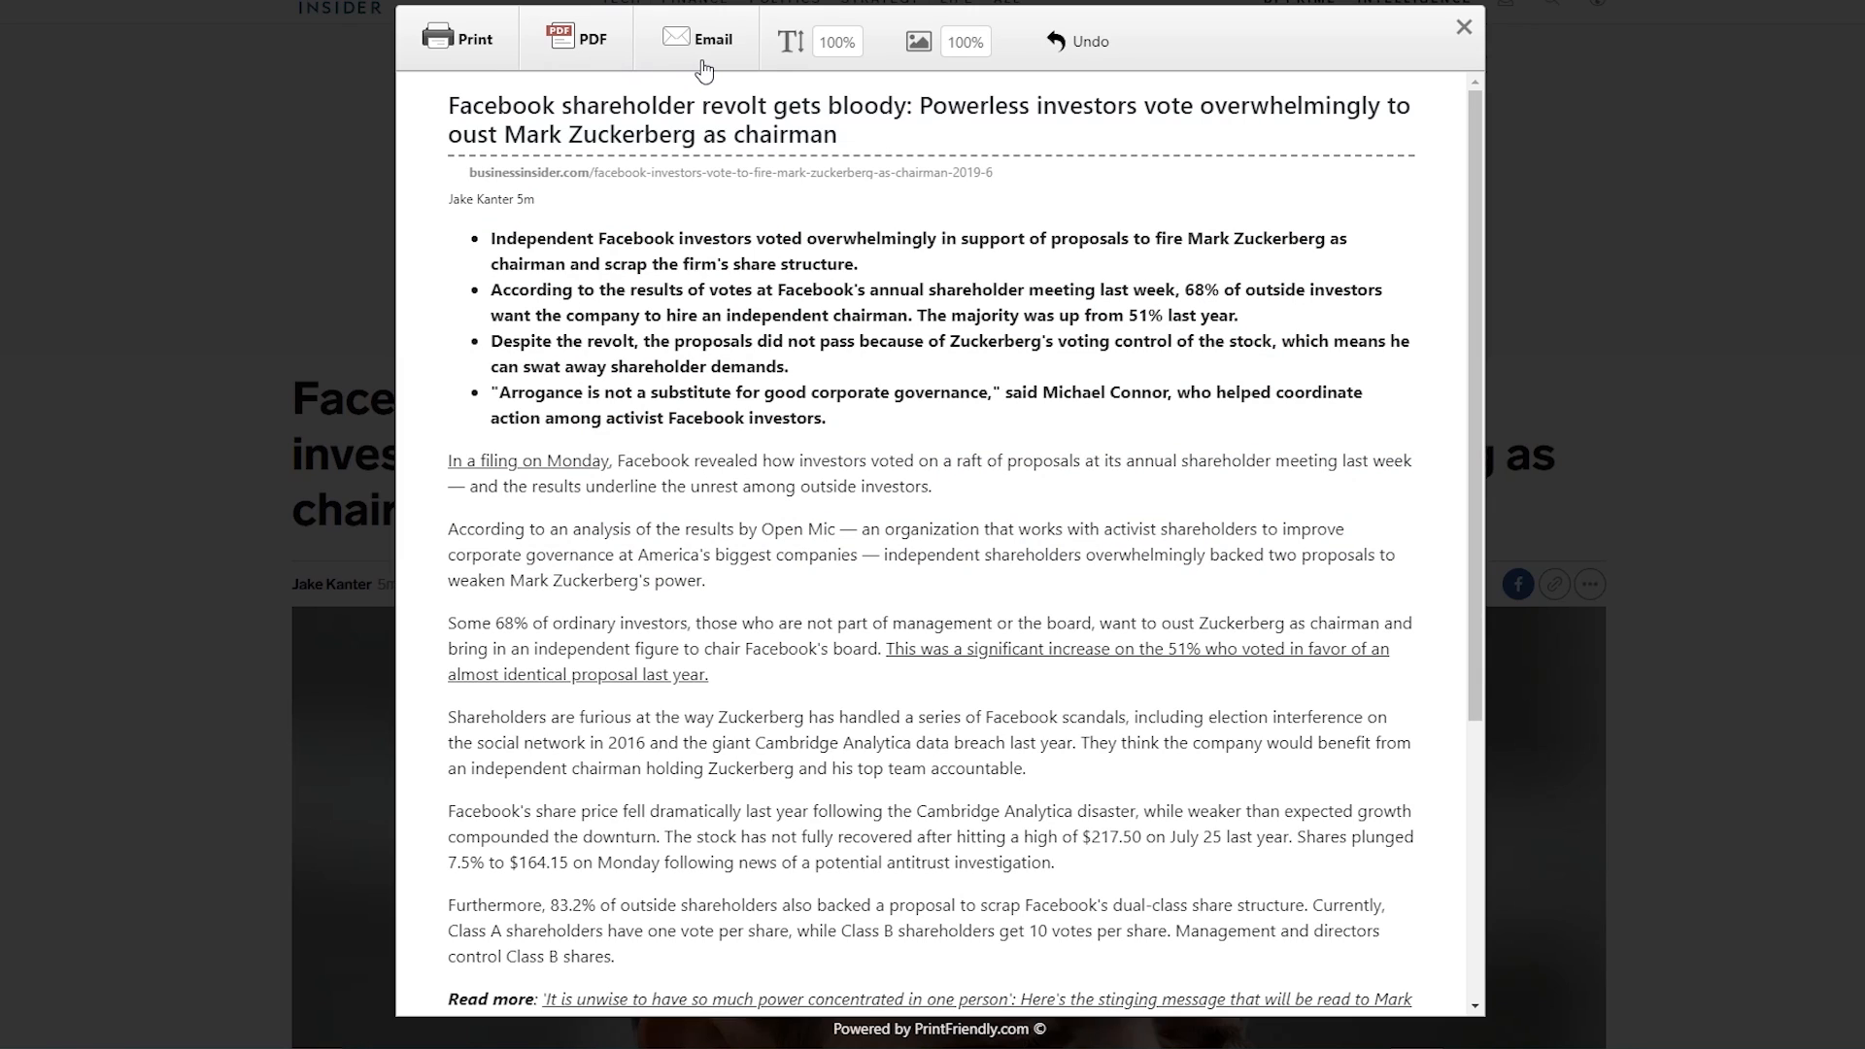
Step: Choose a different text size for the printable article
{"action": "left_click", "coordinate": [837, 41]}
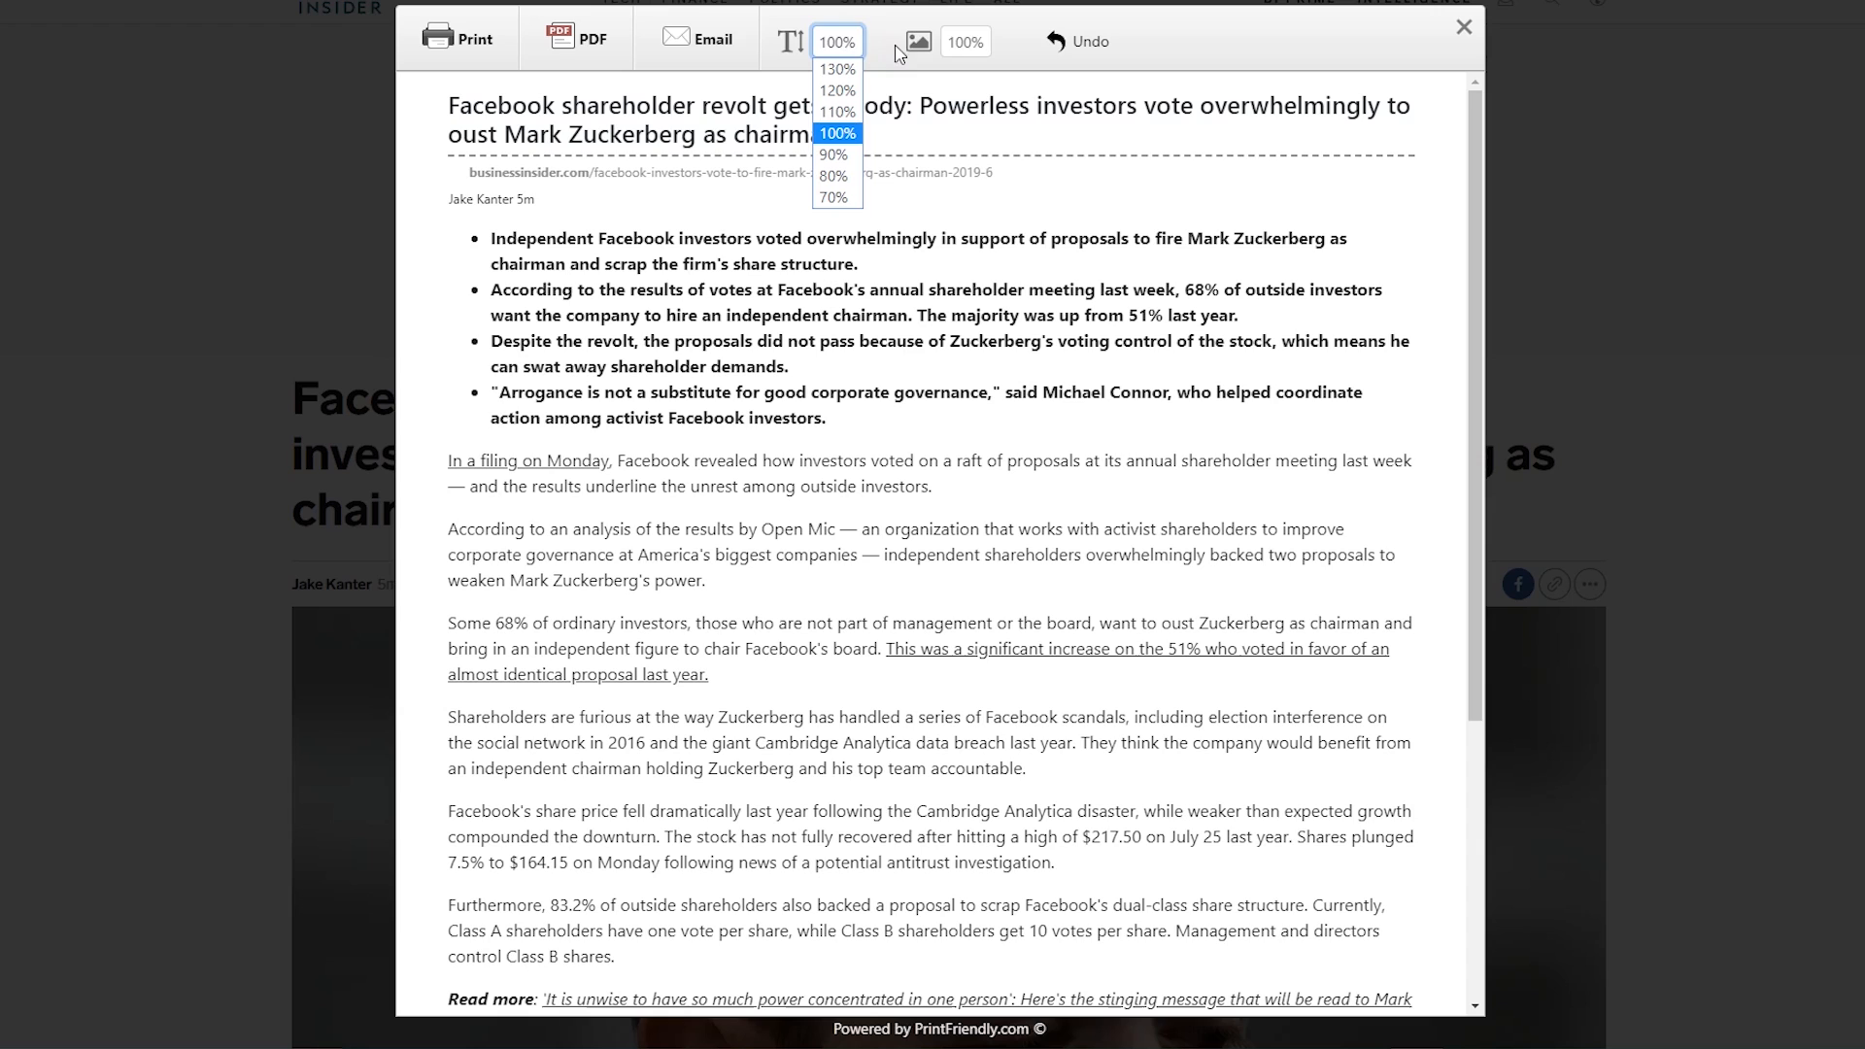
{"action": "left_click", "coordinate": [968, 43]}
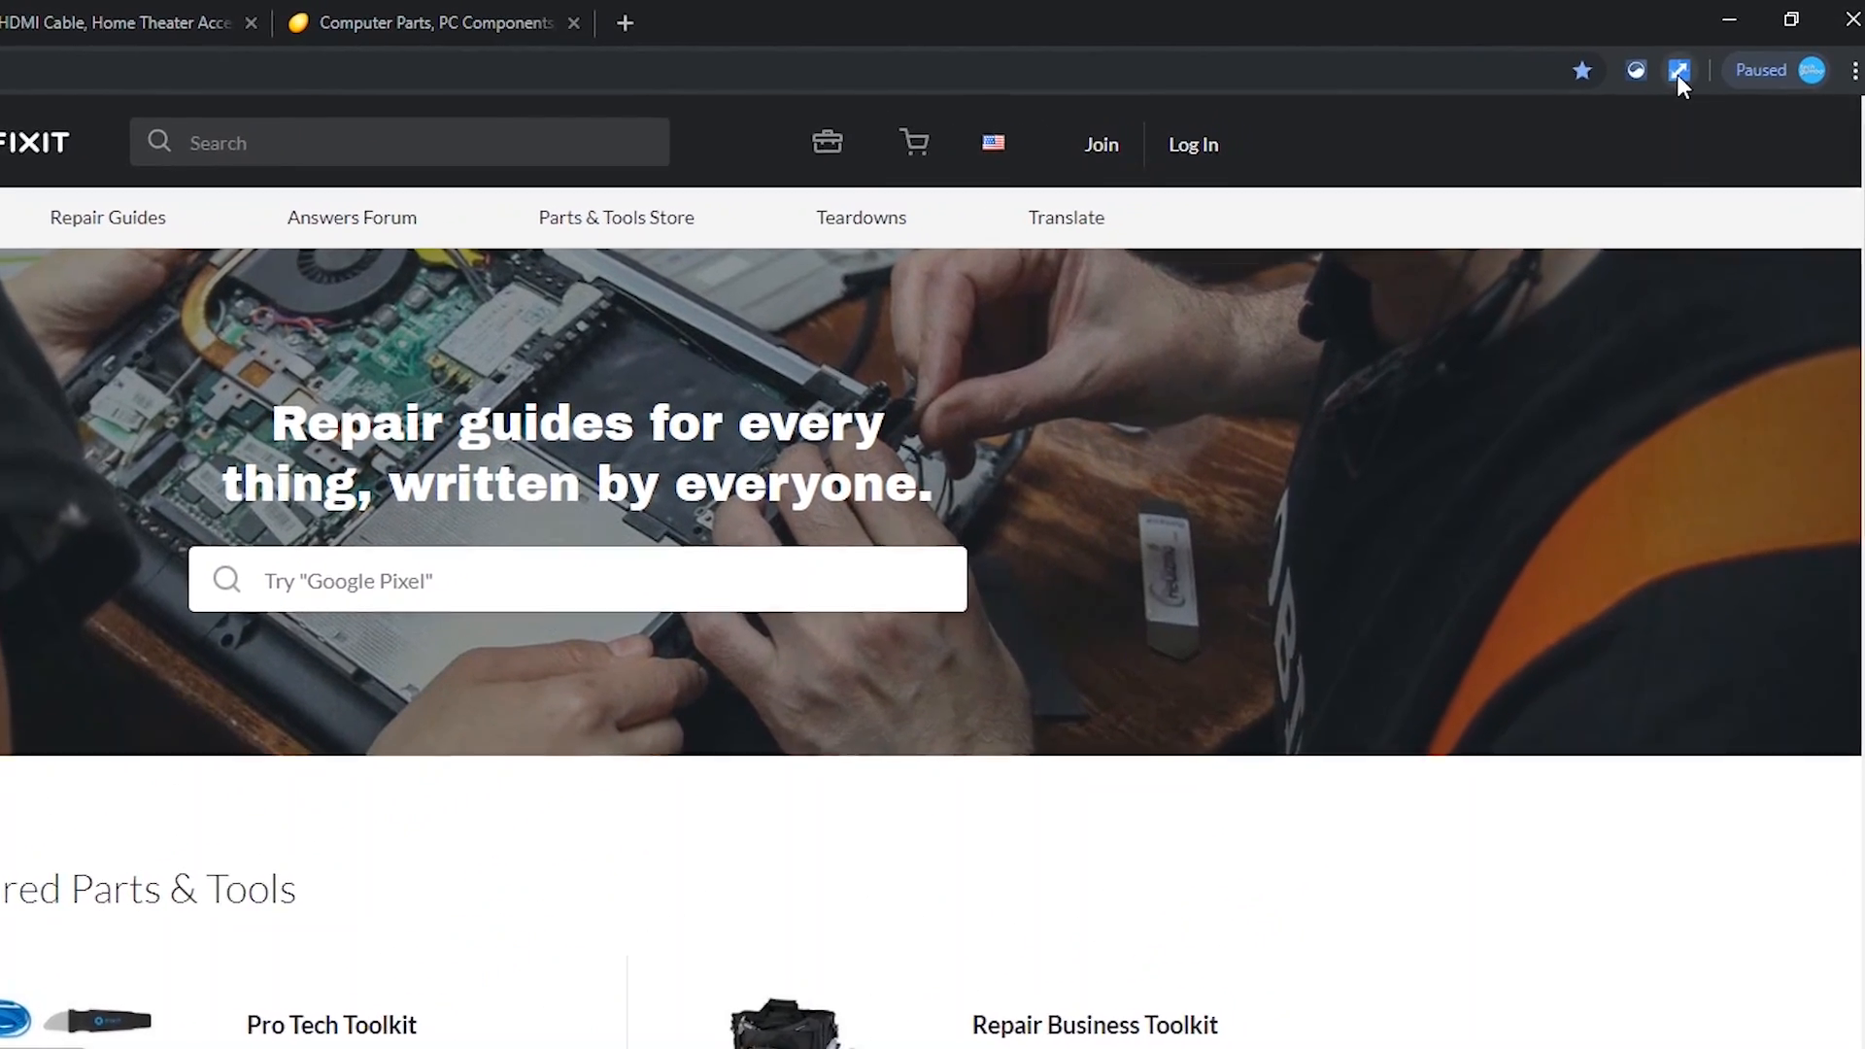
Step: Split the open tabs into a 1x2 side-by-side layout with Tab Resize
{"action": "left_click", "coordinate": [1675, 70]}
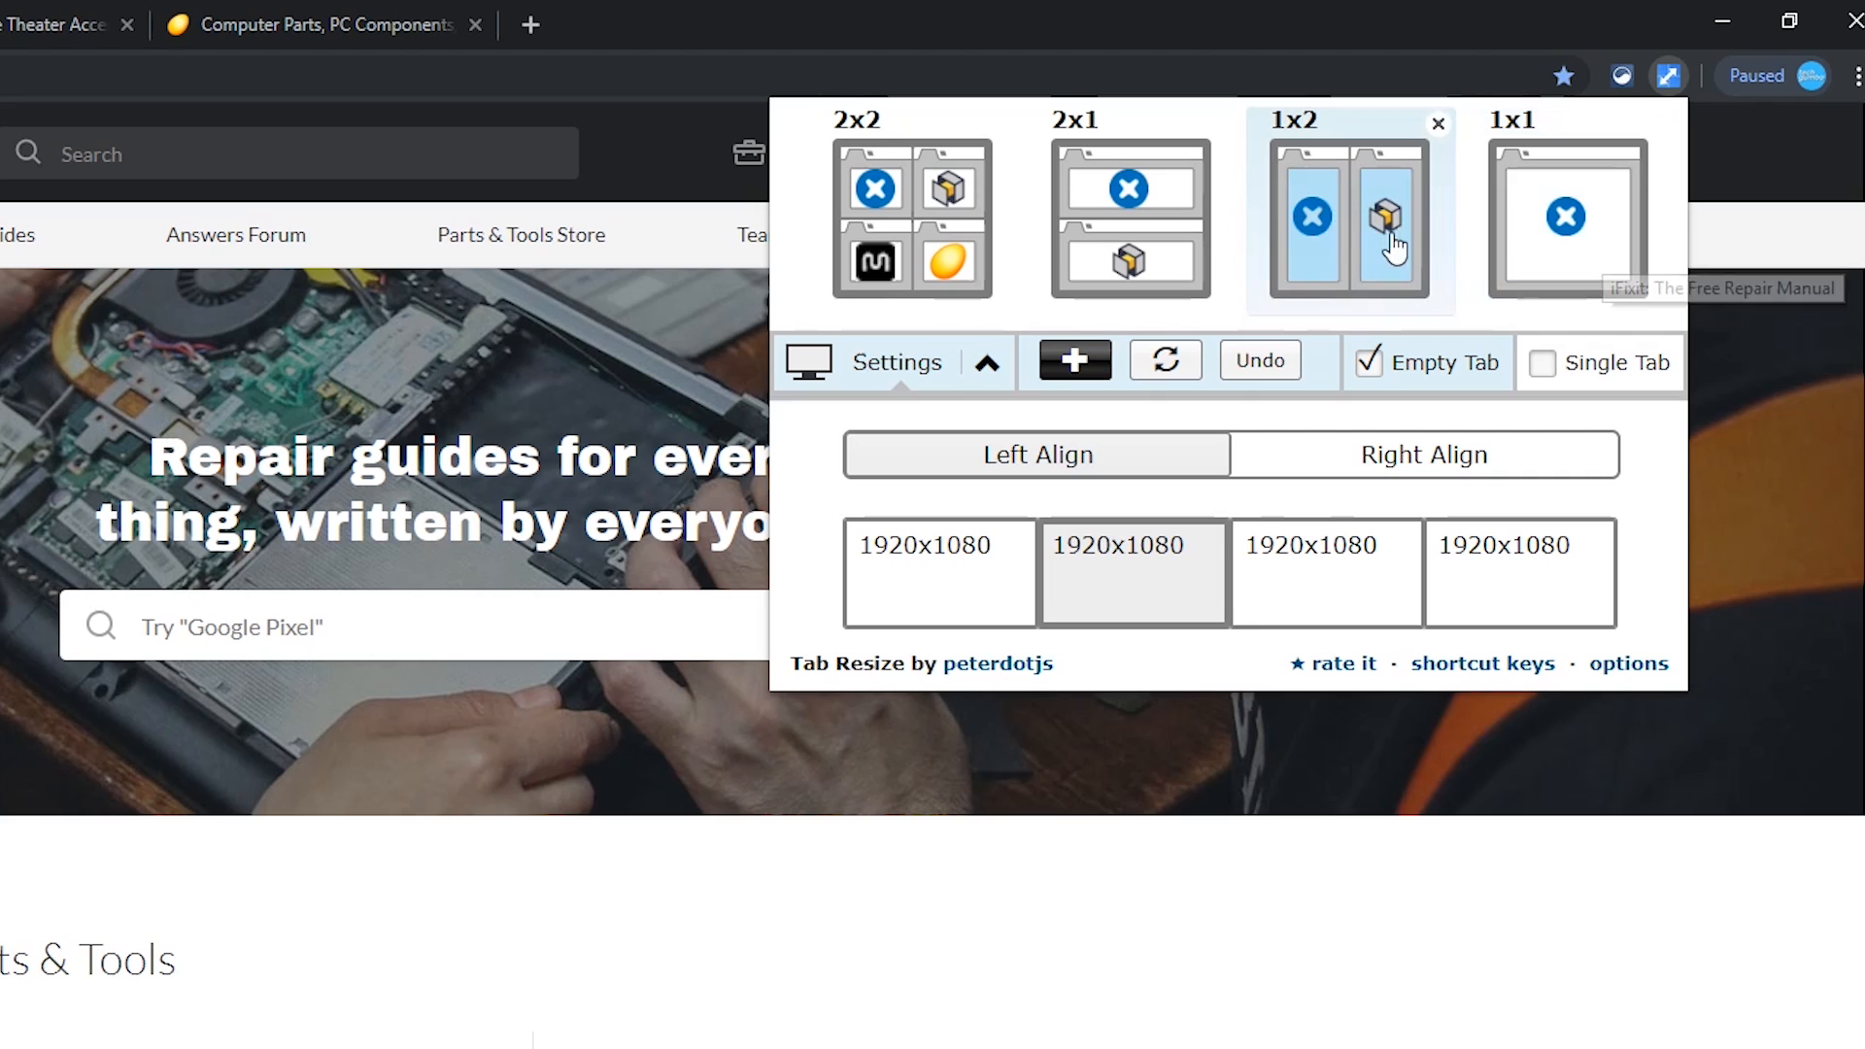
{"action": "left_click", "coordinate": [1352, 218]}
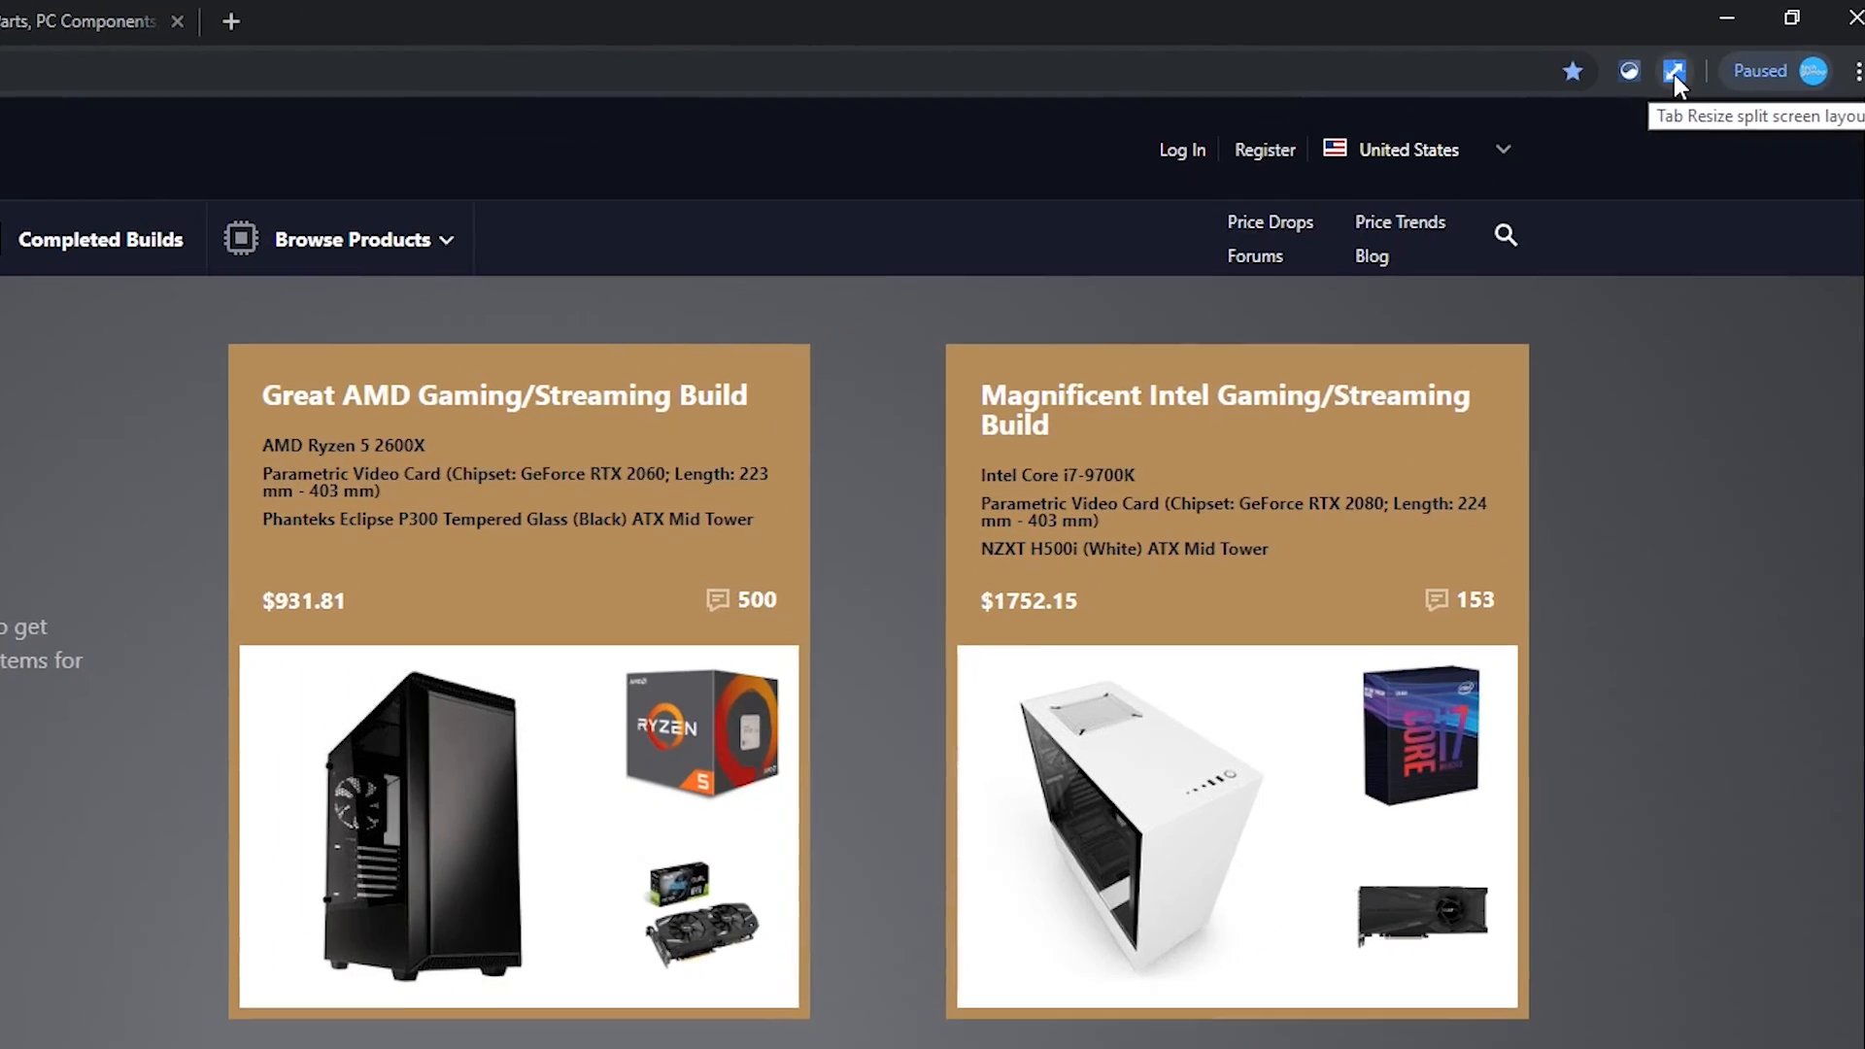
Step: Save a custom Tab Resize layout with 1 row and 3 columns
{"action": "left_click", "coordinate": [1671, 70]}
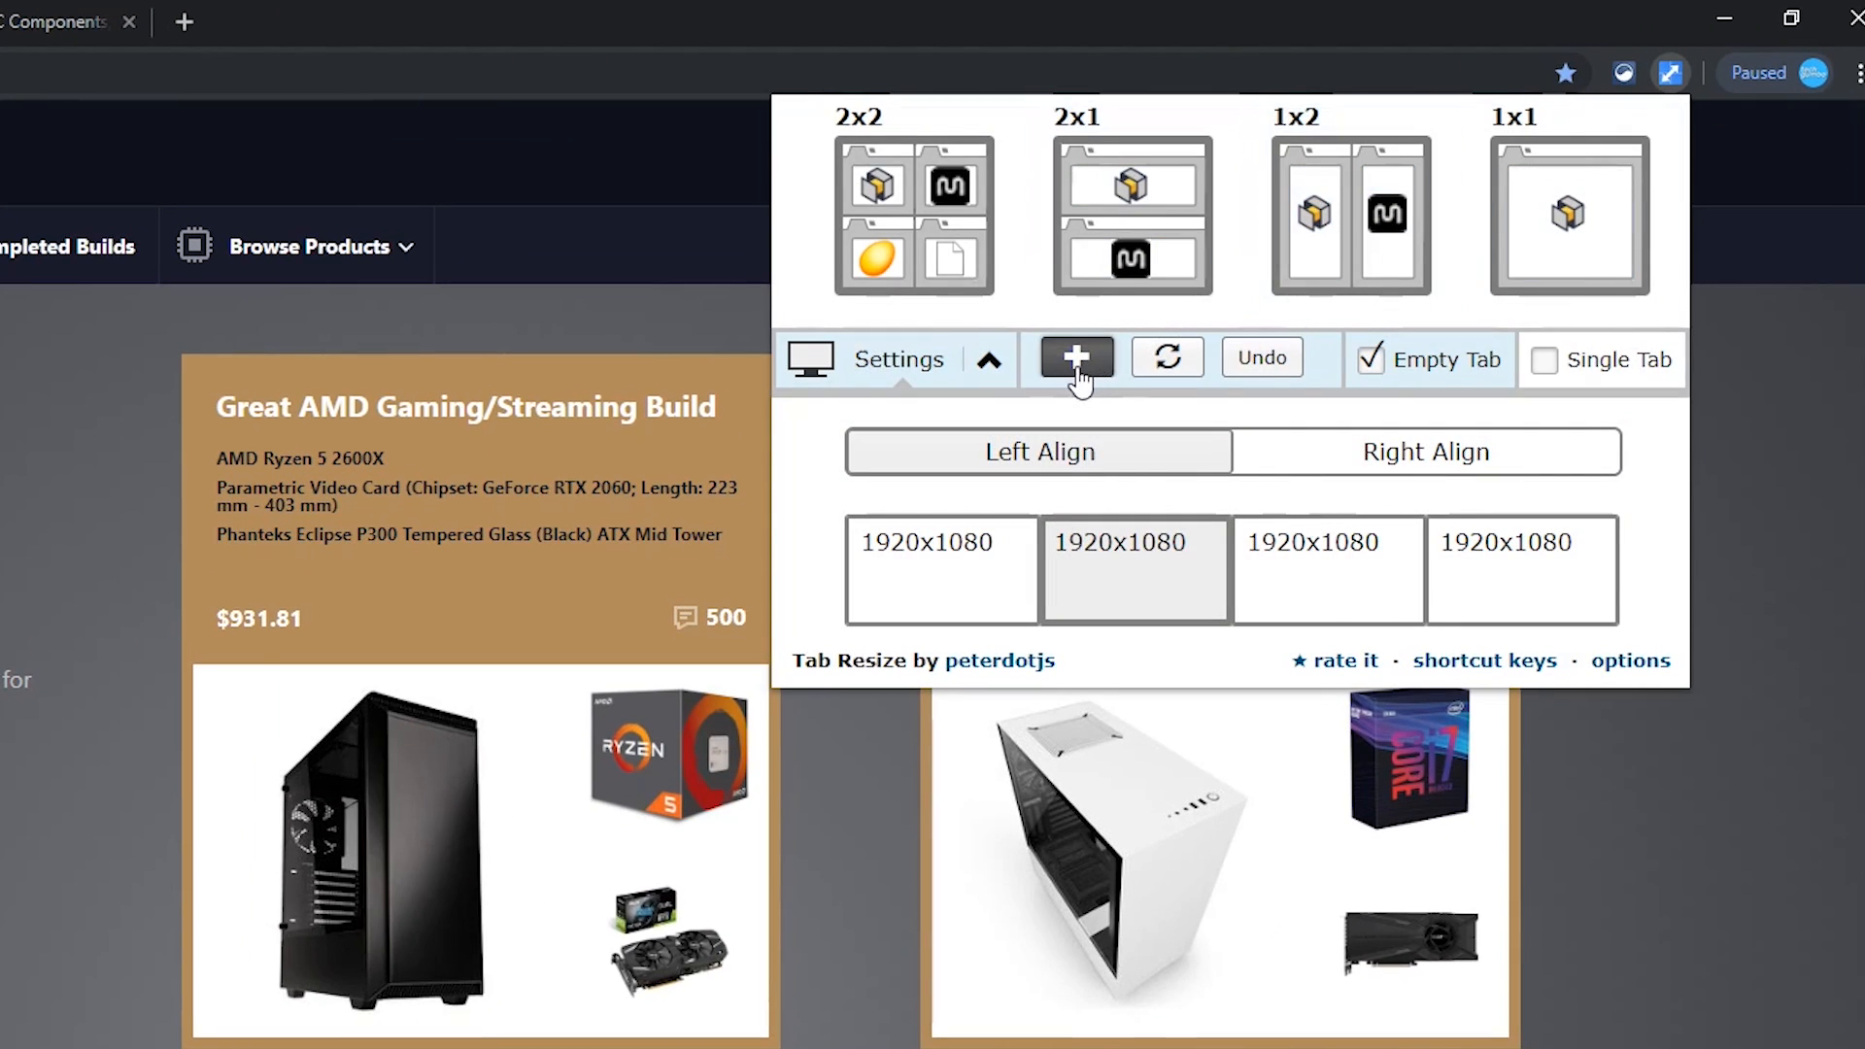
{"action": "left_click", "coordinate": [1076, 358]}
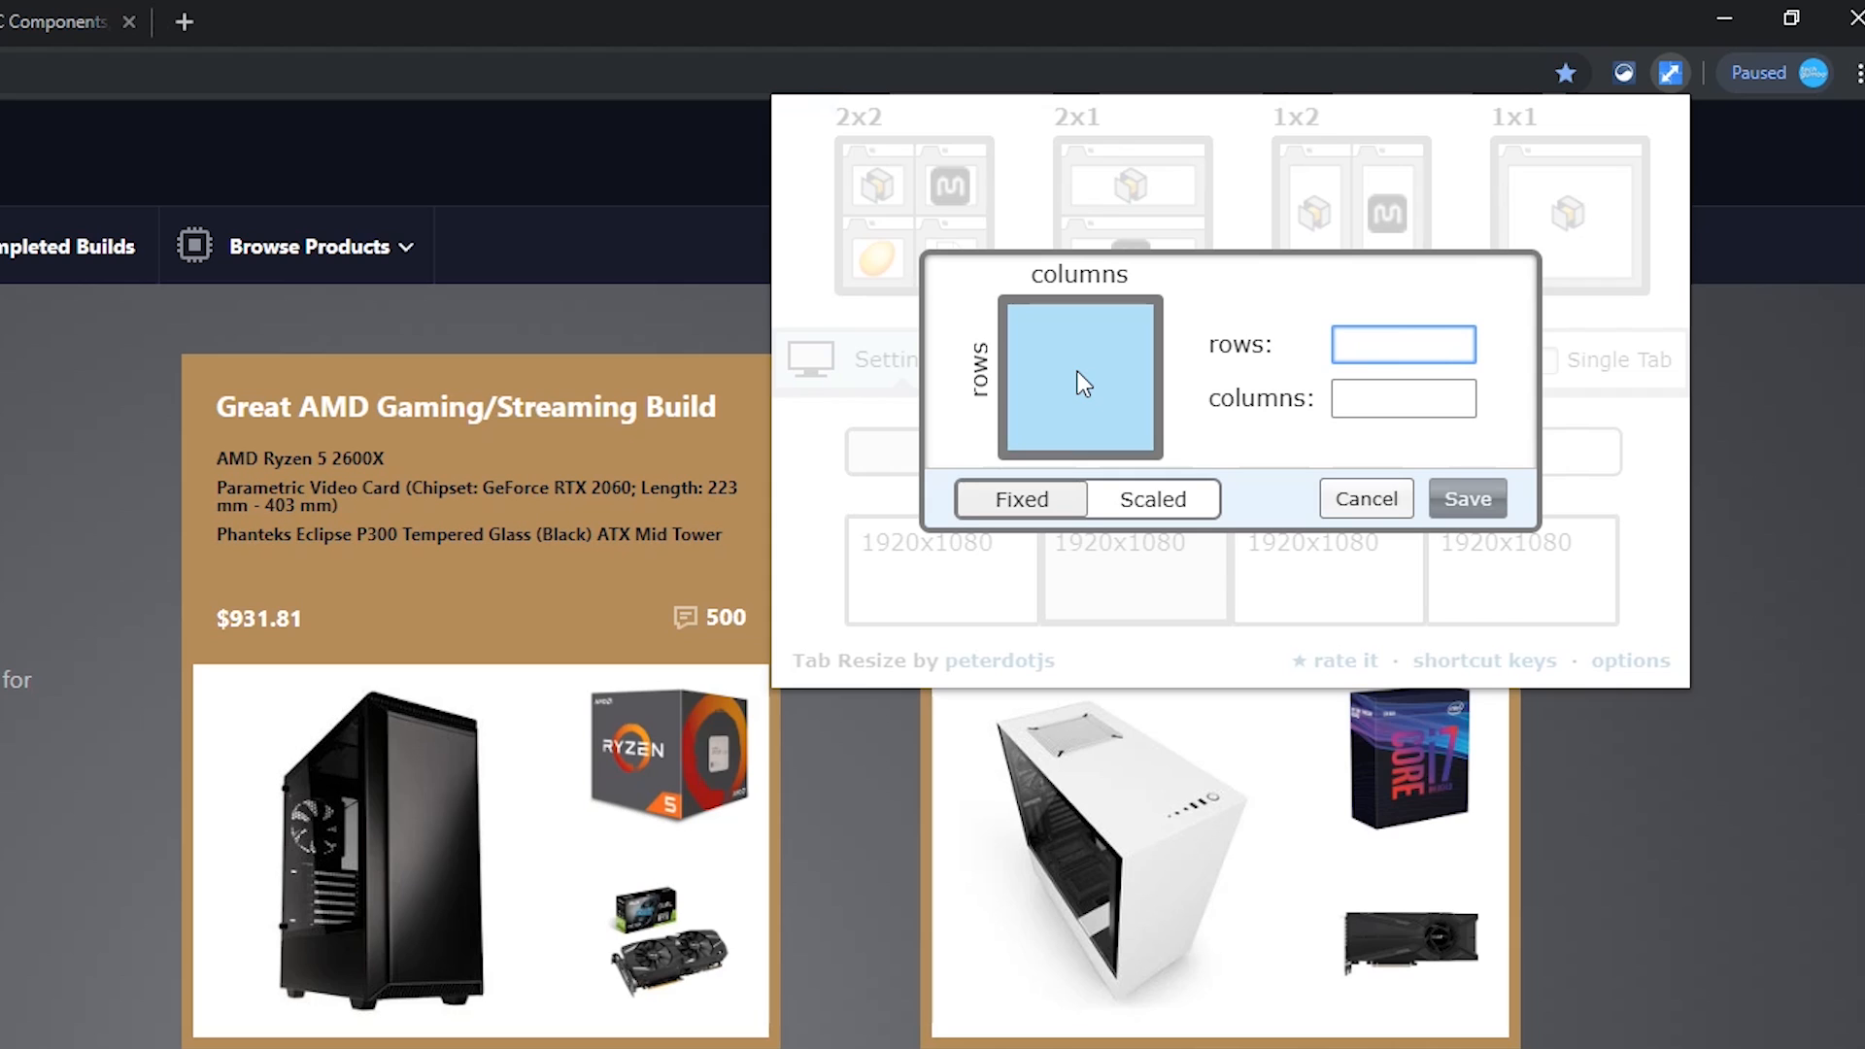
{"action": "type", "text": "1"}
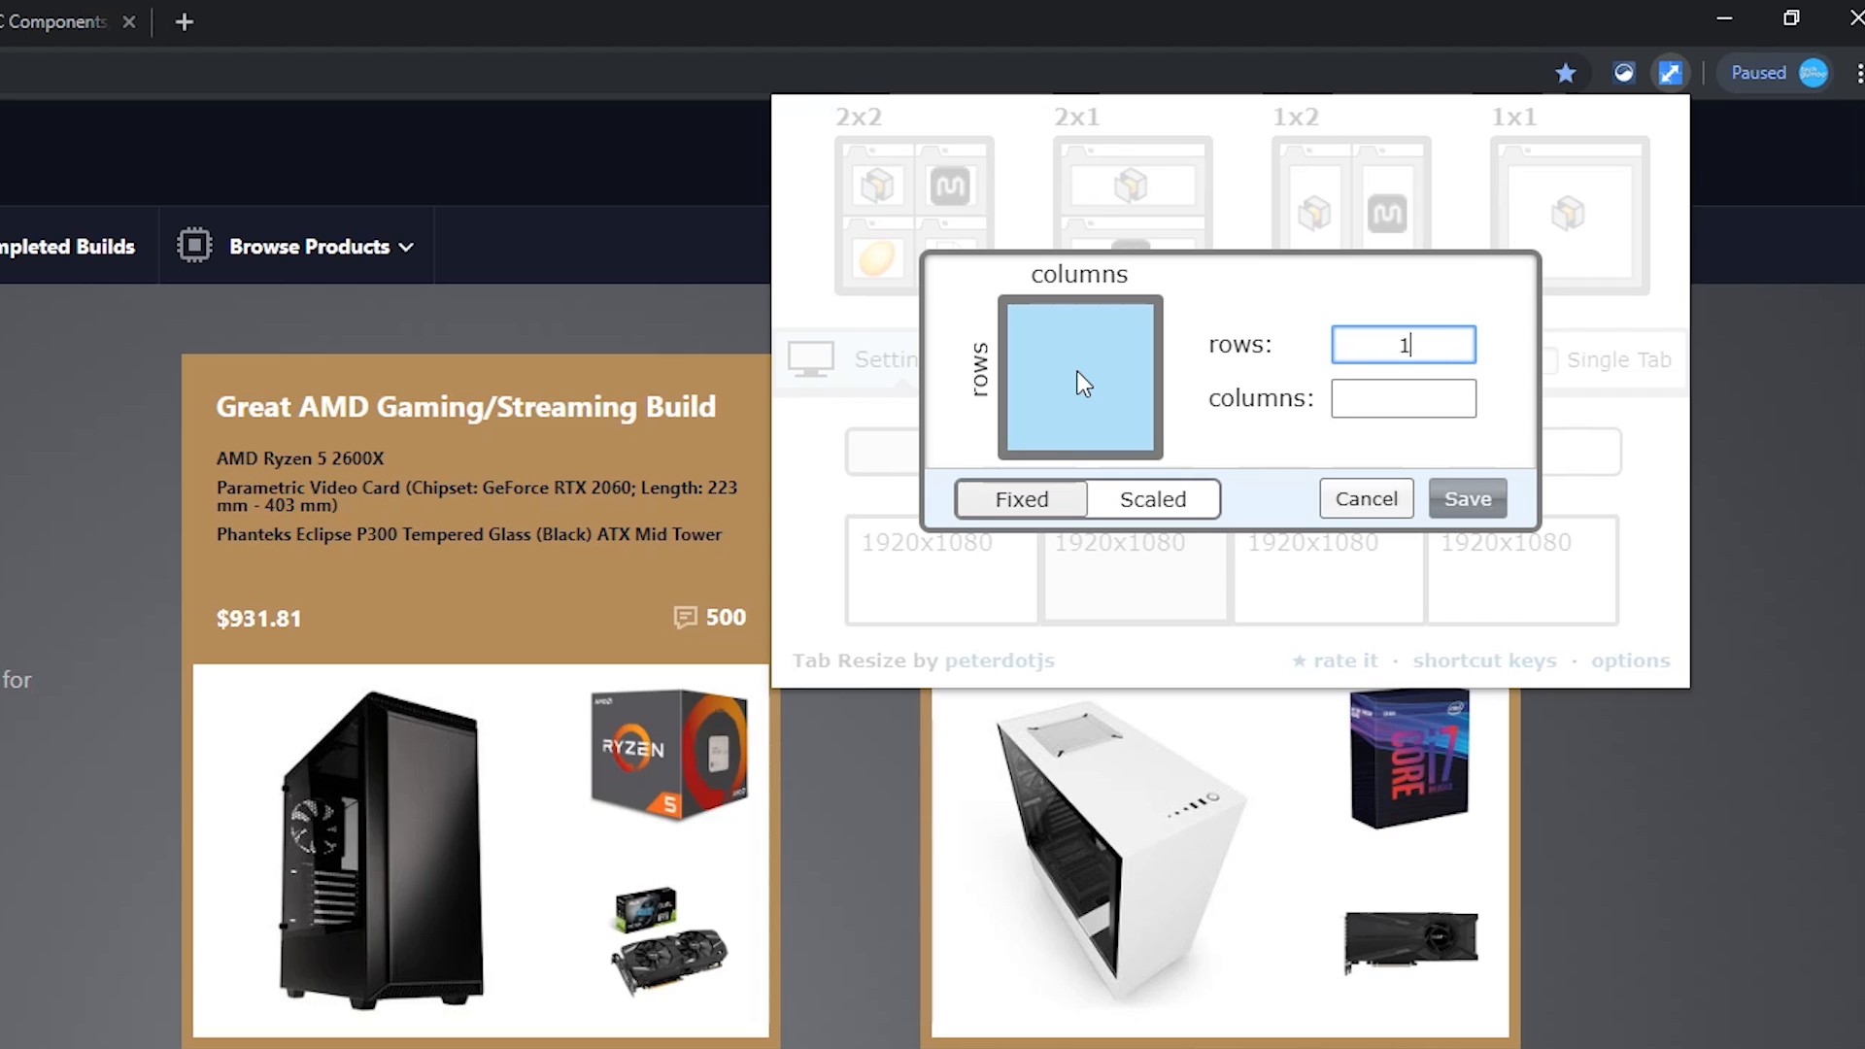
{"action": "type", "text": "3"}
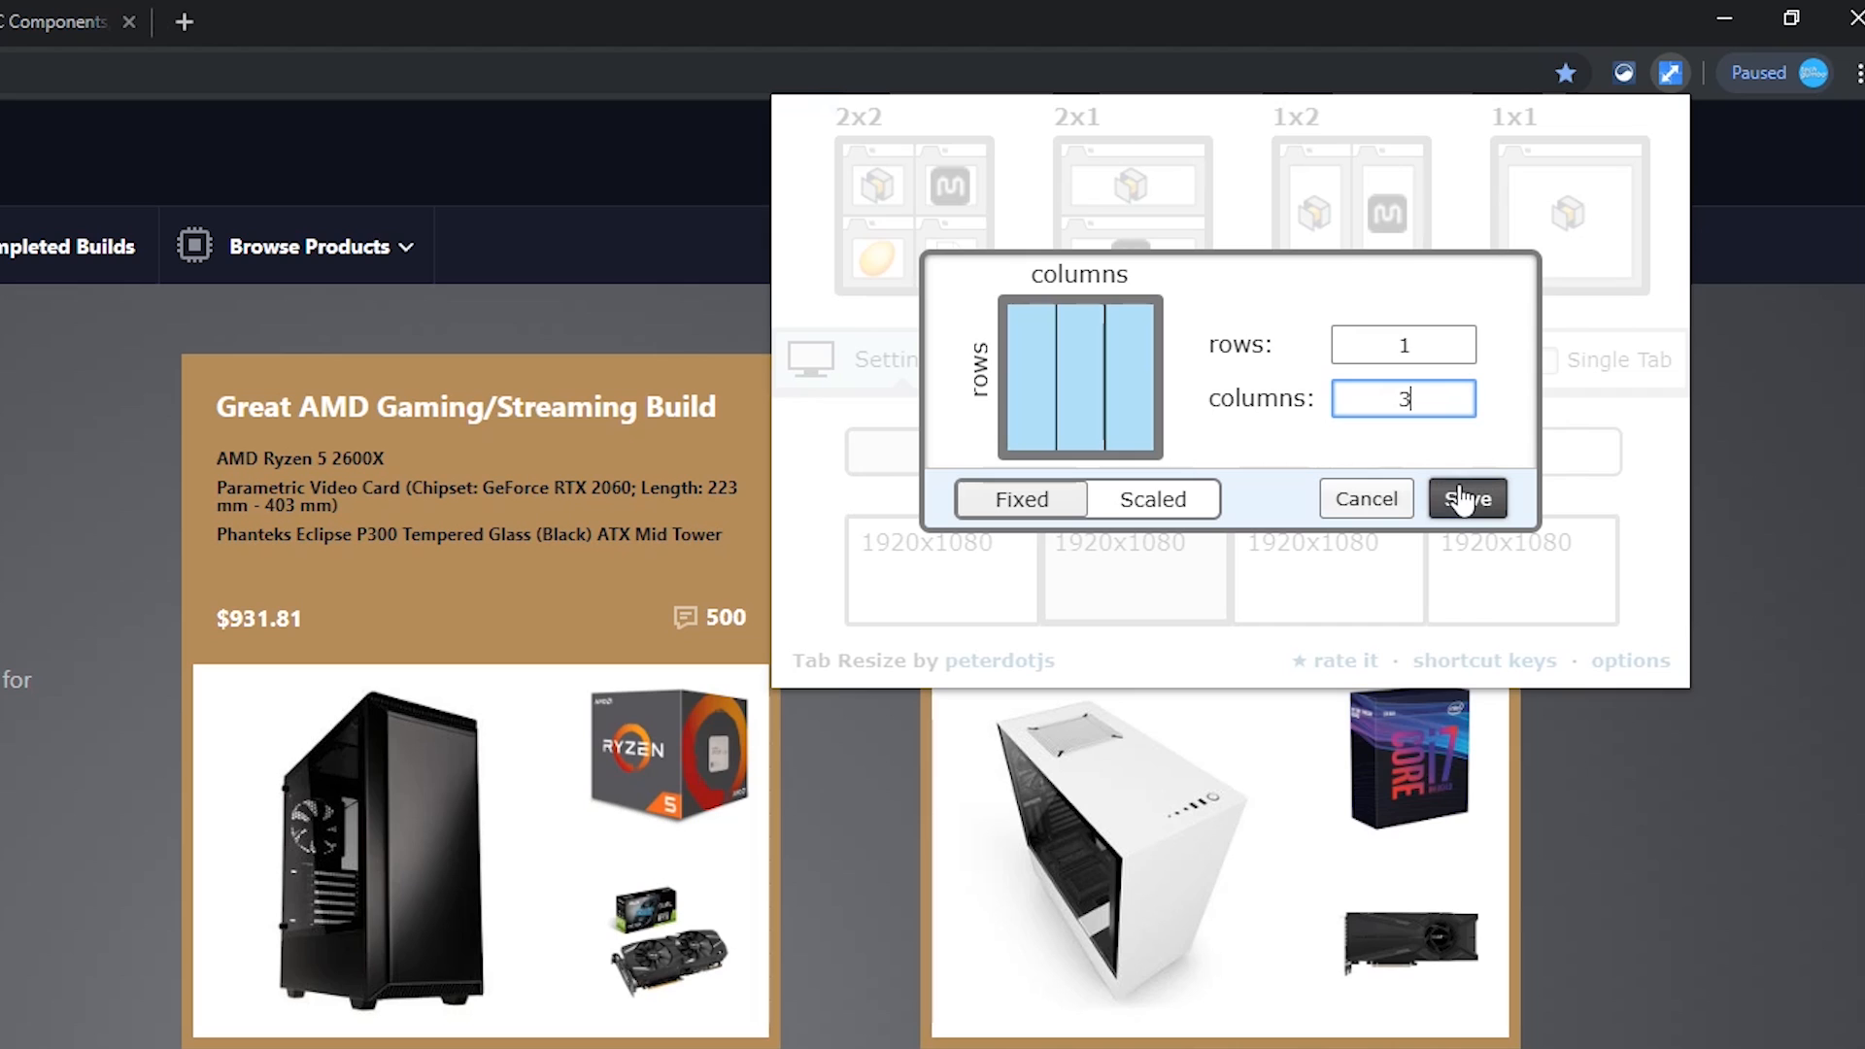
{"action": "left_click", "coordinate": [1467, 500]}
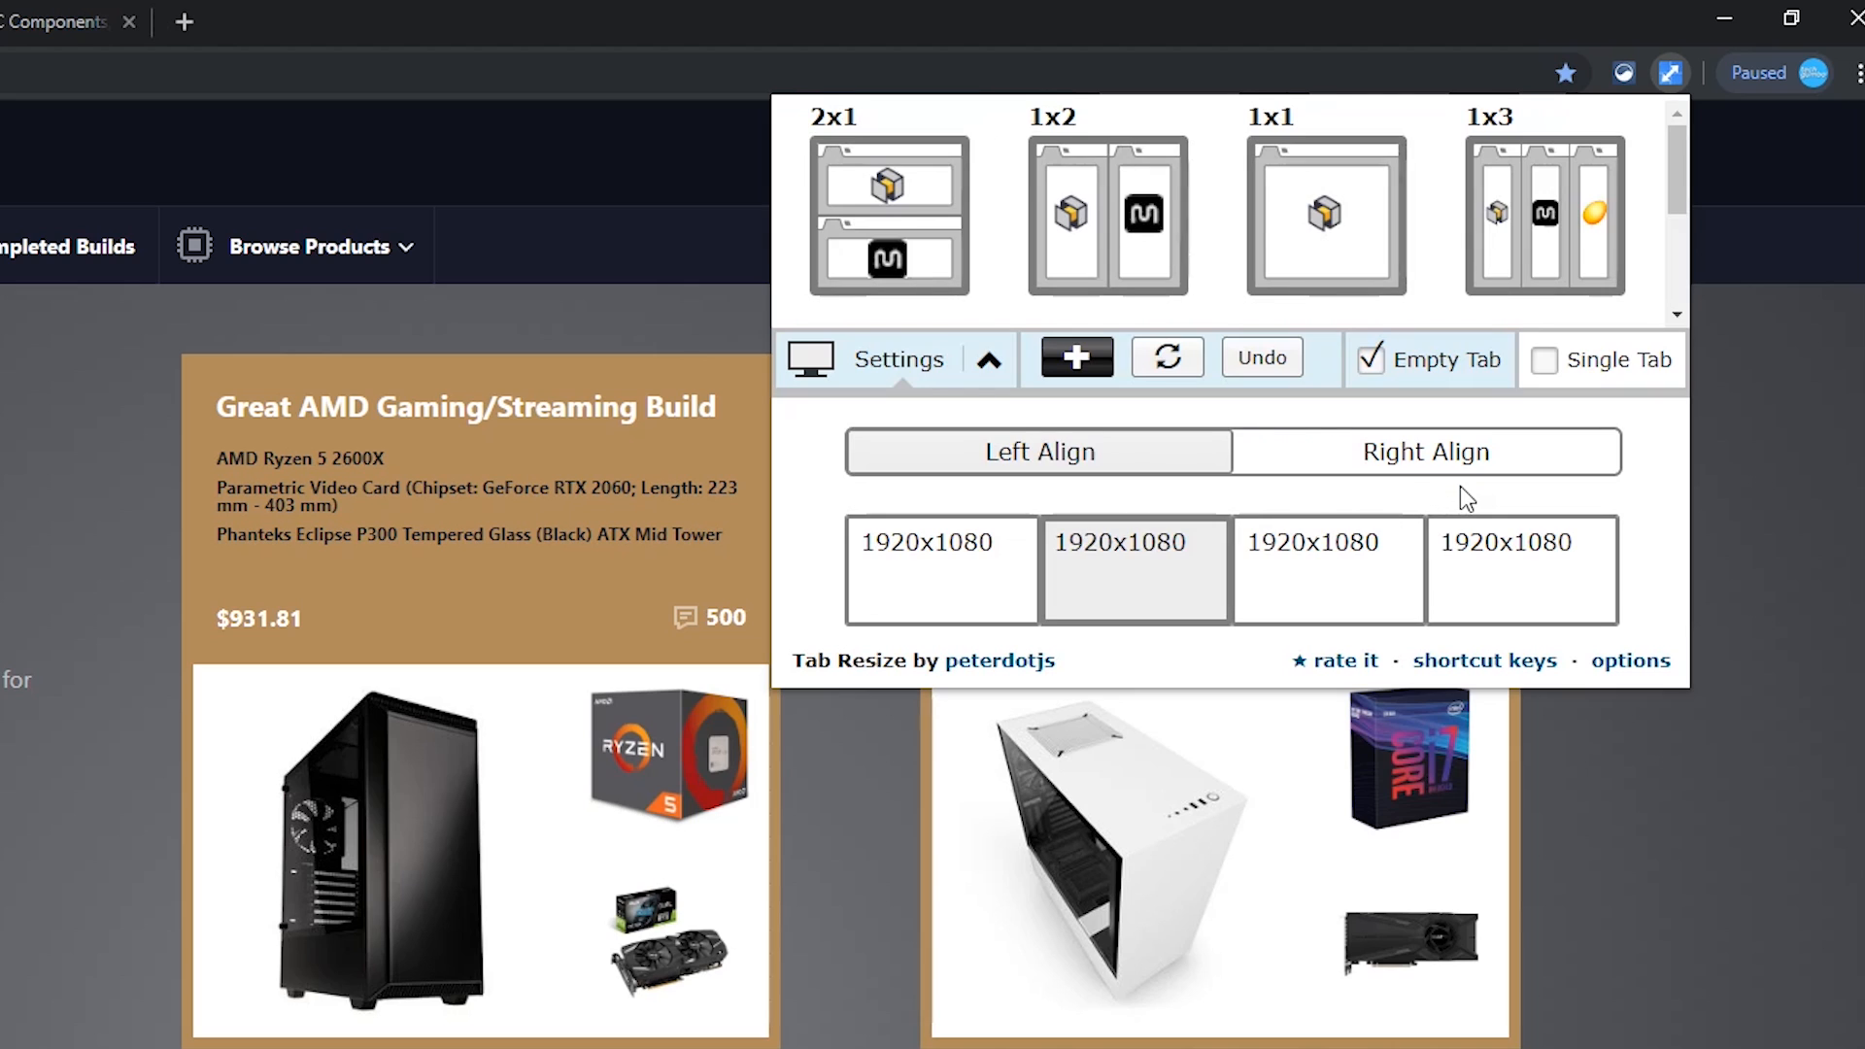
{"action": "mouse_move", "coordinate": [1566, 235]}
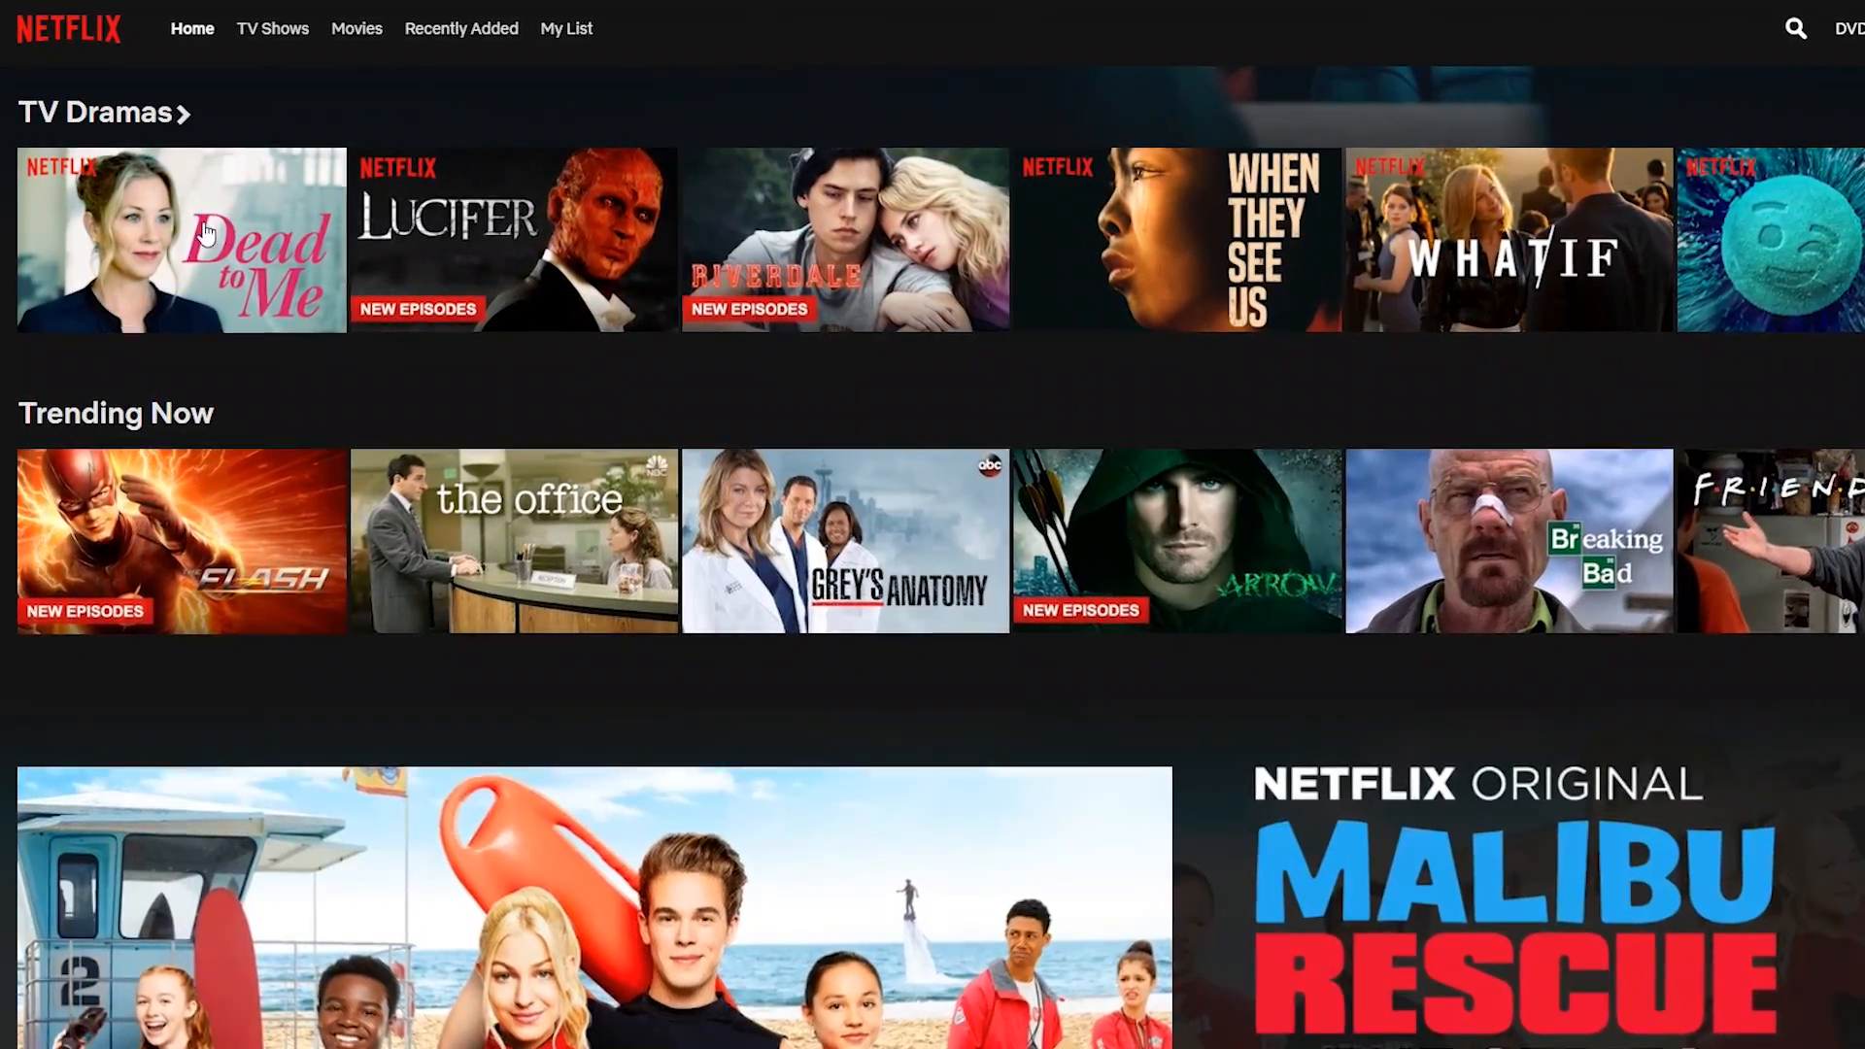
{"action": "mouse_move", "coordinate": [763, 249]}
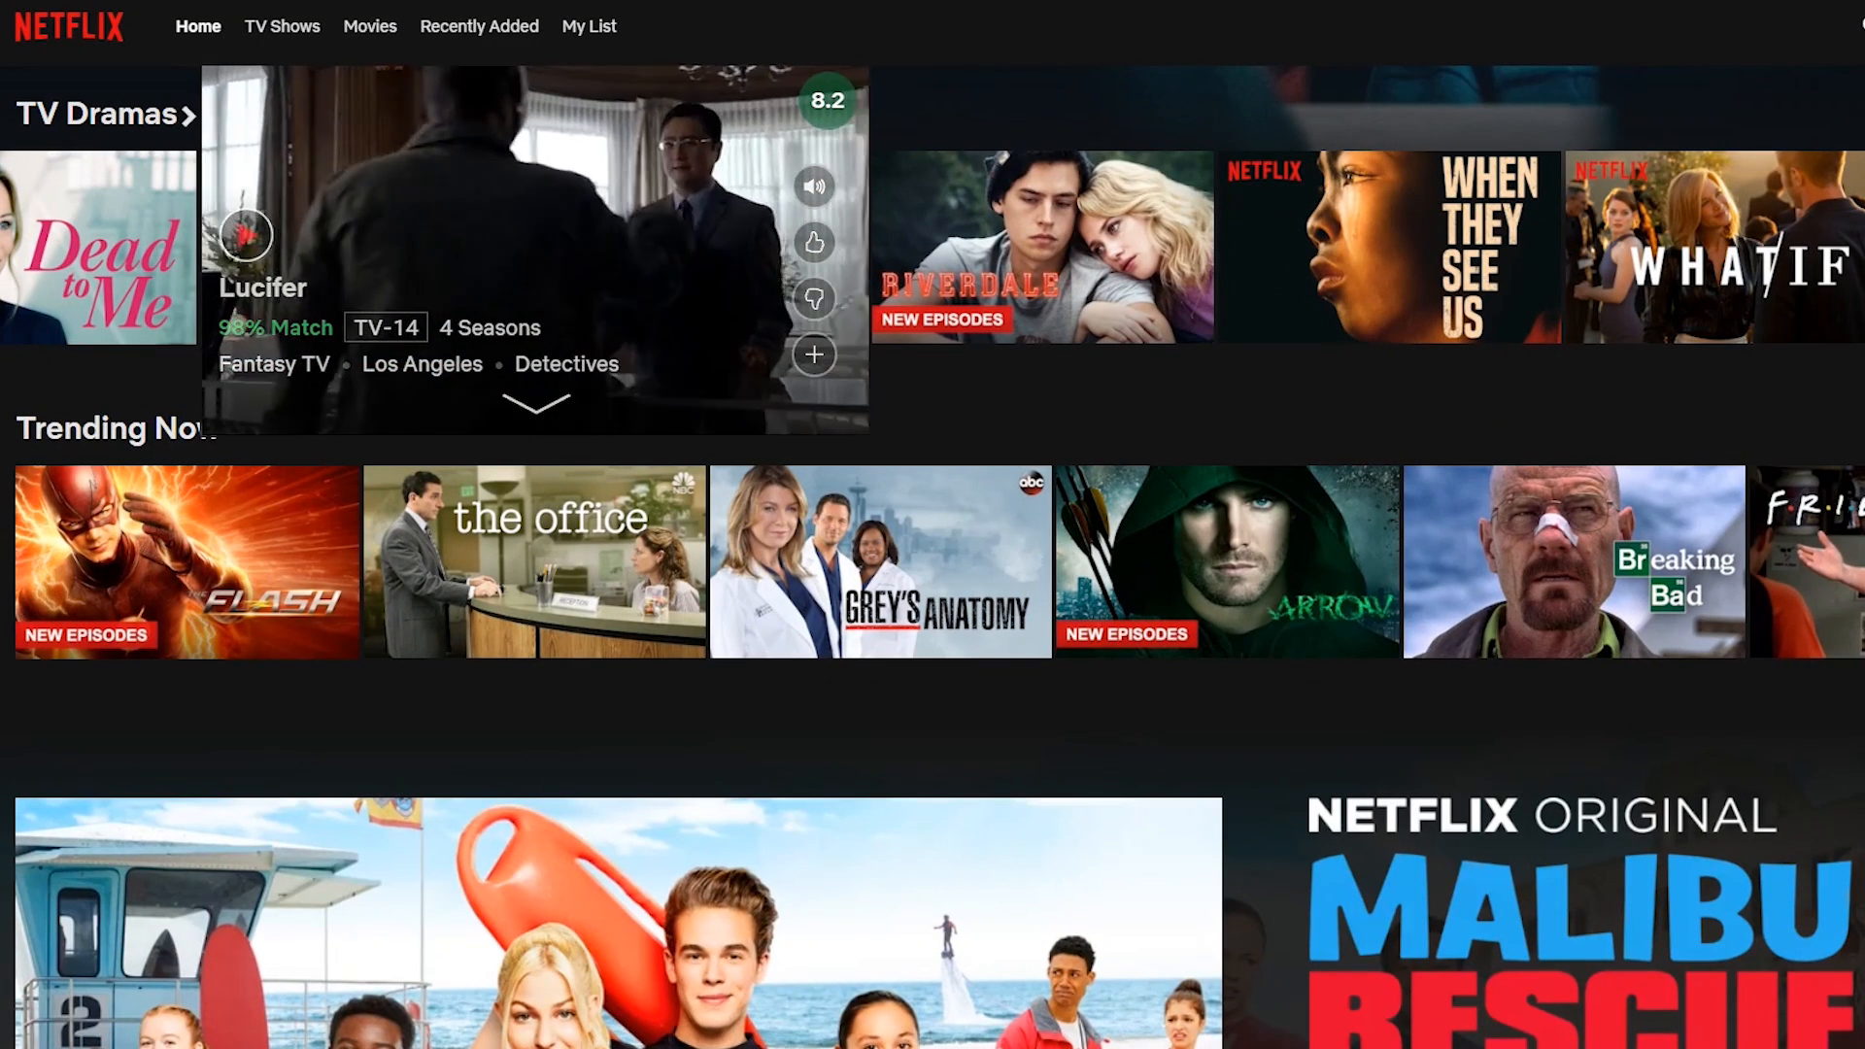
{"action": "mouse_move", "coordinate": [832, 113]}
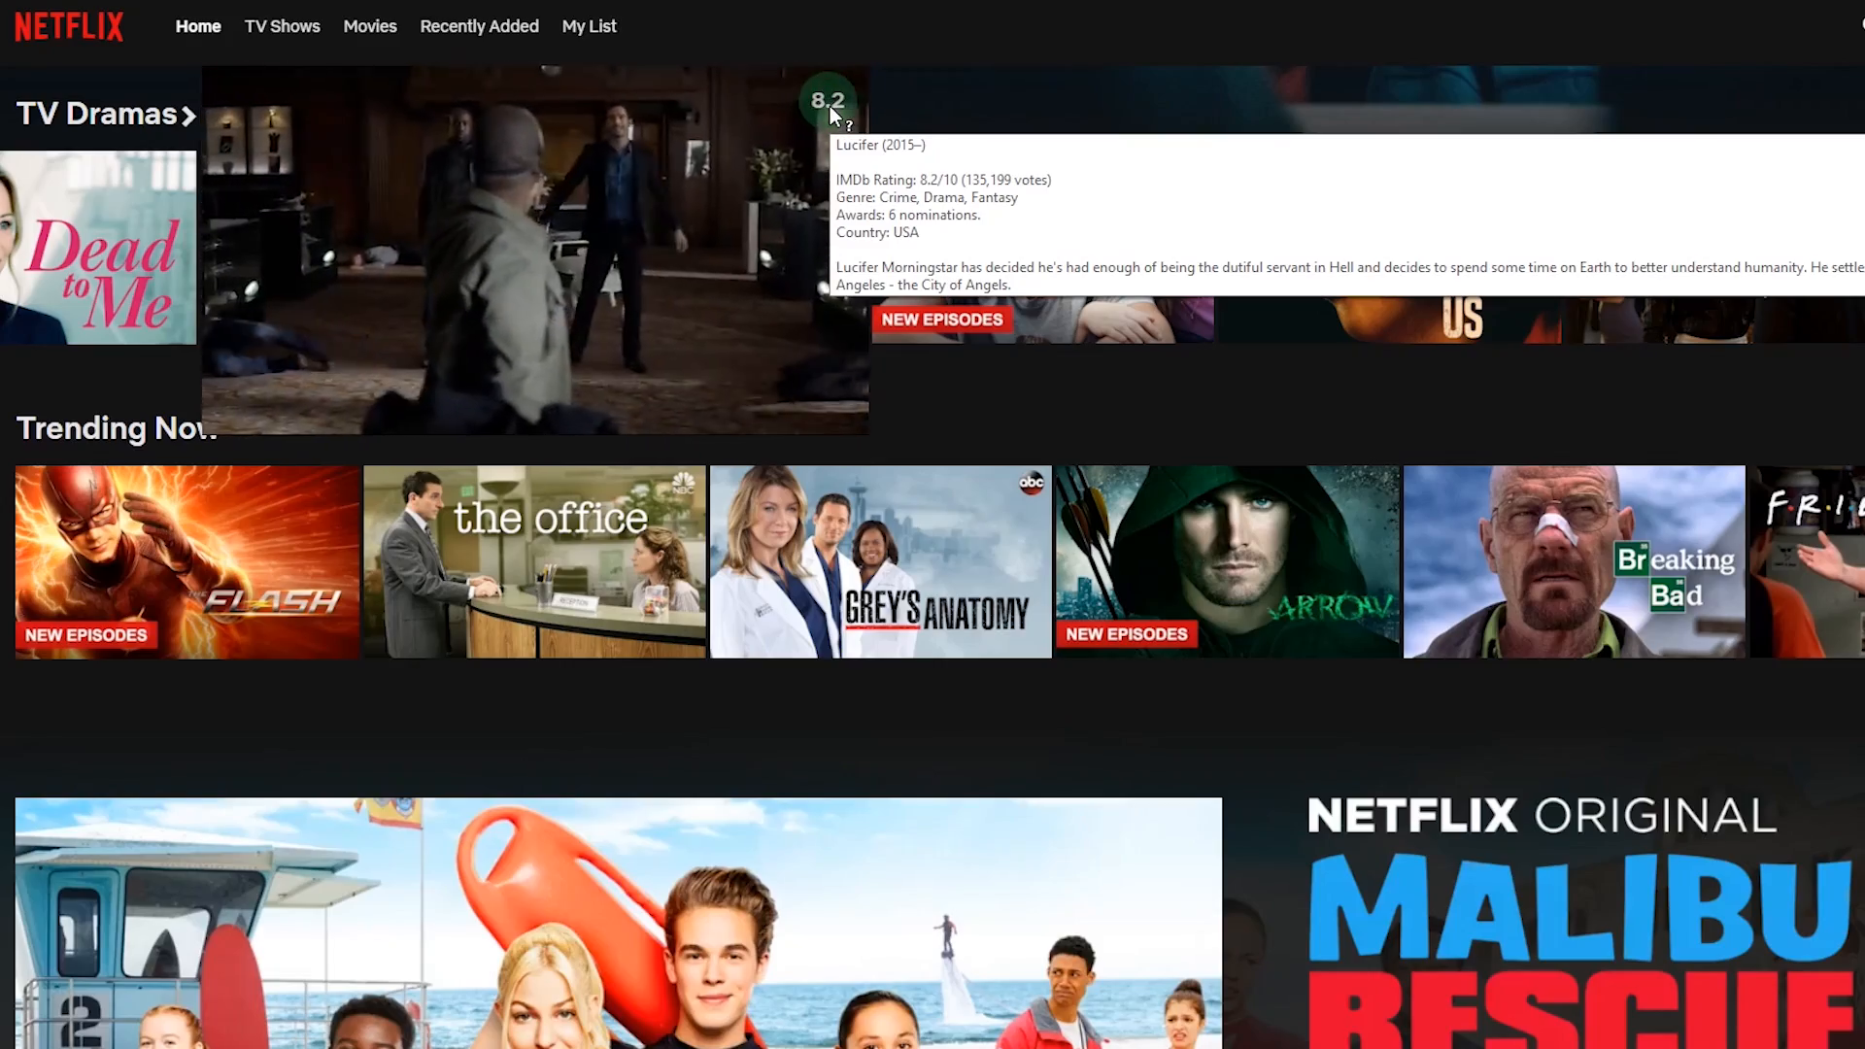
Step: View Lucifer's 8.2 IMDb rating and details in the Netflix preview
{"action": "left_click", "coordinate": [829, 101]}
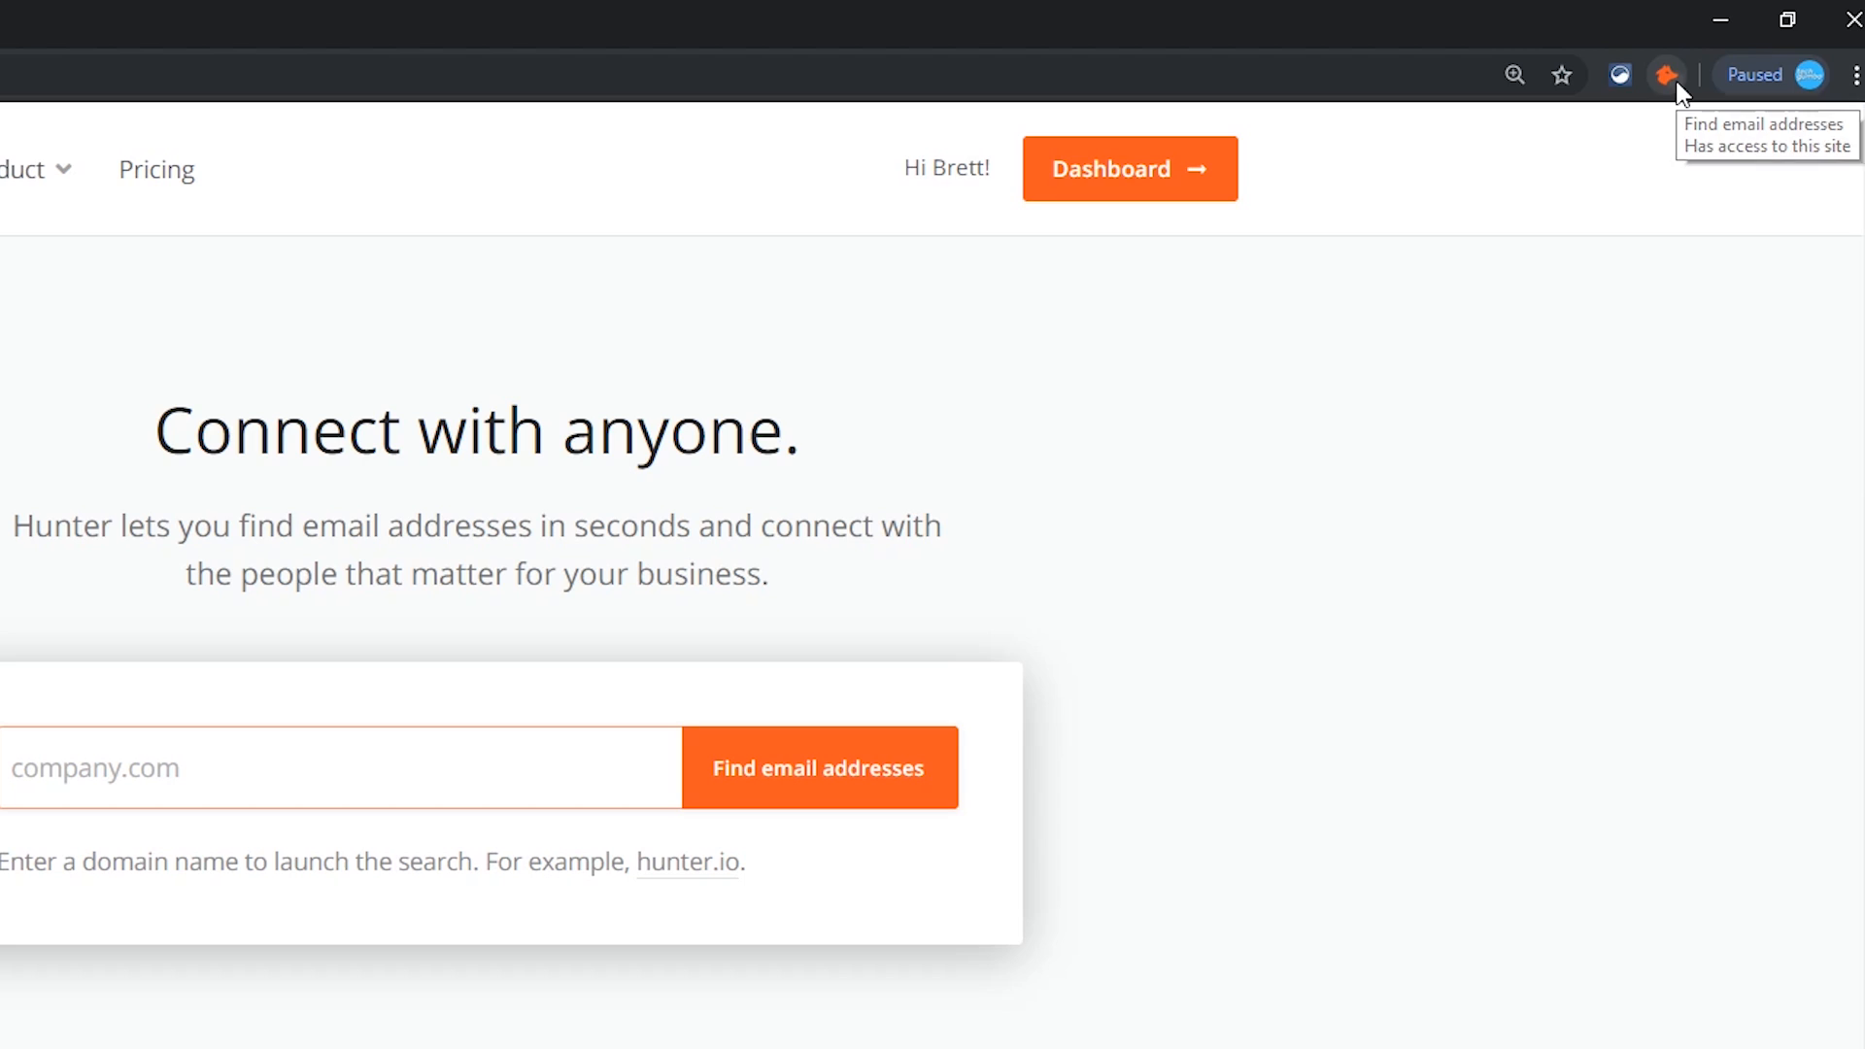
Step: List the eight email addresses Hunter found for hunter.io with the common pattern
{"action": "left_click", "coordinate": [1667, 74]}
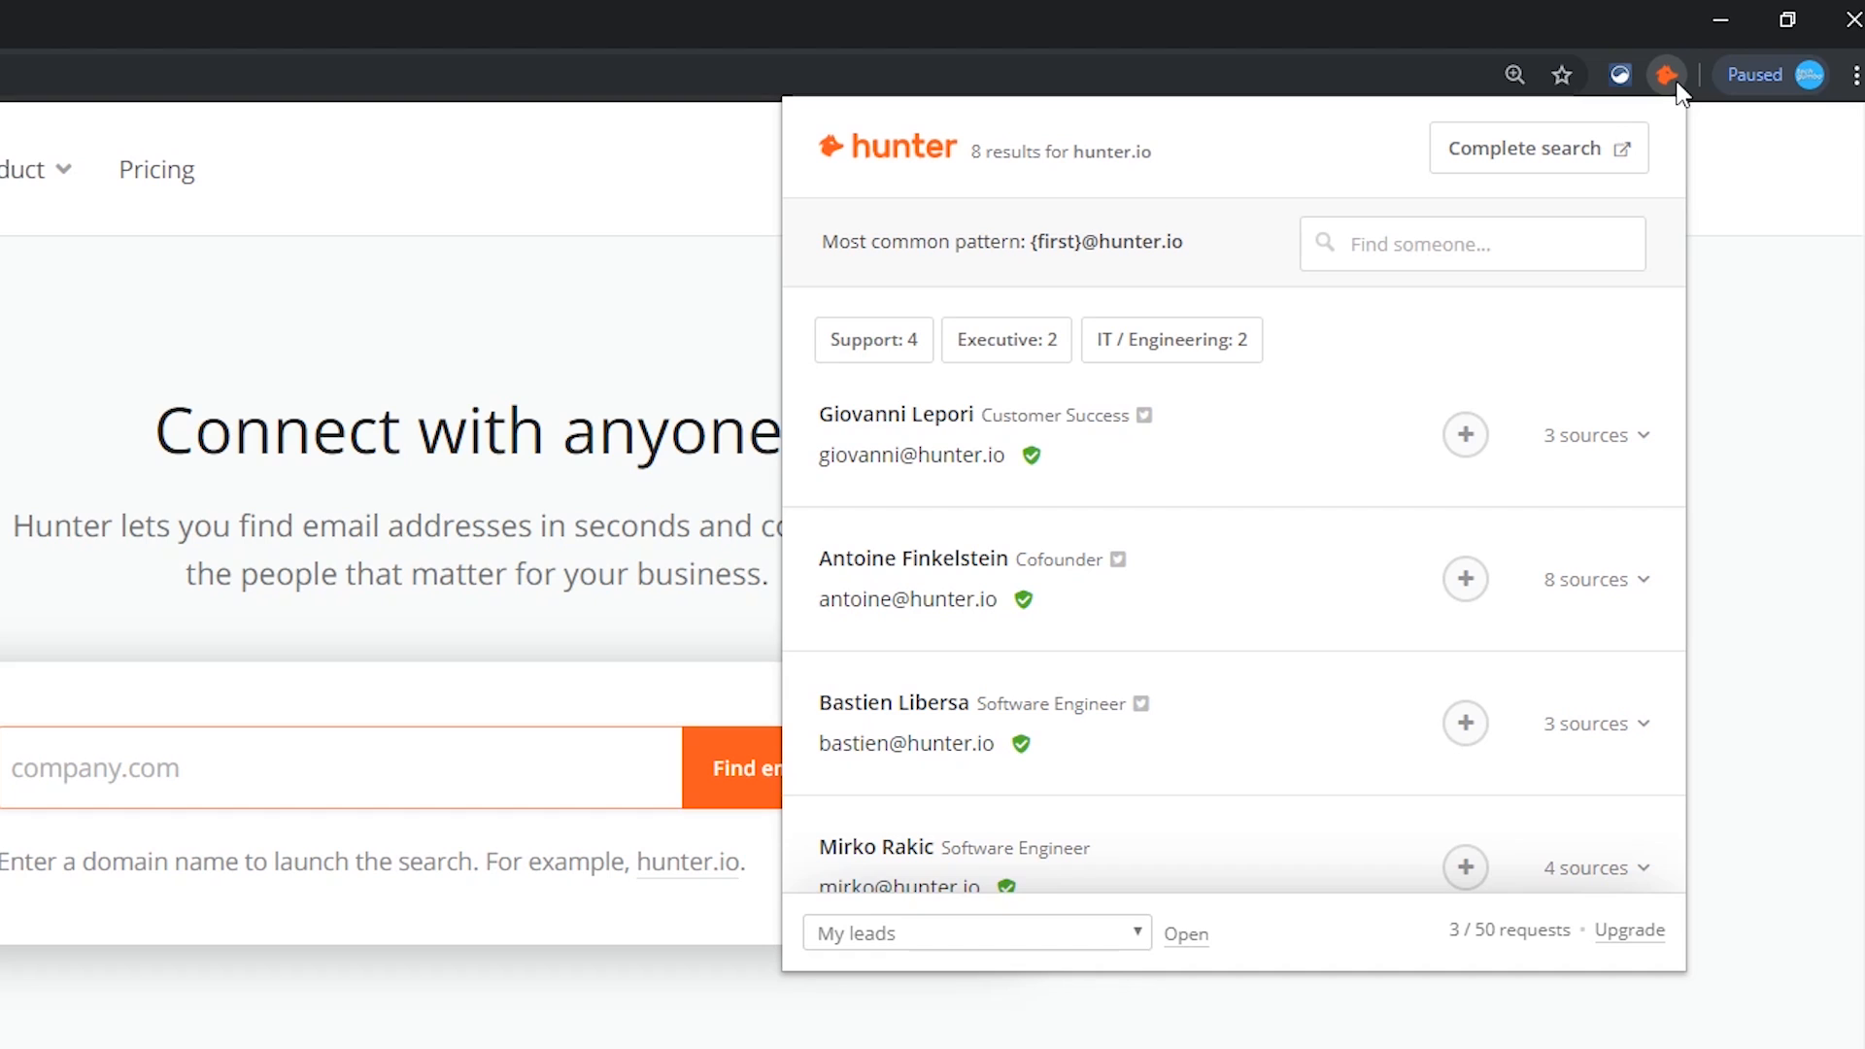
{"action": "mouse_move", "coordinate": [1465, 437]}
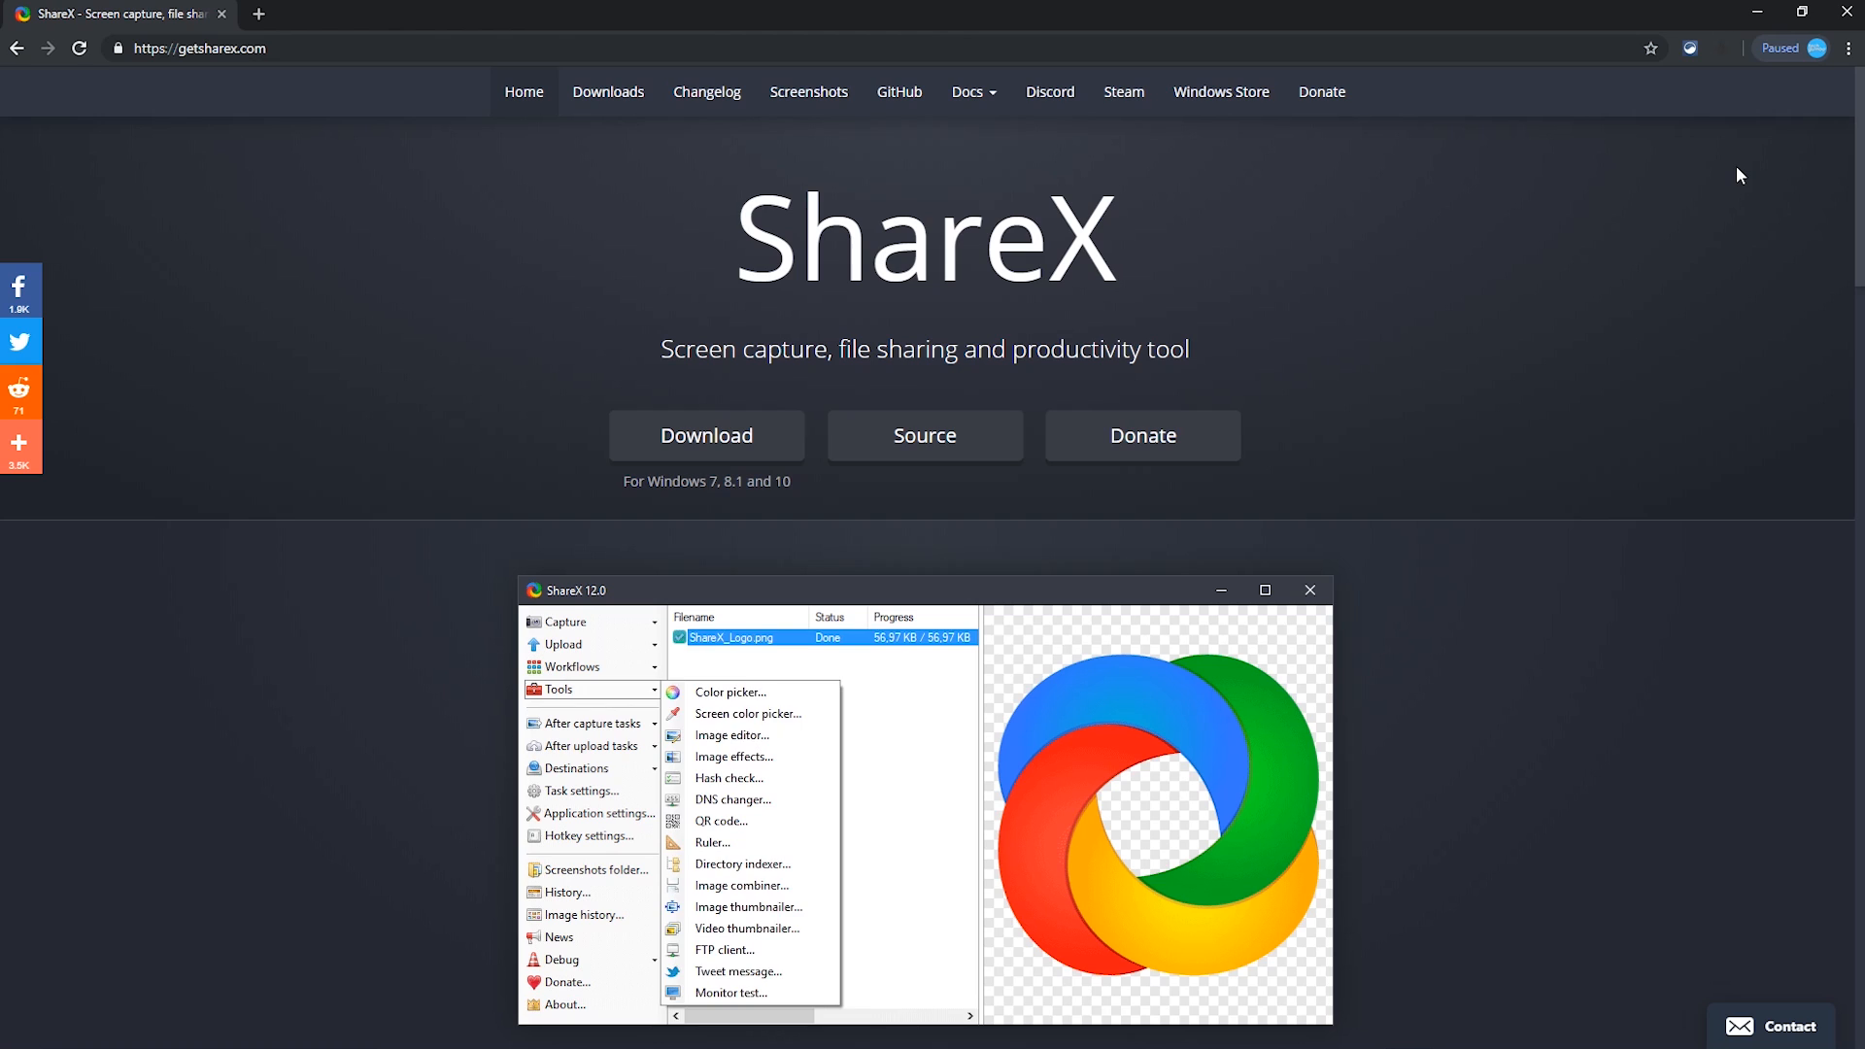
{"action": "left_click", "coordinate": [558, 688]}
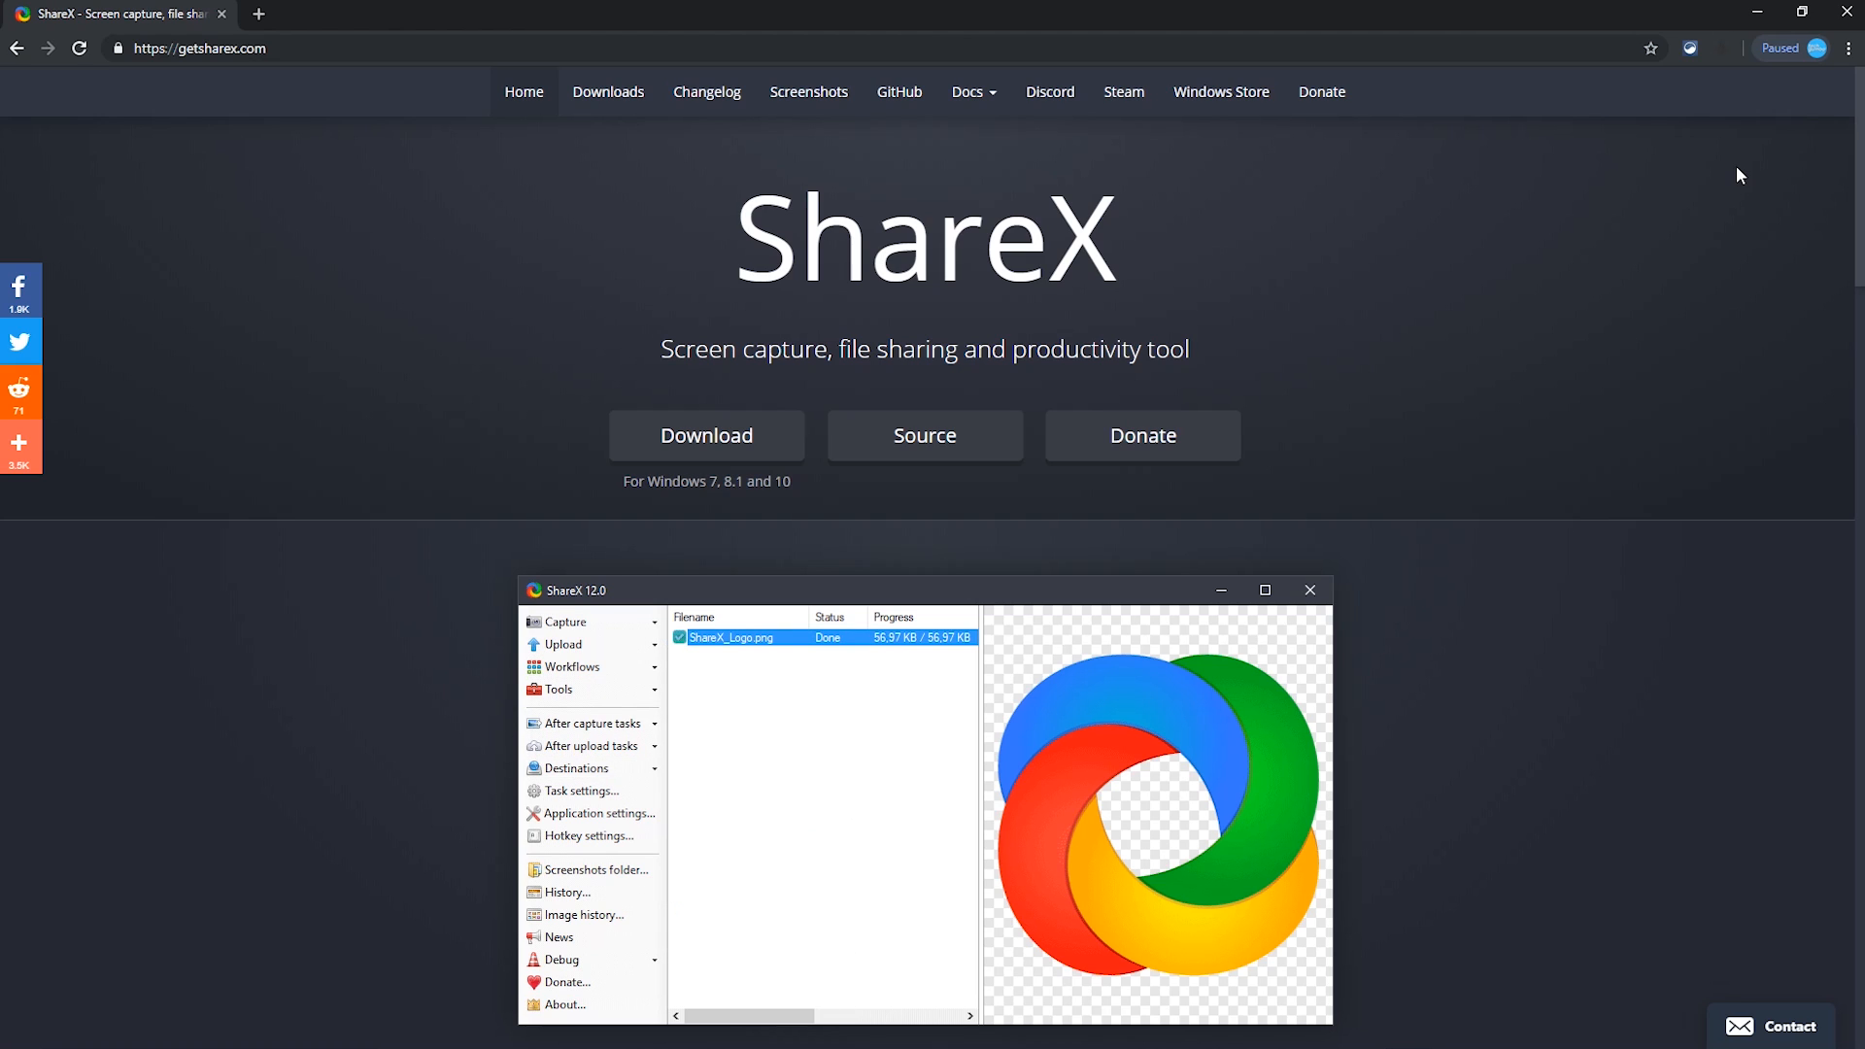
{"action": "left_click", "coordinate": [563, 622]}
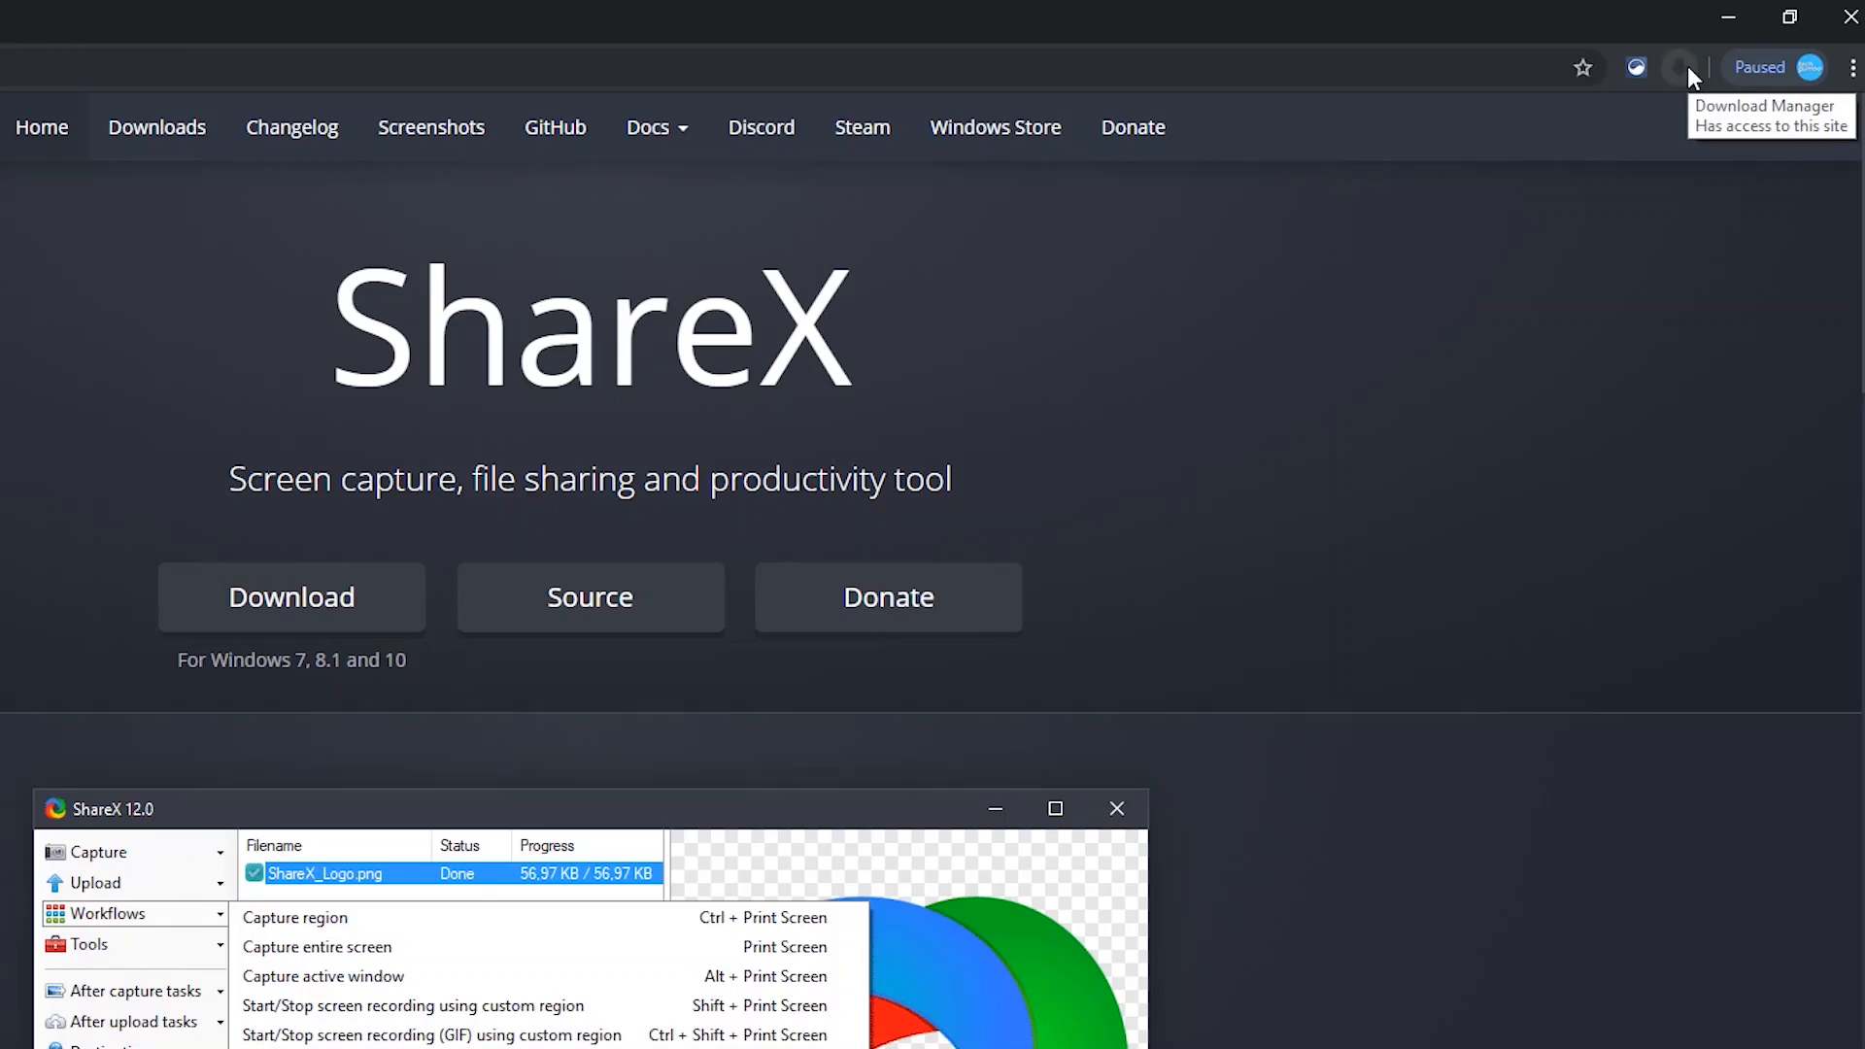
{"action": "left_click", "coordinate": [1671, 66]}
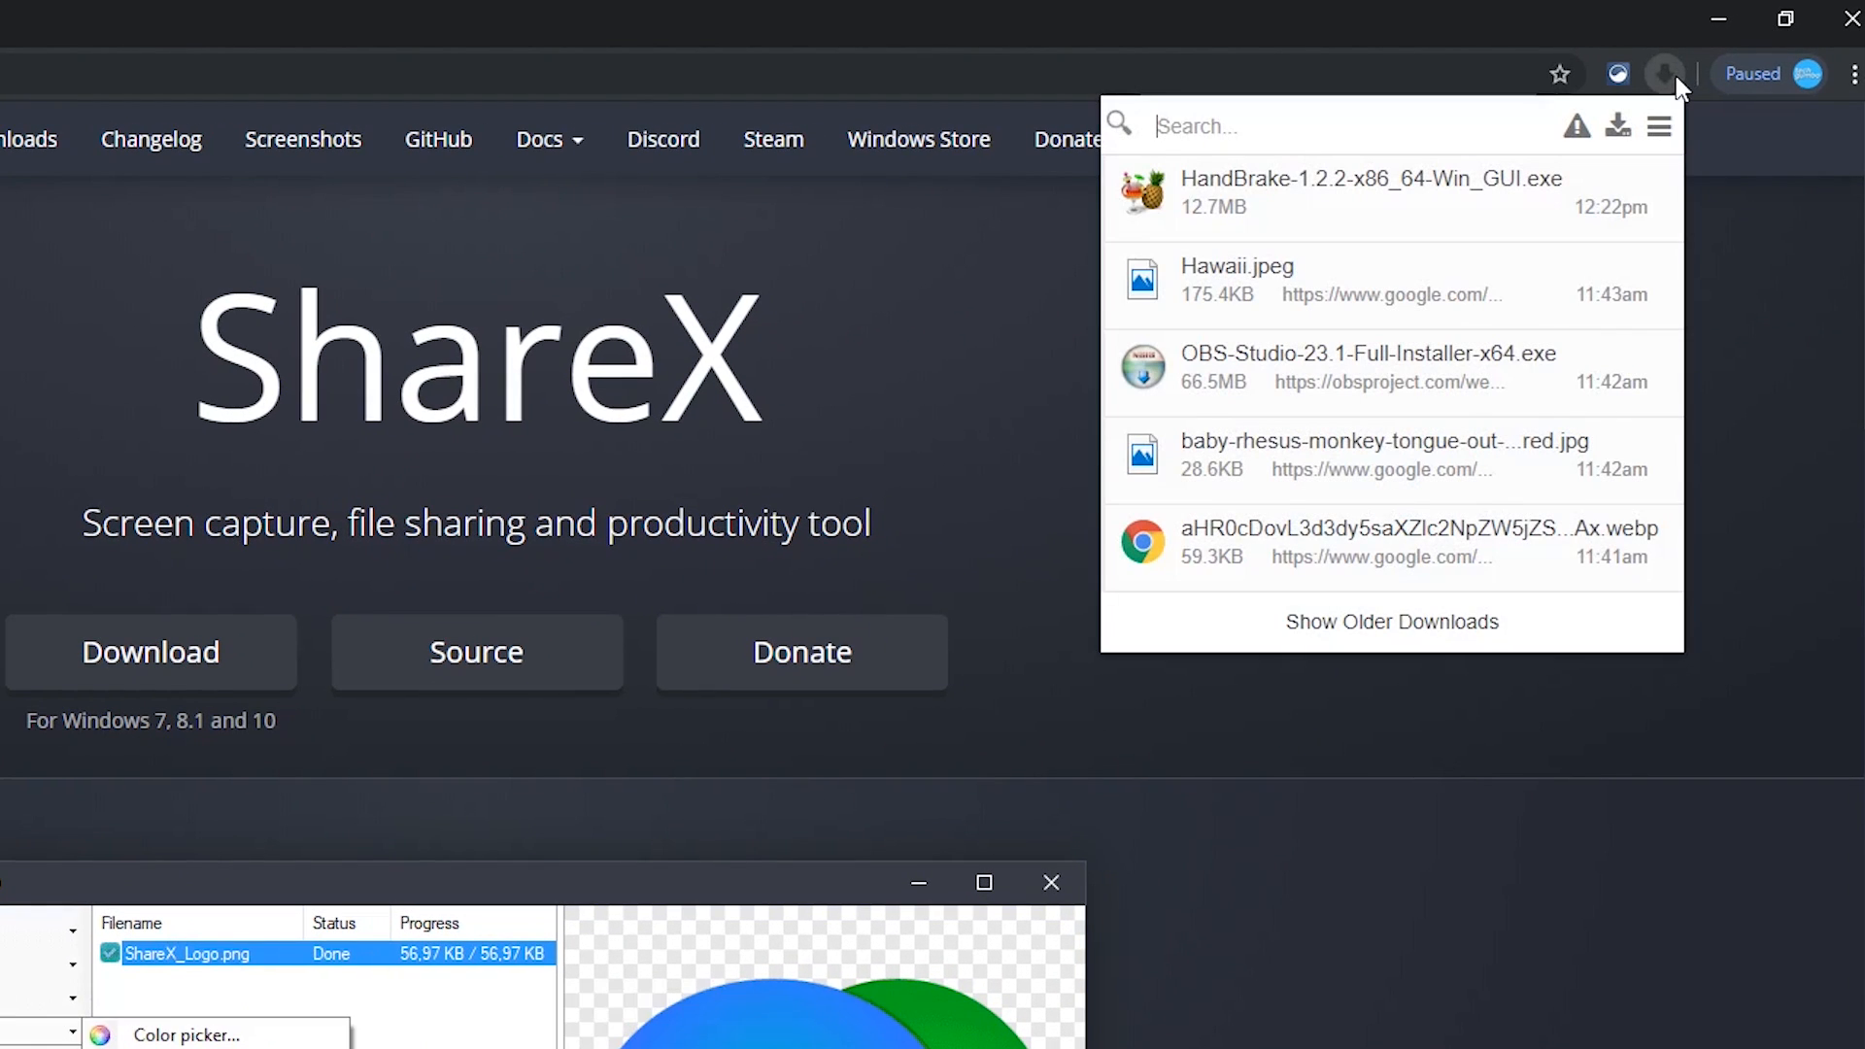
{"action": "mouse_move", "coordinate": [181, 672]}
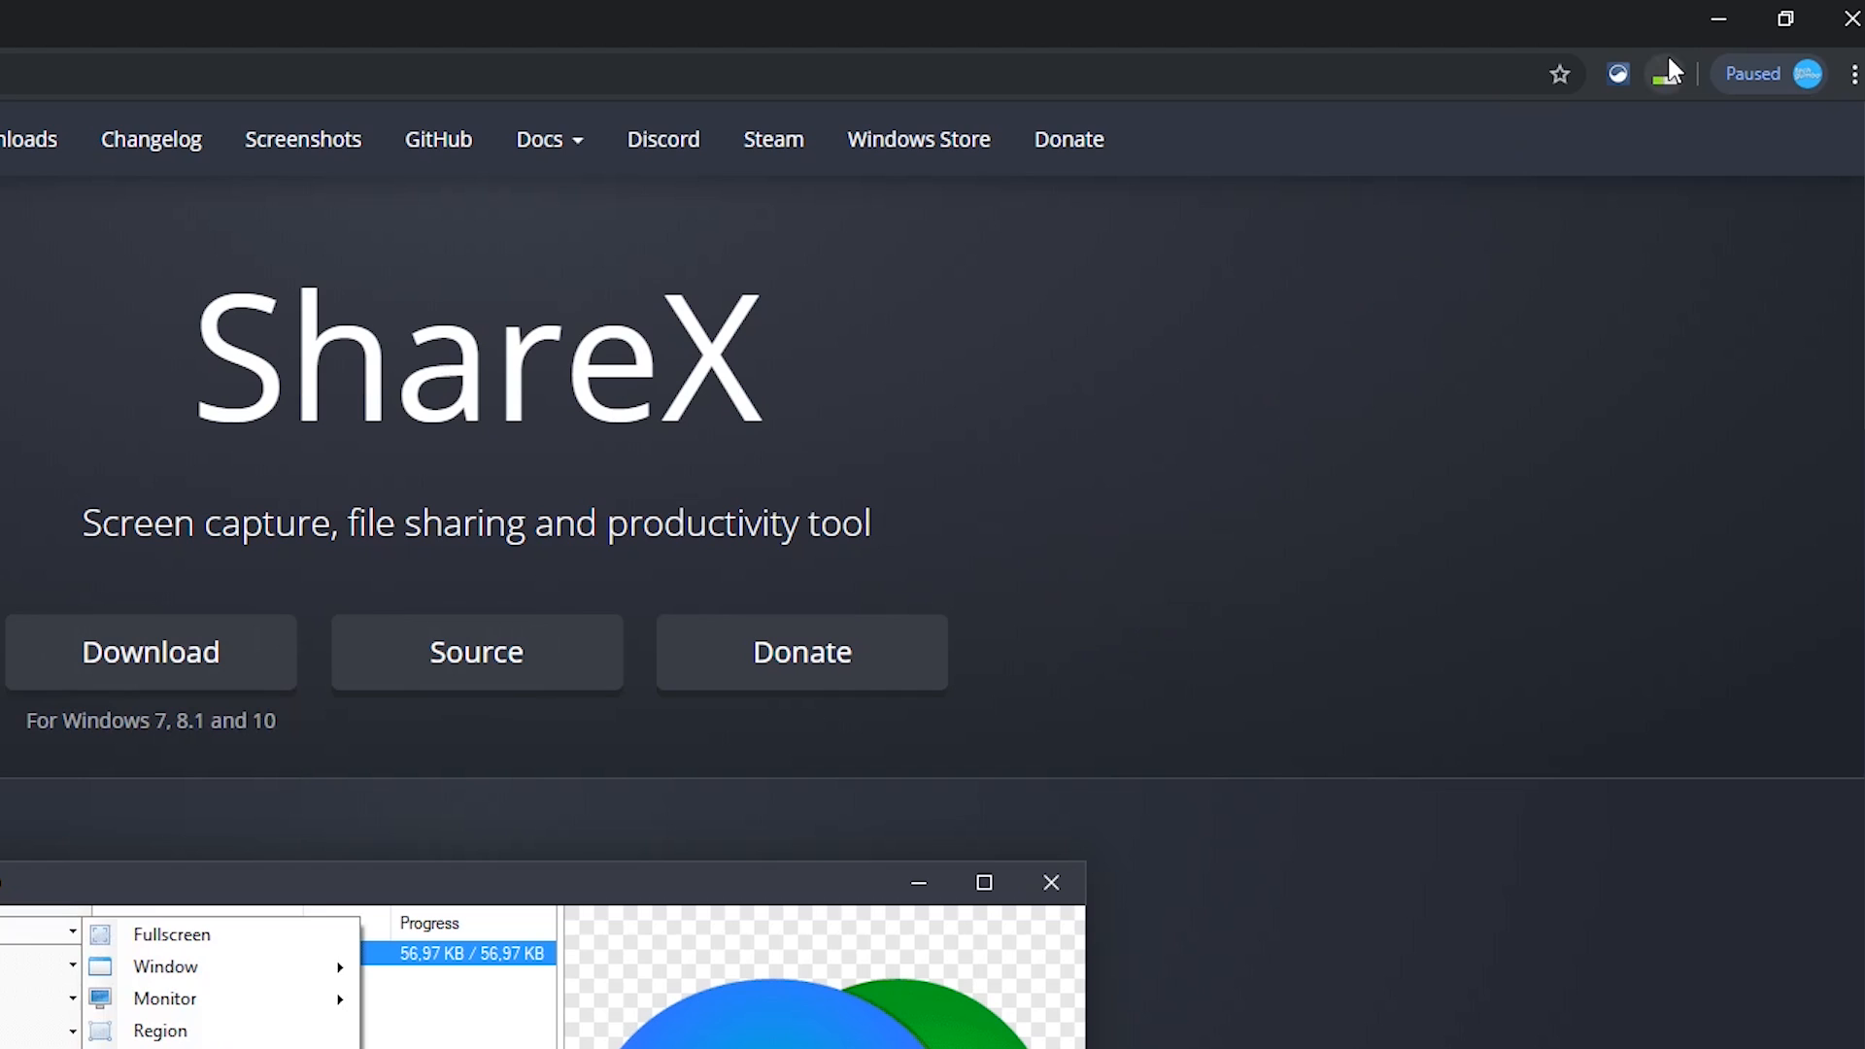
{"action": "left_click", "coordinate": [1665, 73]}
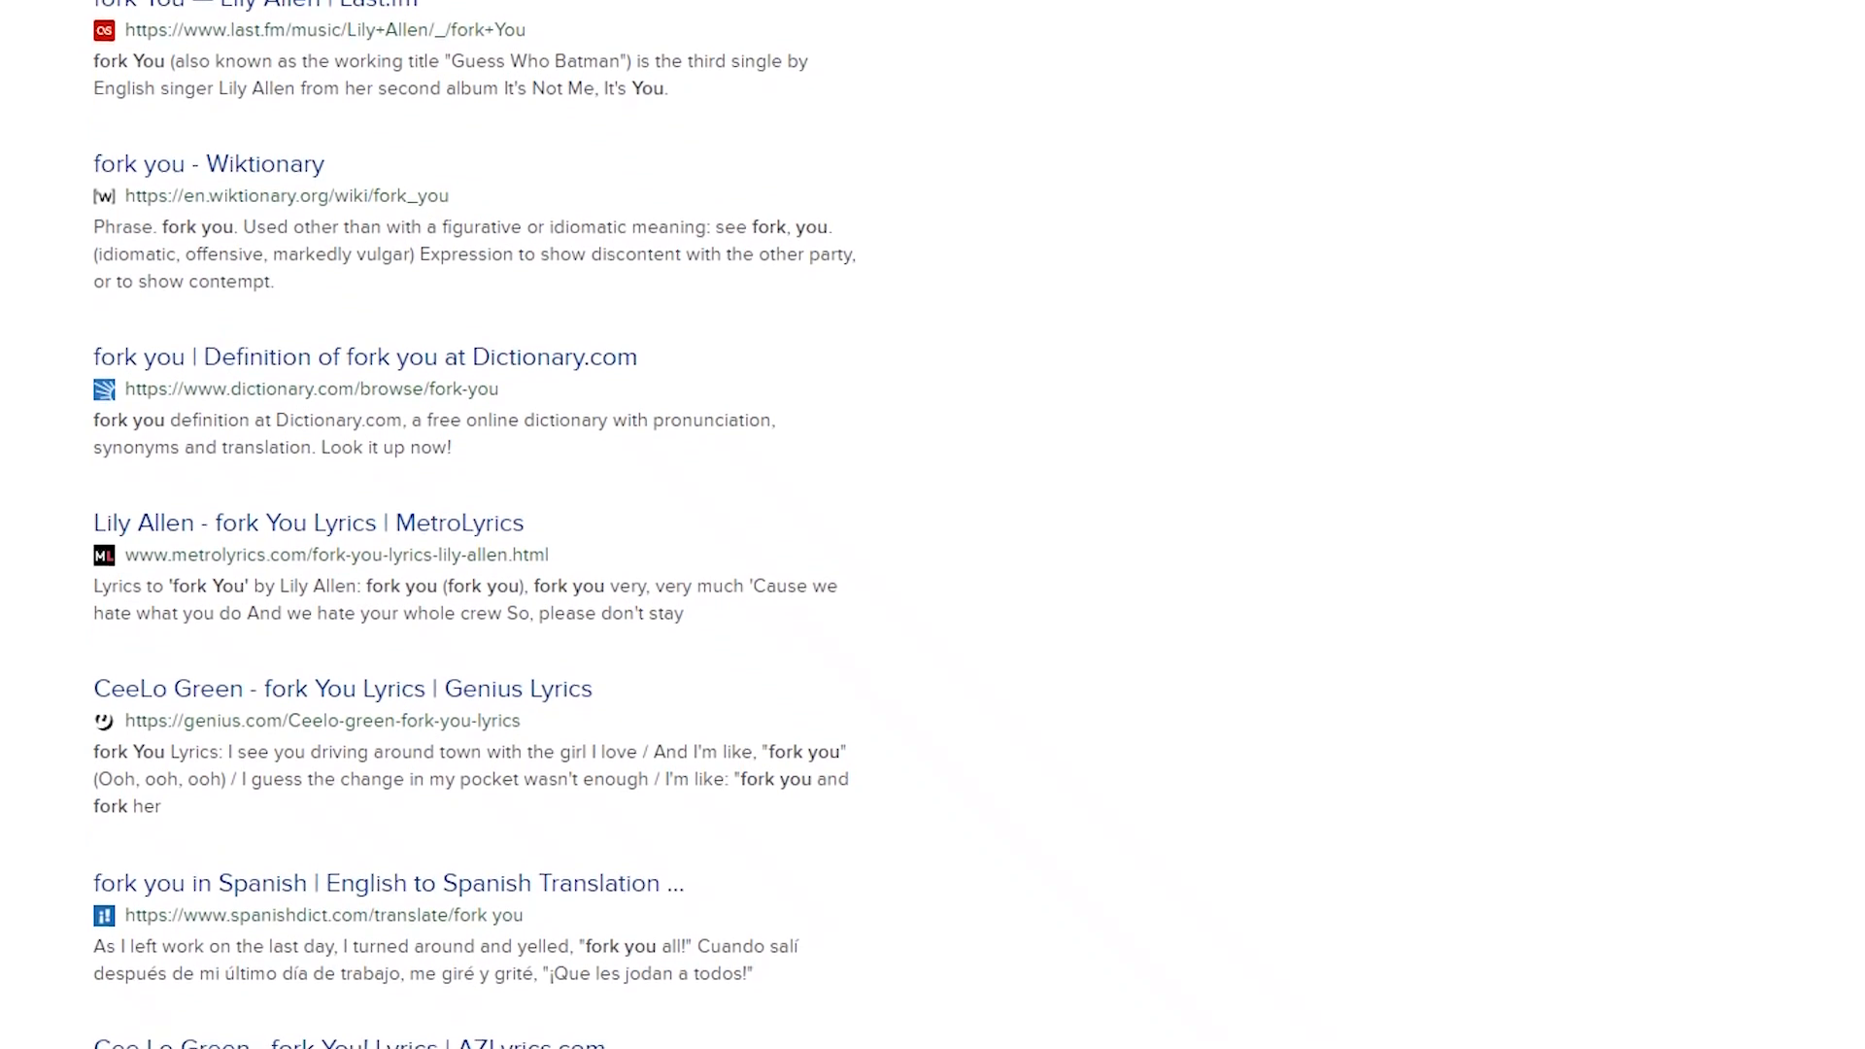
Step: Scroll through the censored "fork you" search results down to the reddit entry
{"action": "scroll", "scroll_direction": "down", "scroll_amount": 3}
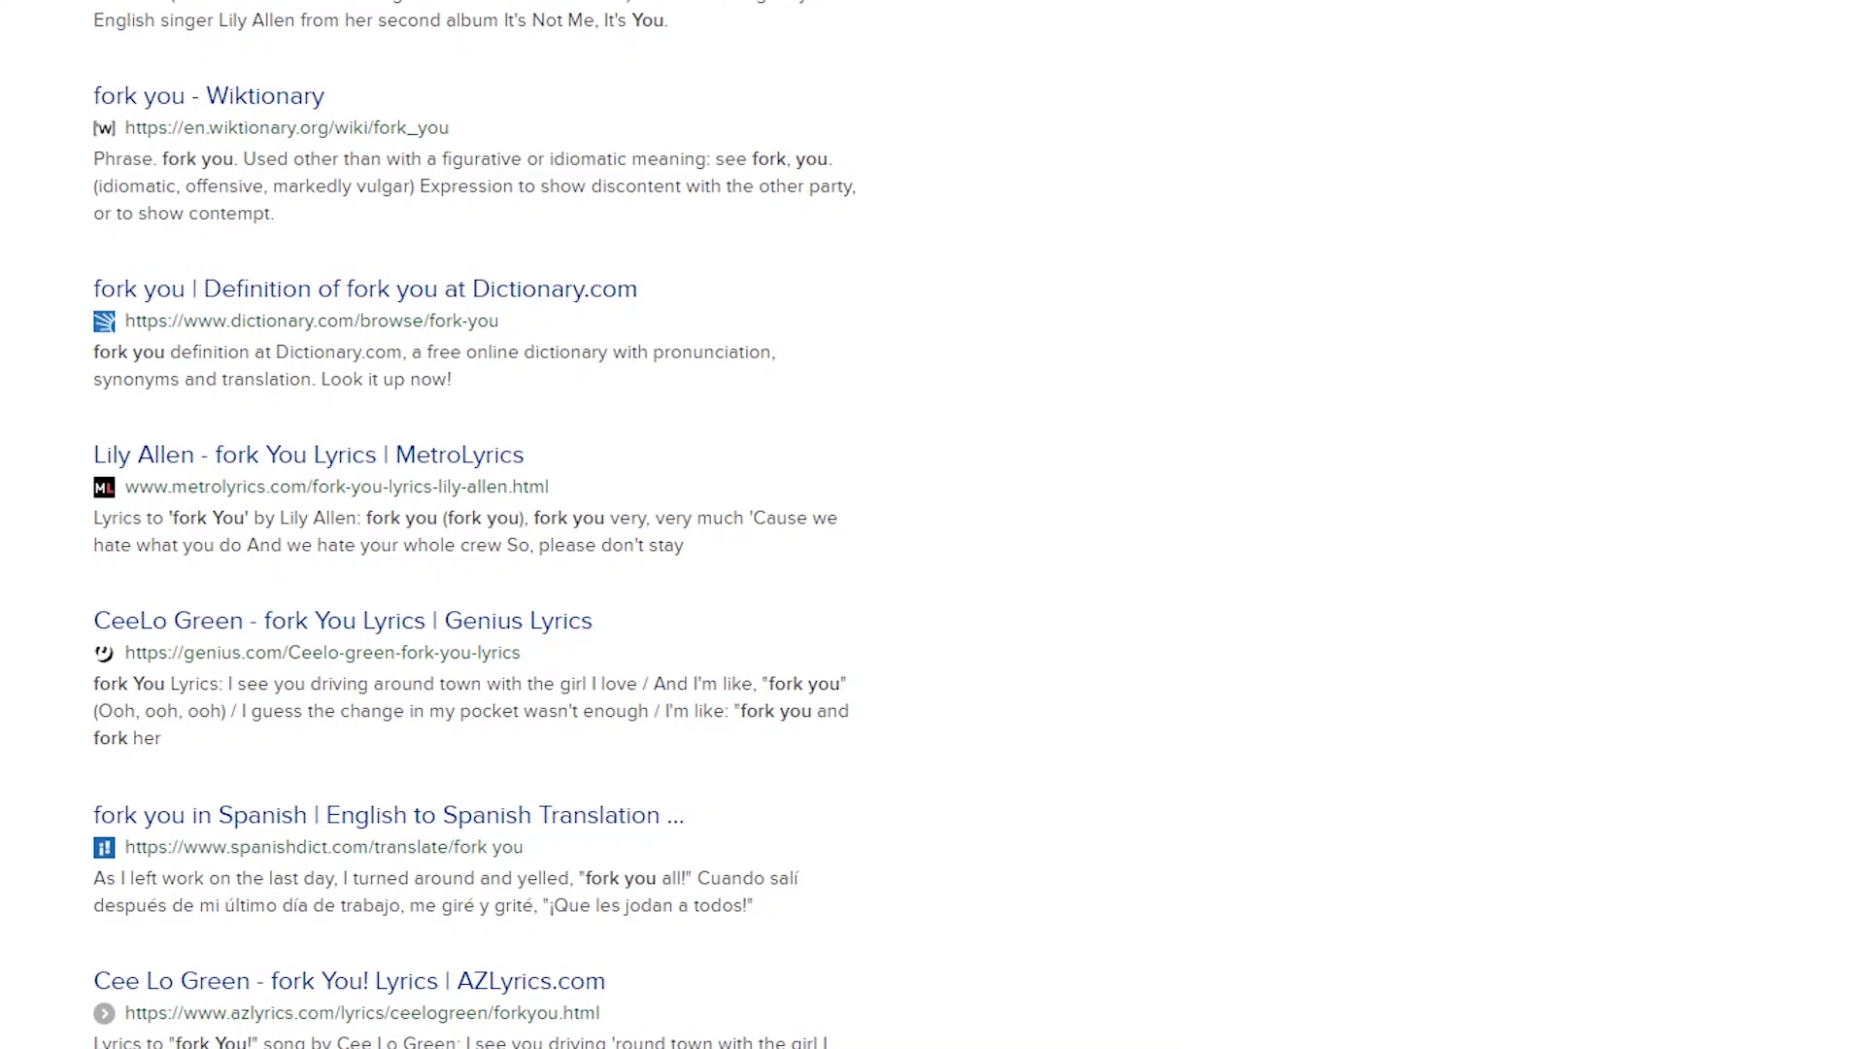
{"action": "scroll", "scroll_direction": "down", "scroll_amount": 3}
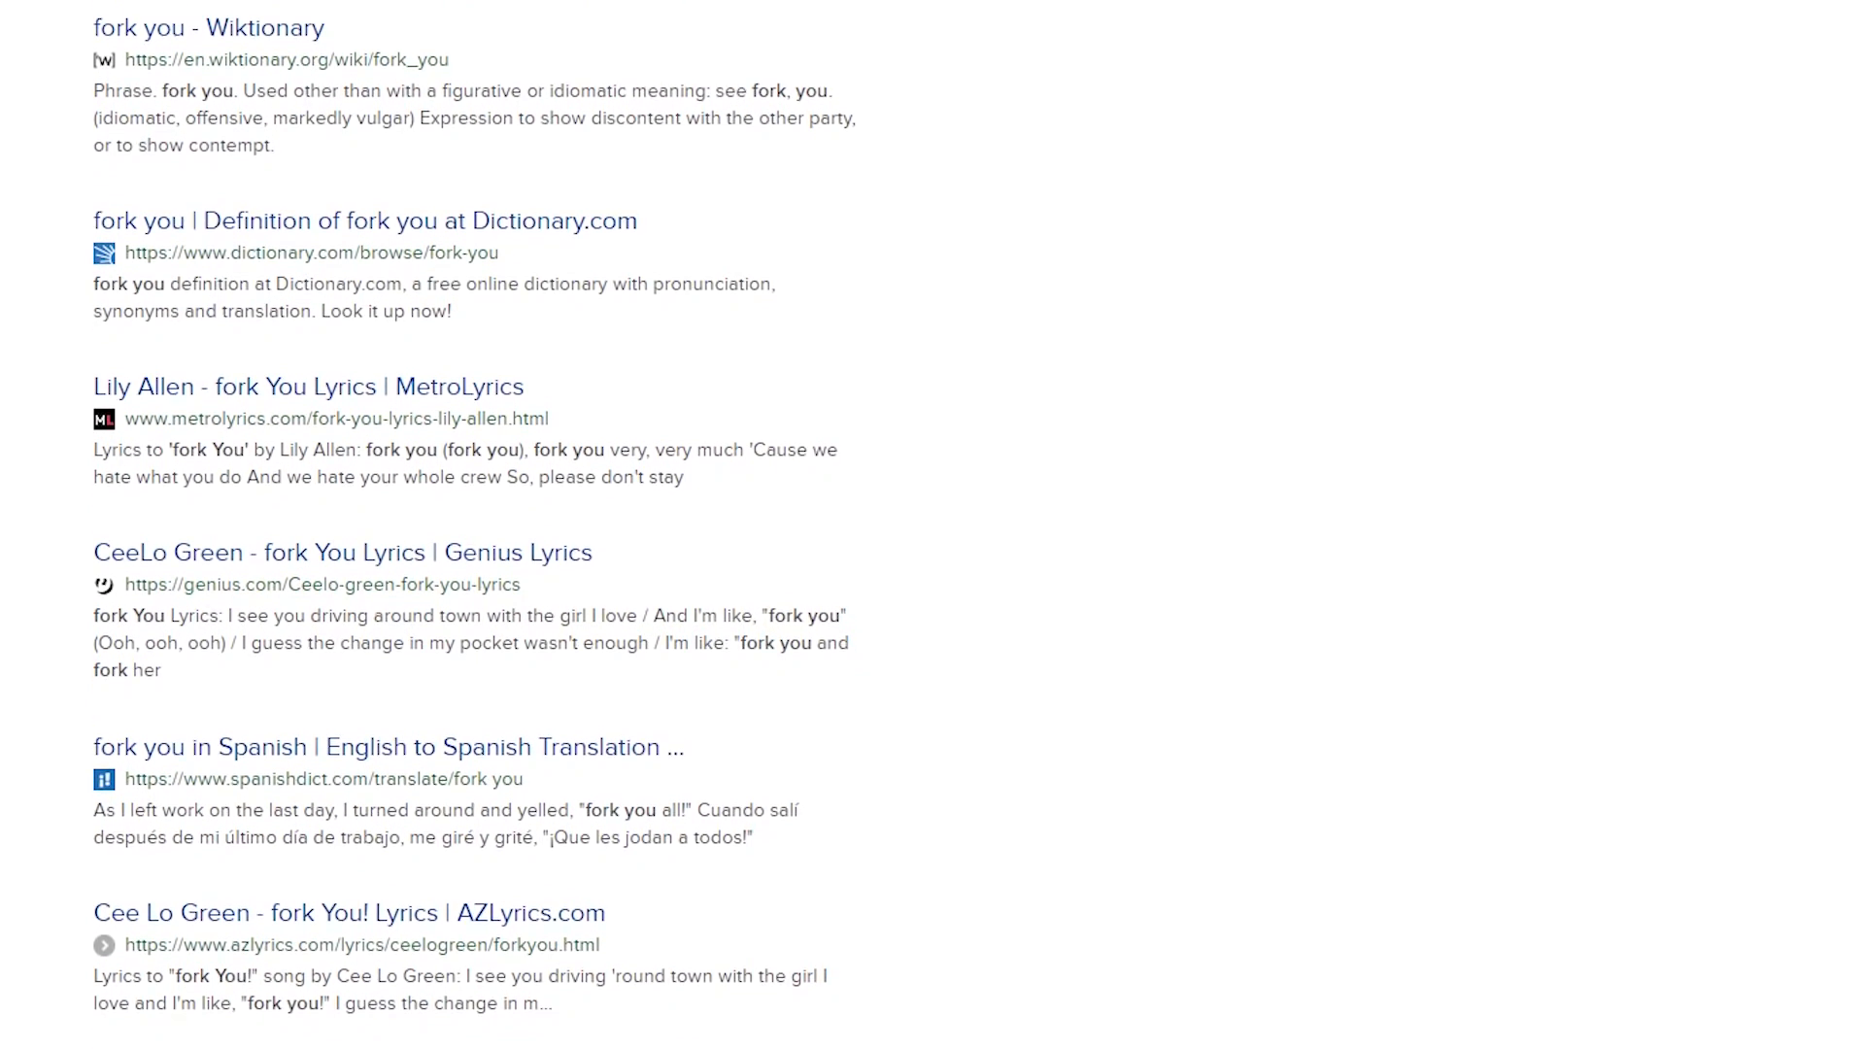
{"action": "scroll", "scroll_direction": "down", "scroll_amount": 3}
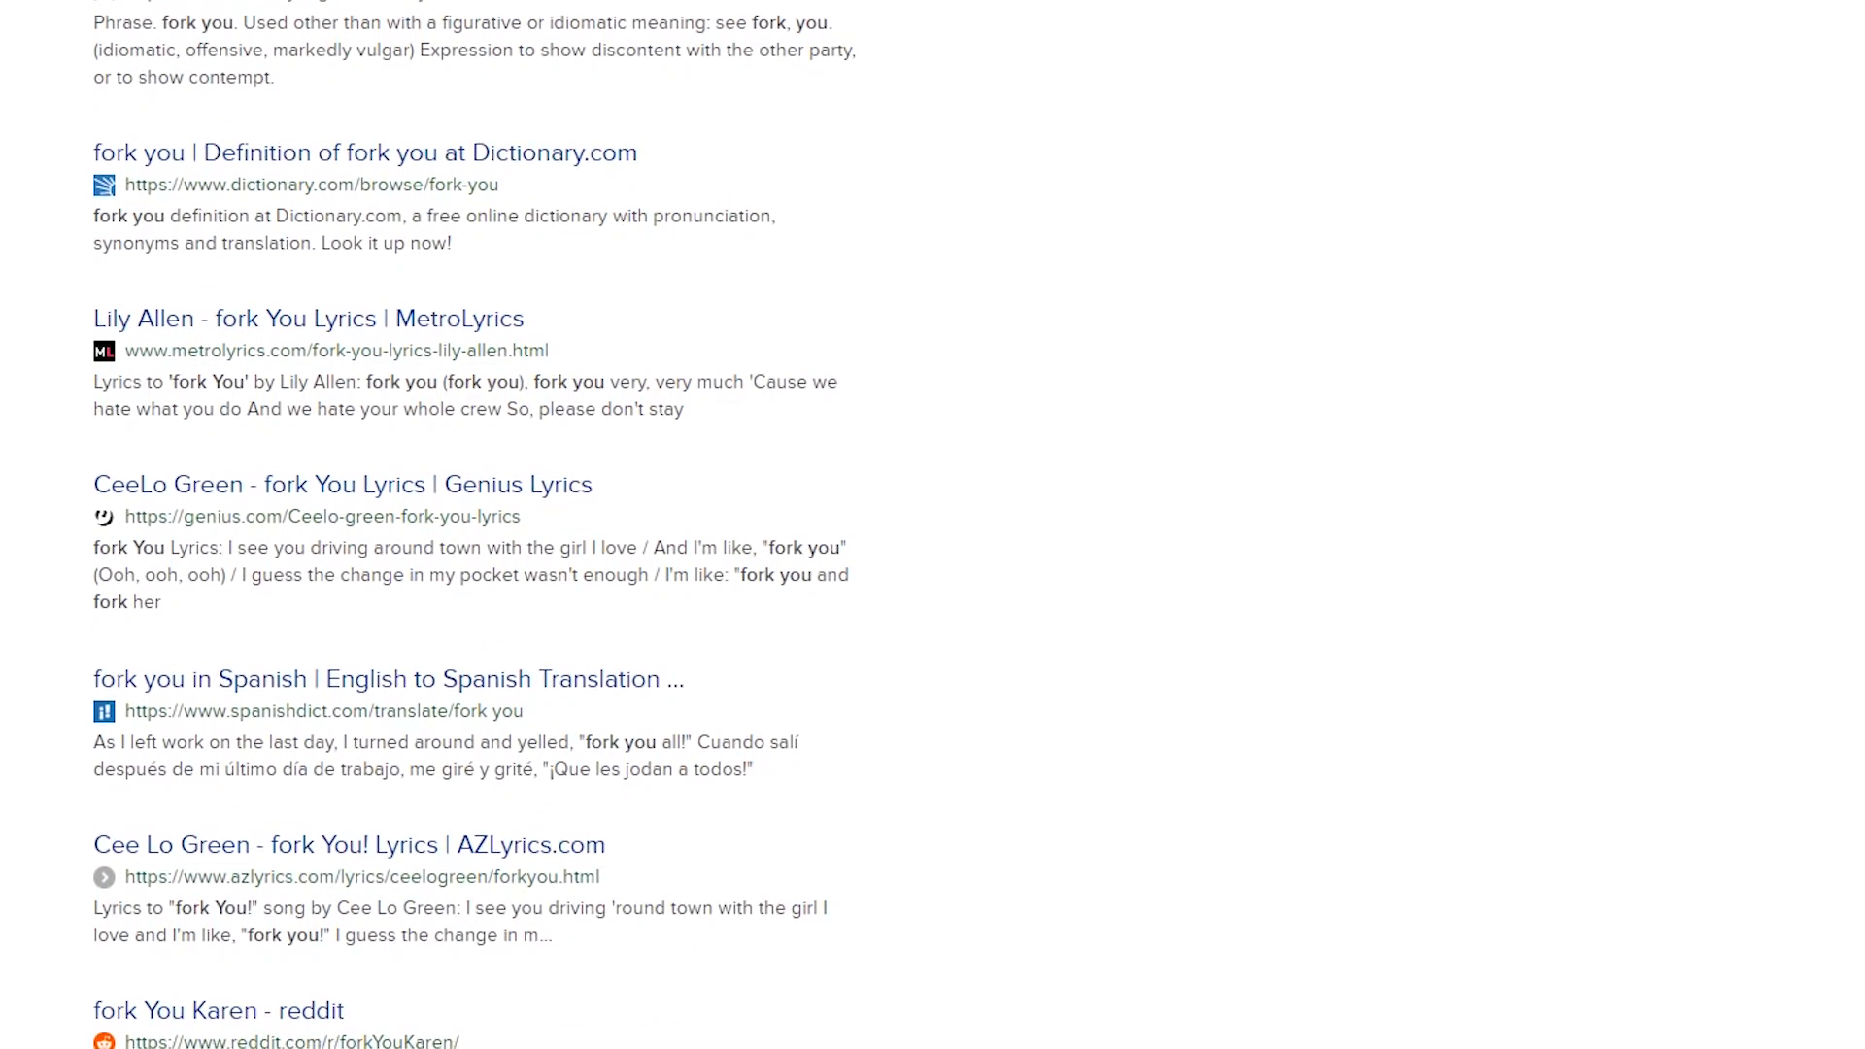
{"action": "scroll", "scroll_direction": "down", "scroll_amount": 3}
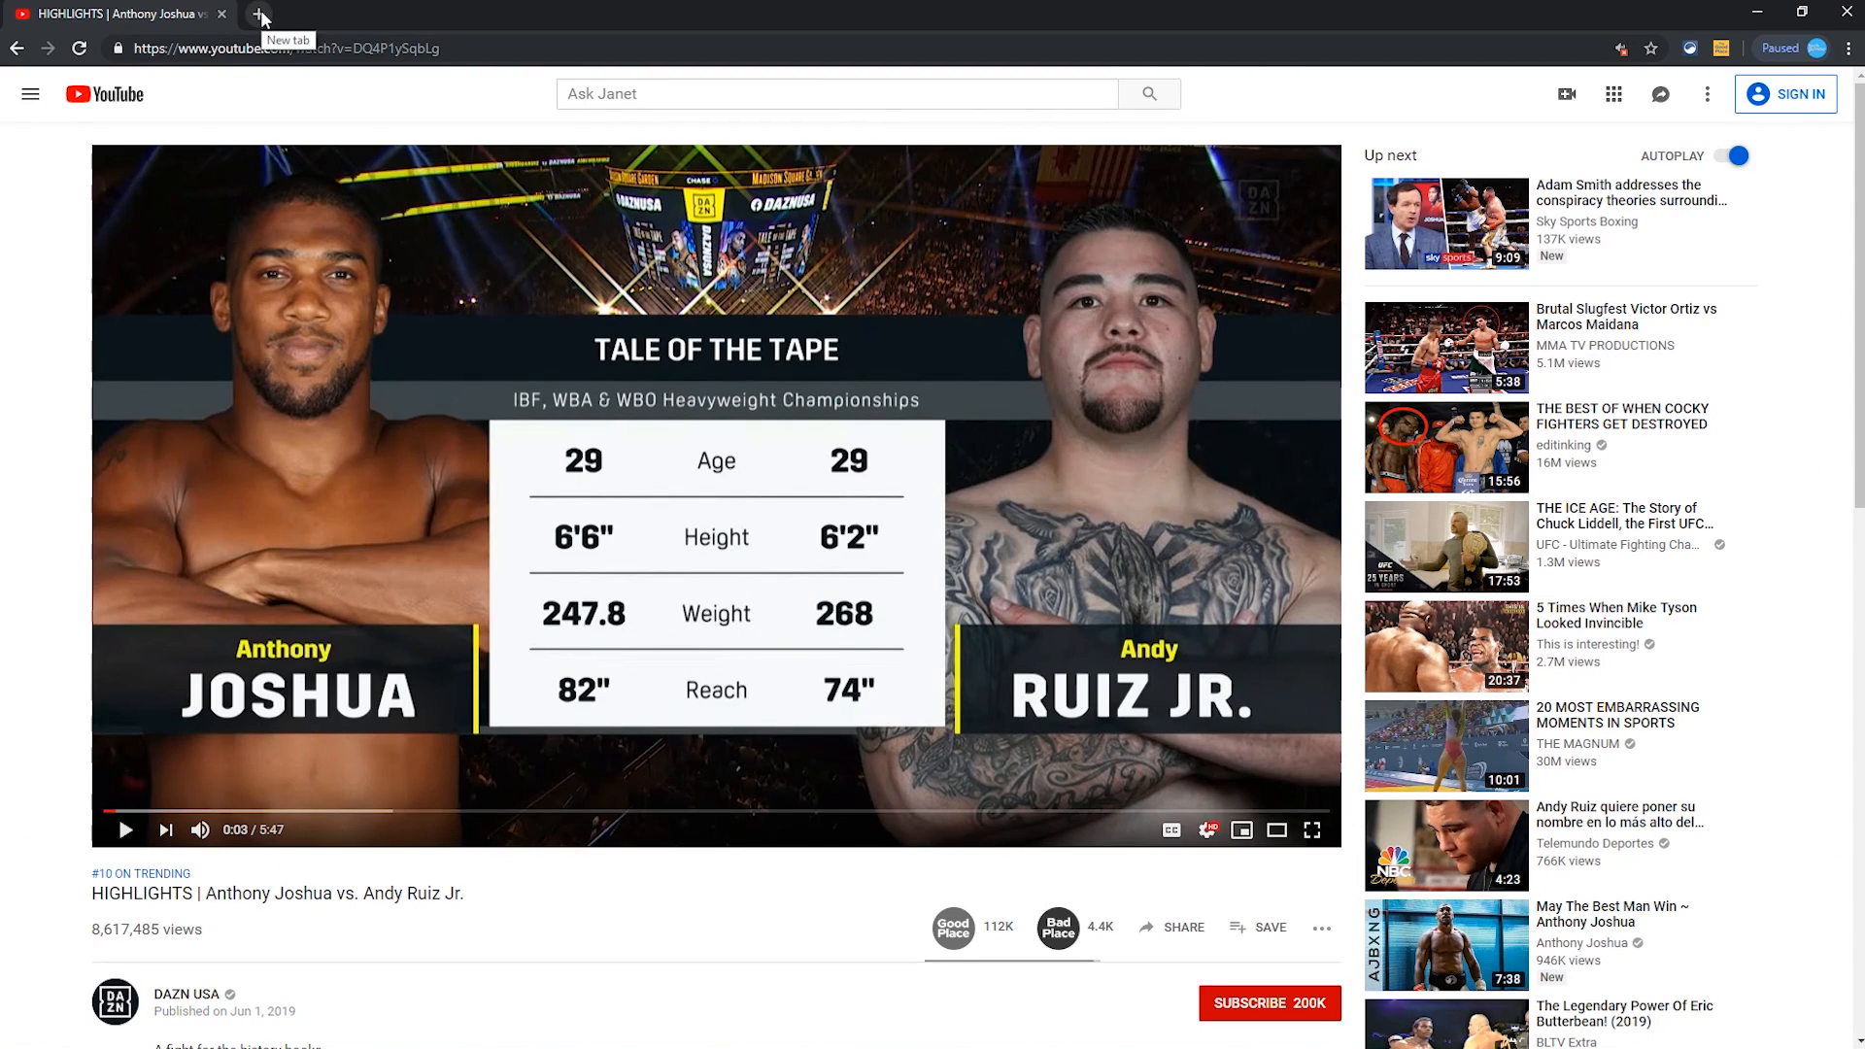
{"action": "left_click", "coordinate": [255, 16]}
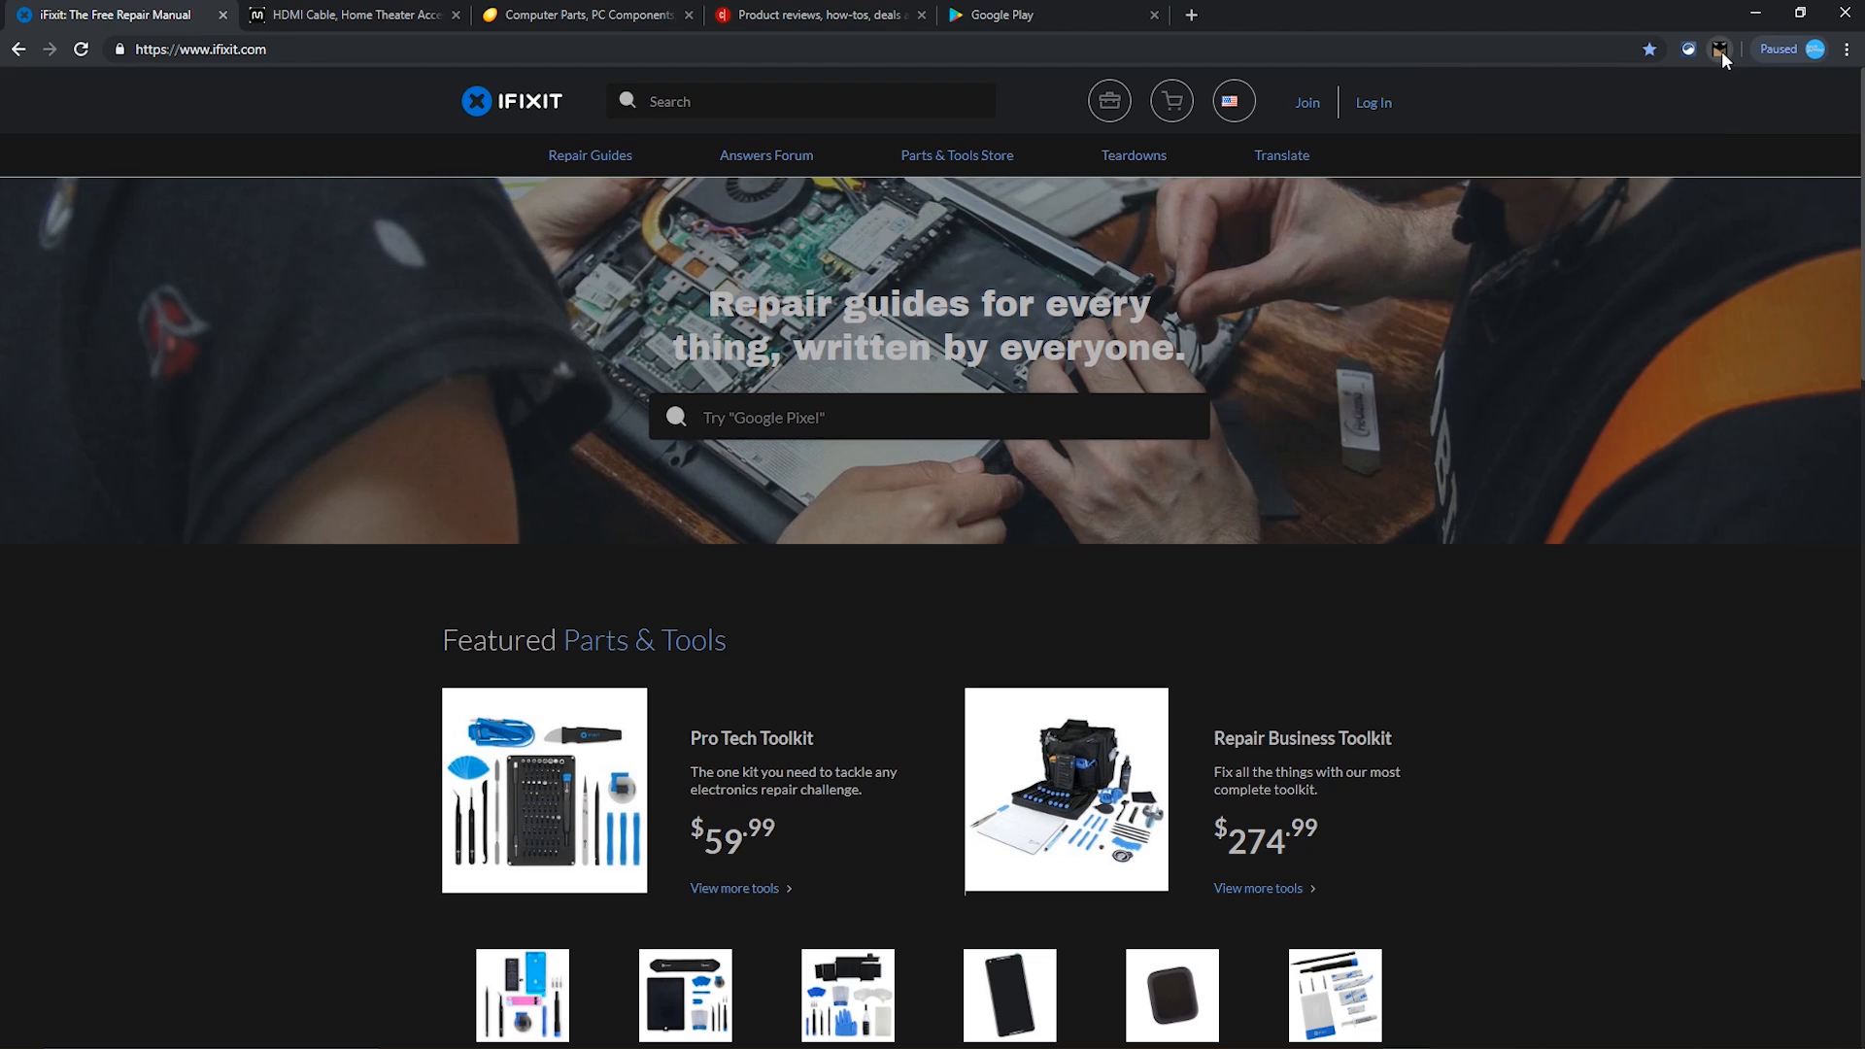
Step: Cycle Dark Night Mode through Off, Auto and On for iFixit, then whitelist the site
{"action": "left_click", "coordinate": [1717, 49]}
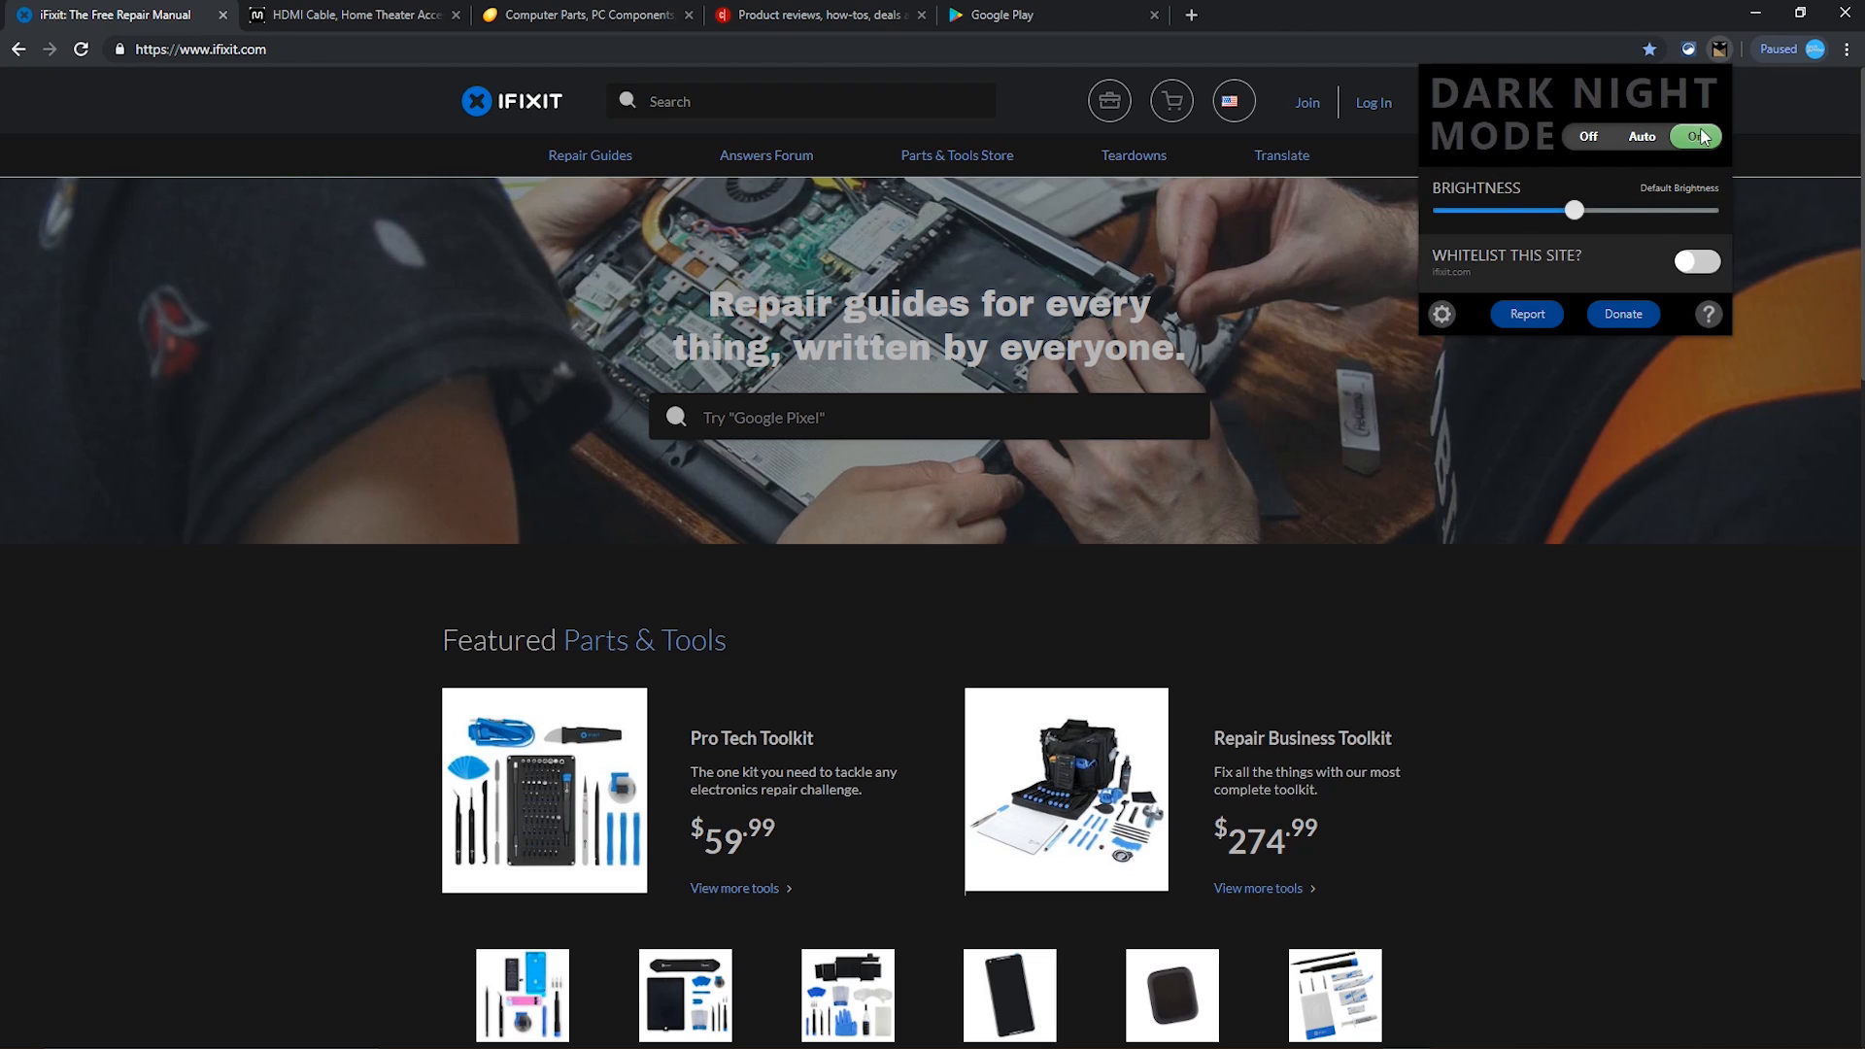
{"action": "left_click", "coordinate": [1591, 136]}
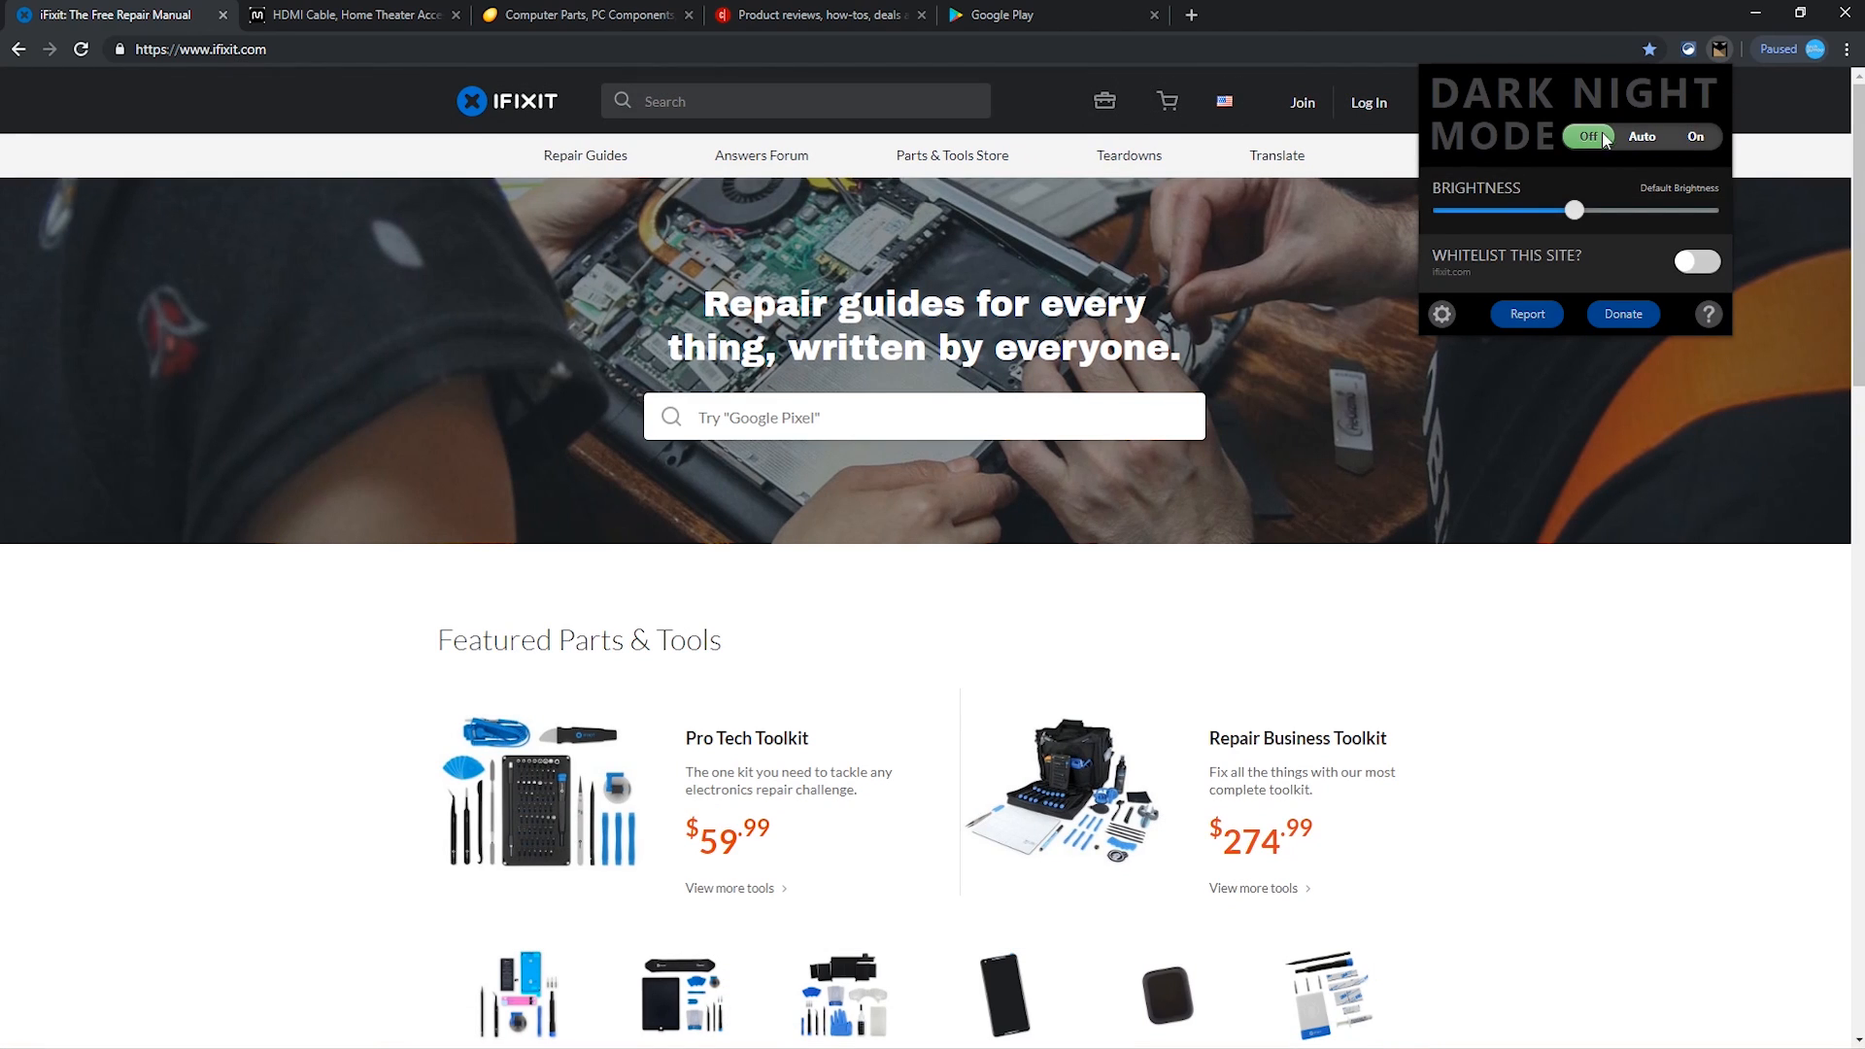
{"action": "left_click", "coordinate": [1644, 136]}
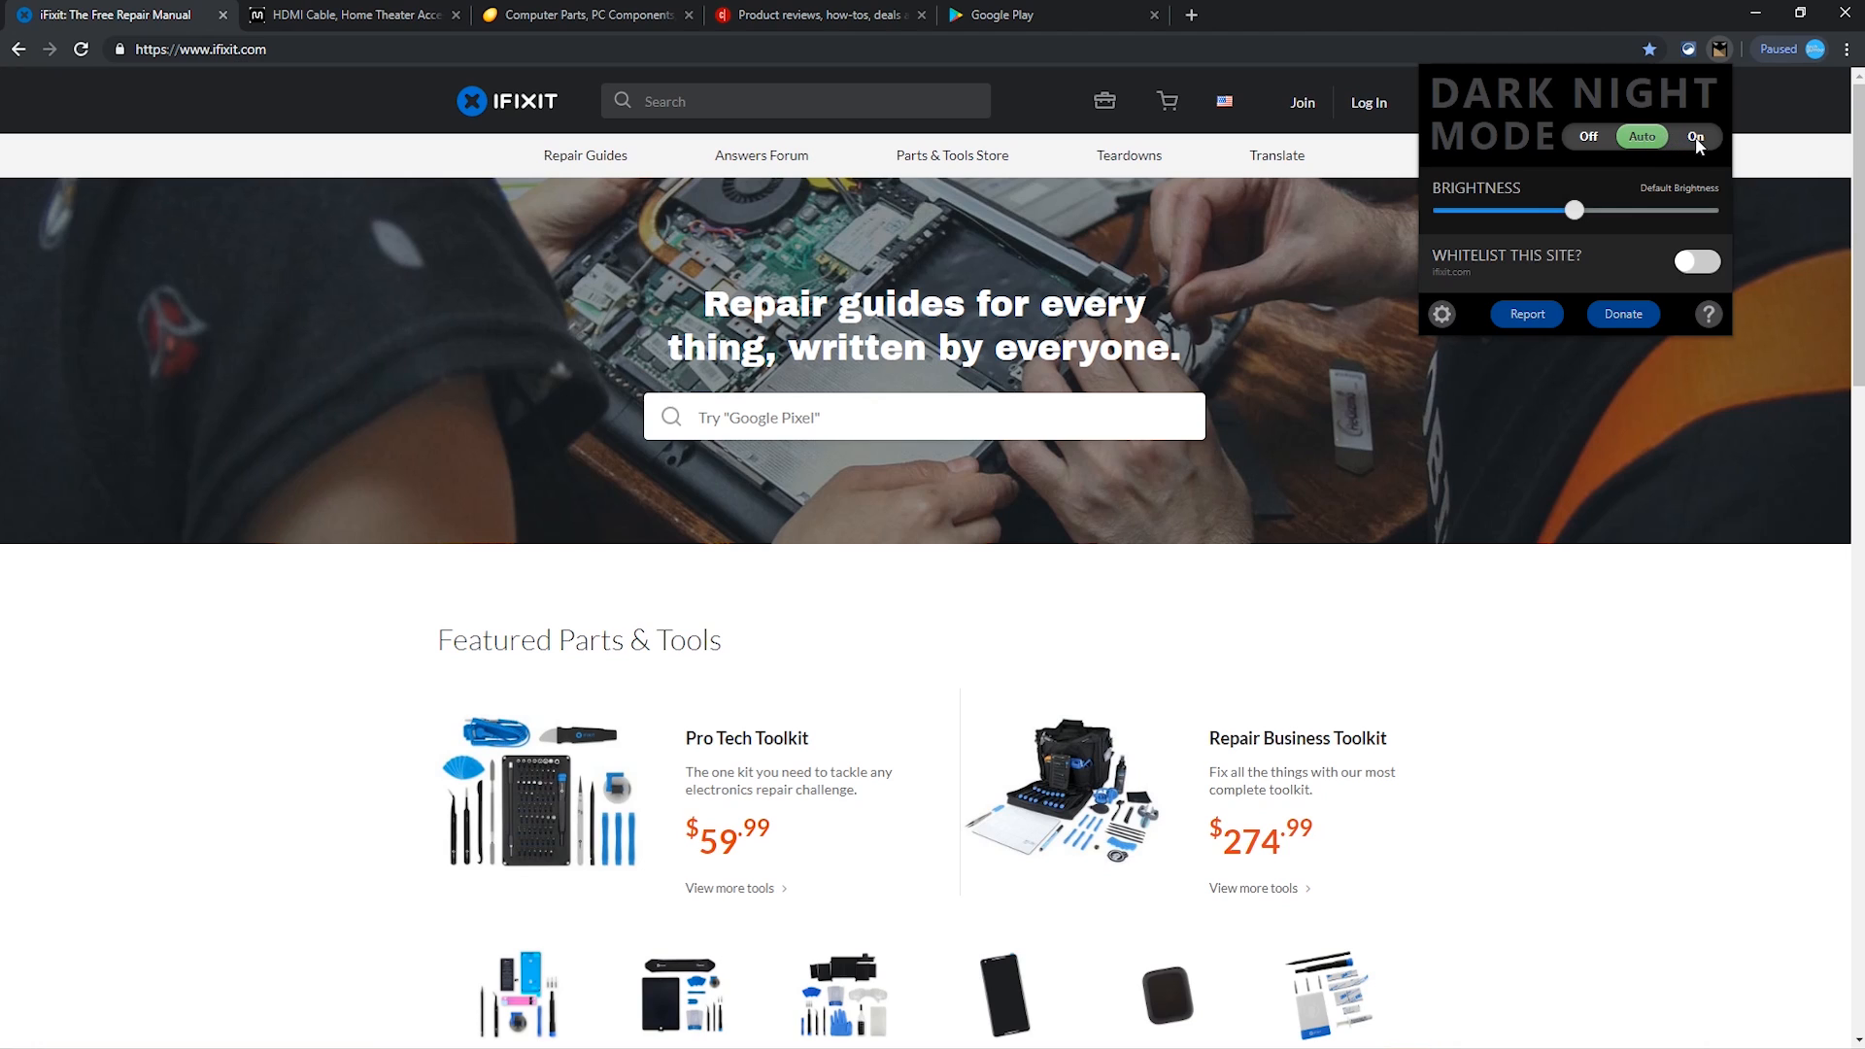
{"action": "left_click", "coordinate": [1699, 136]}
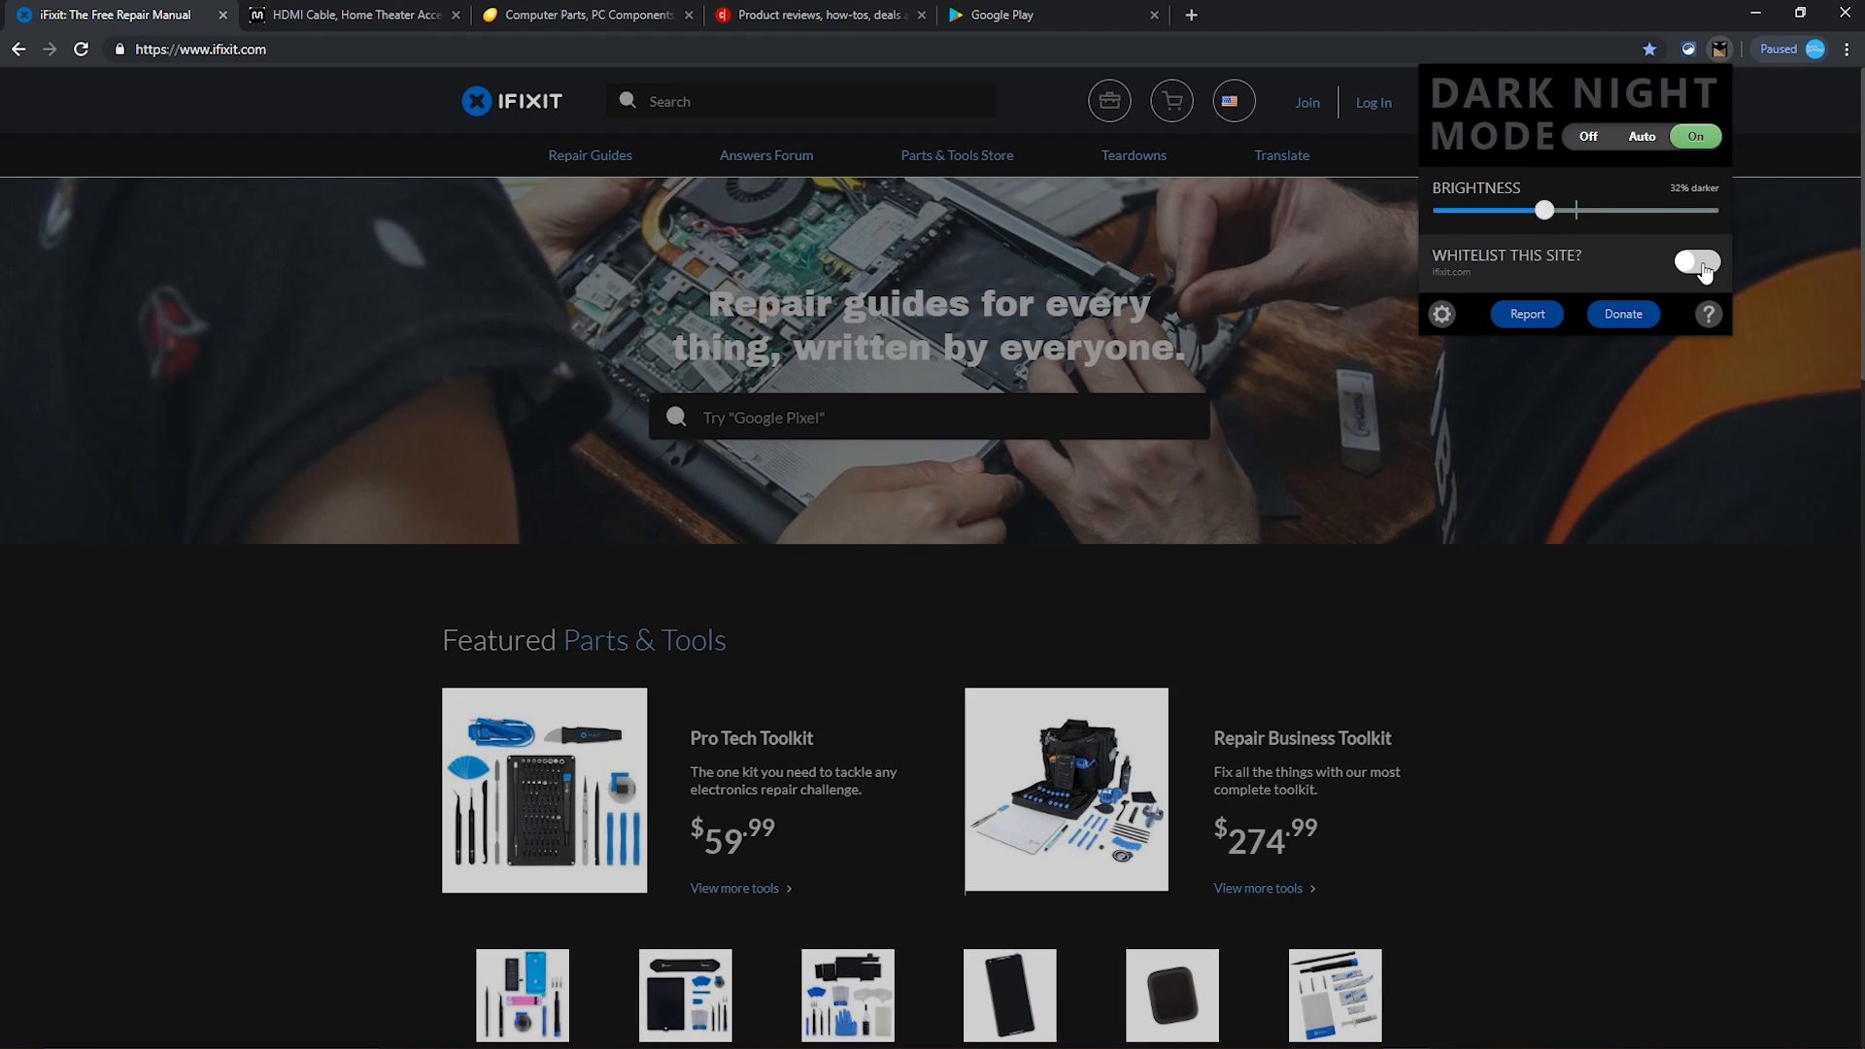
{"action": "left_click", "coordinate": [1698, 262]}
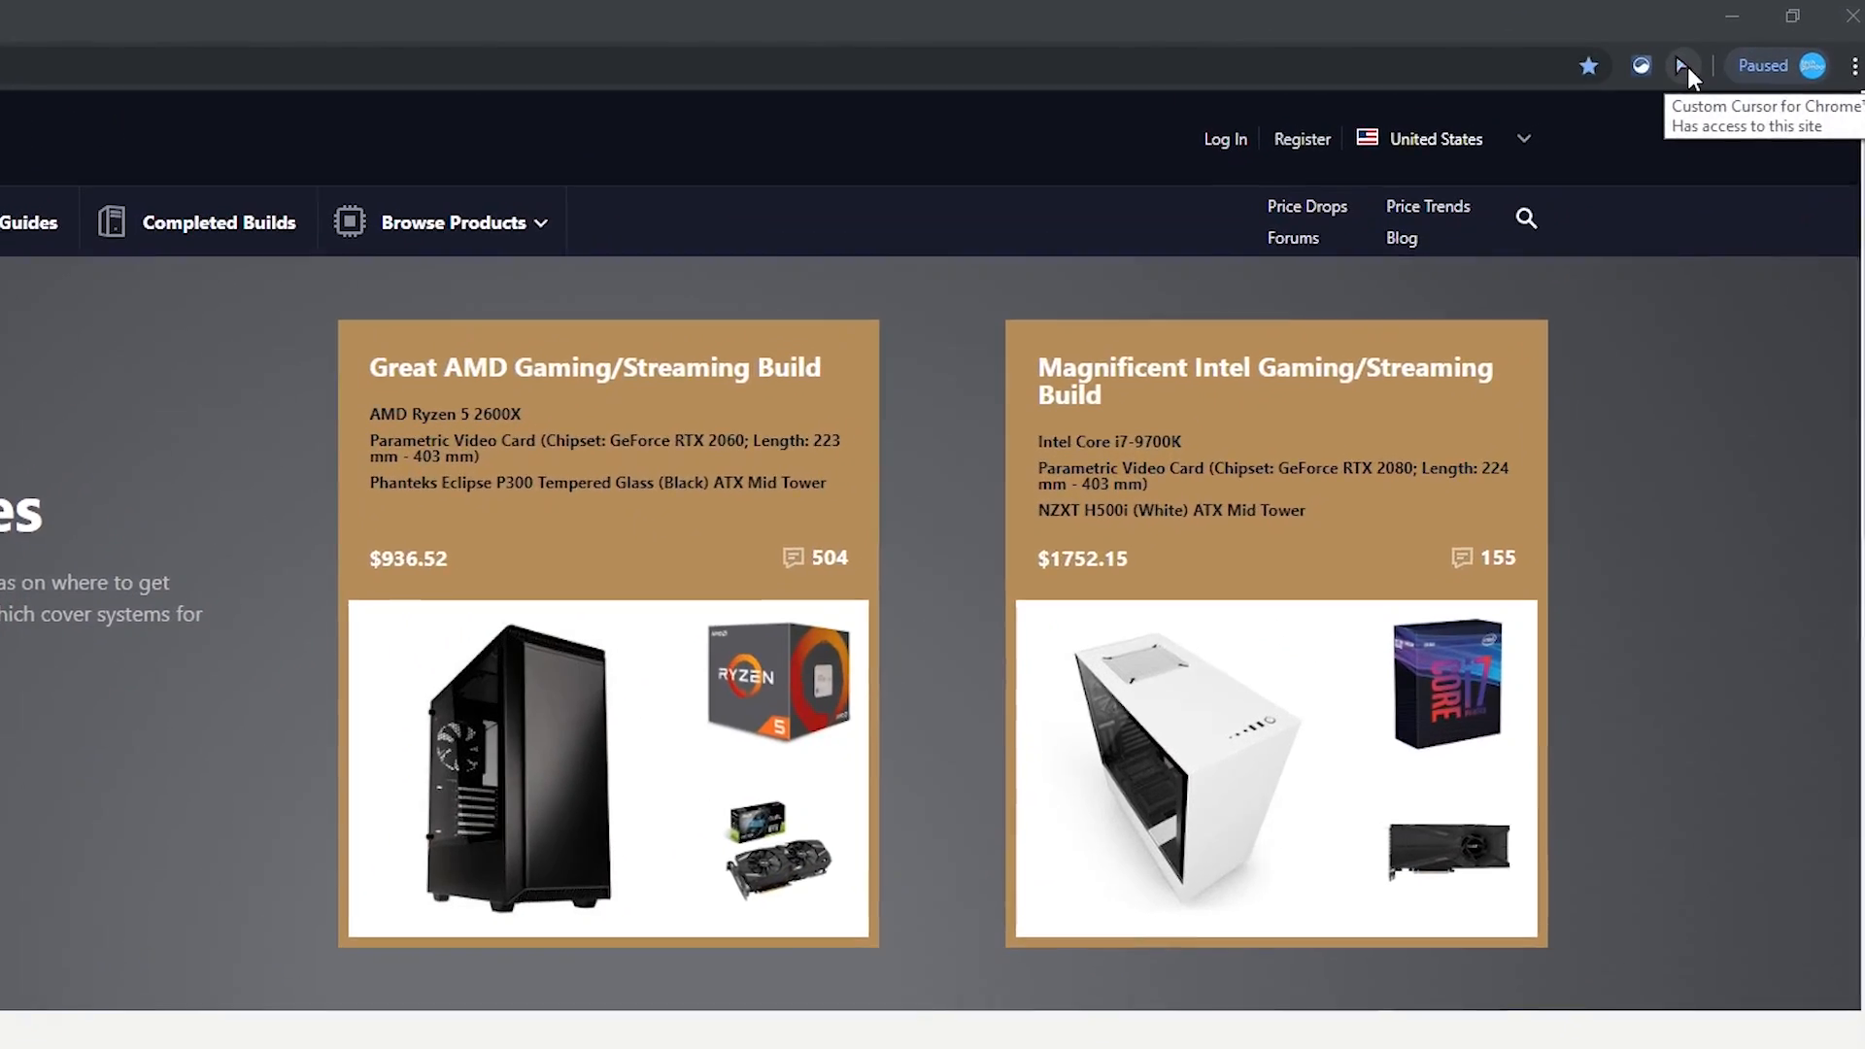
Step: Pick the sunglasses character from Custom Cursor's Movies & TV set as the cursor
{"action": "left_click", "coordinate": [1679, 65]}
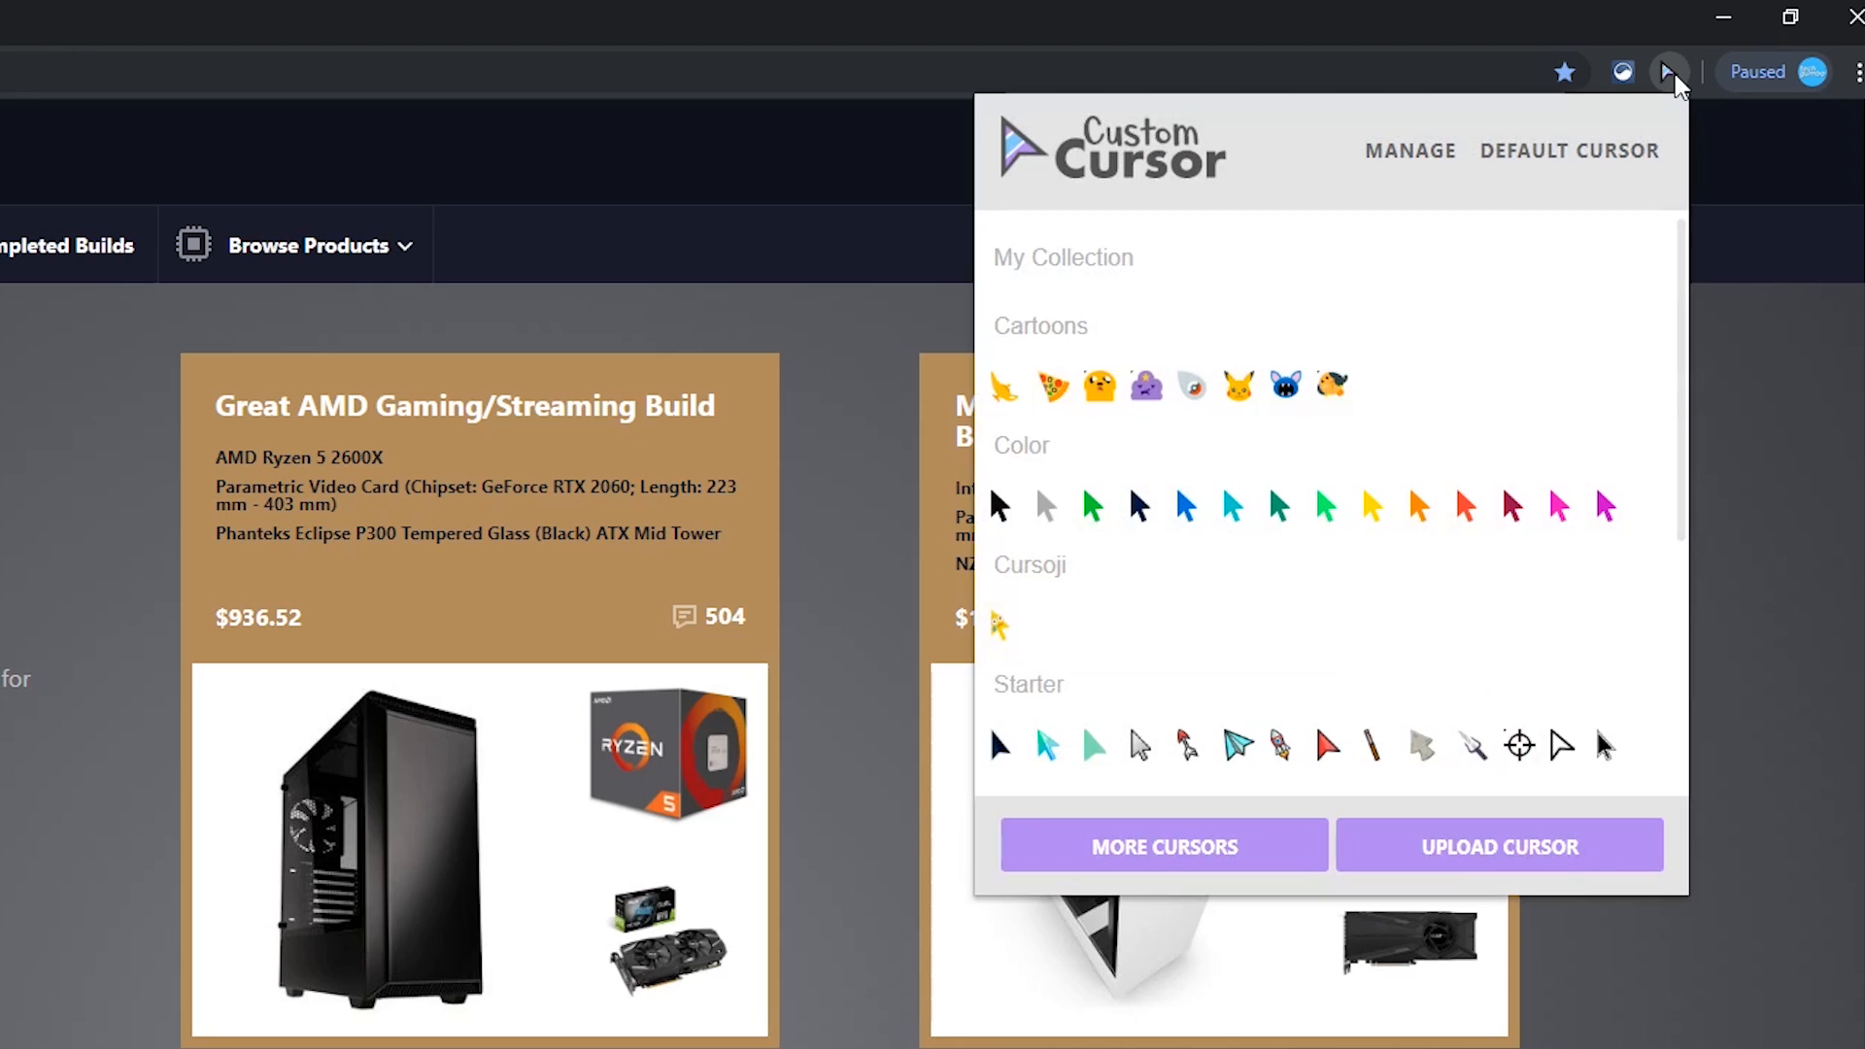
{"action": "scroll", "scroll_direction": "down", "scroll_amount": 3}
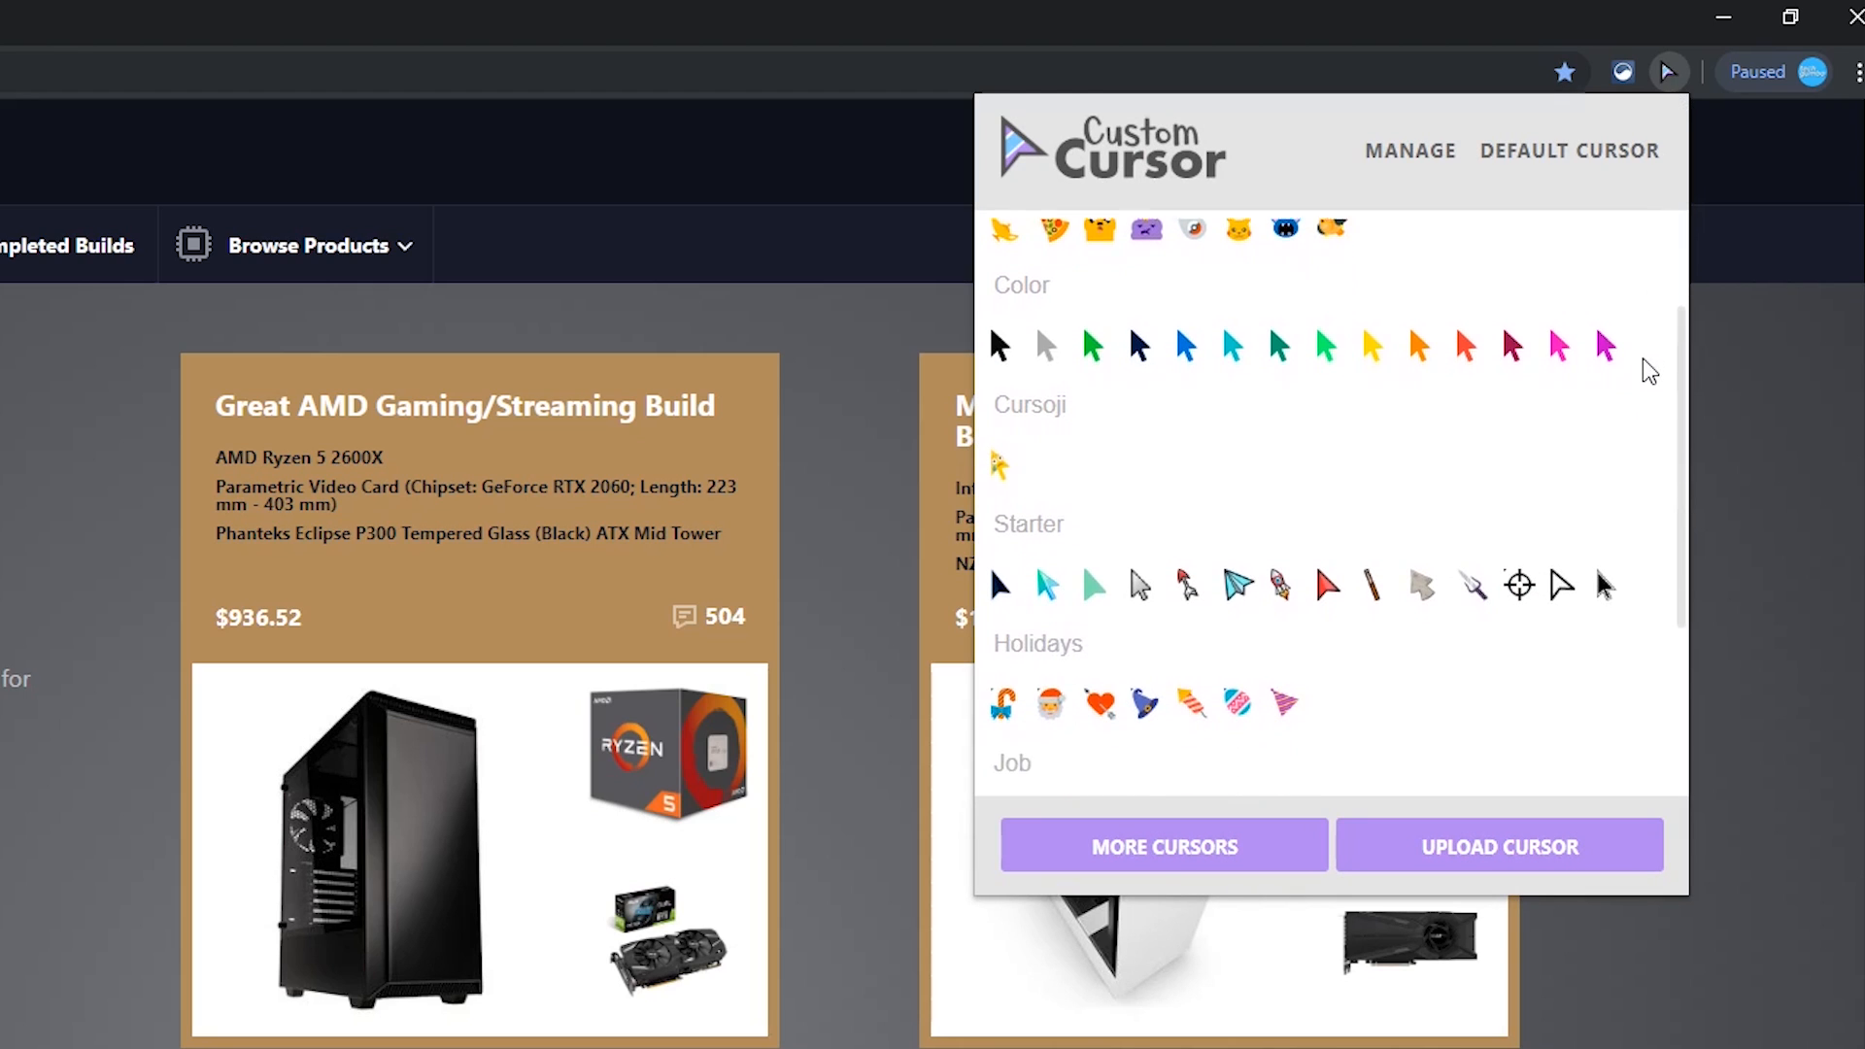
{"action": "scroll", "scroll_direction": "down", "scroll_amount": 3}
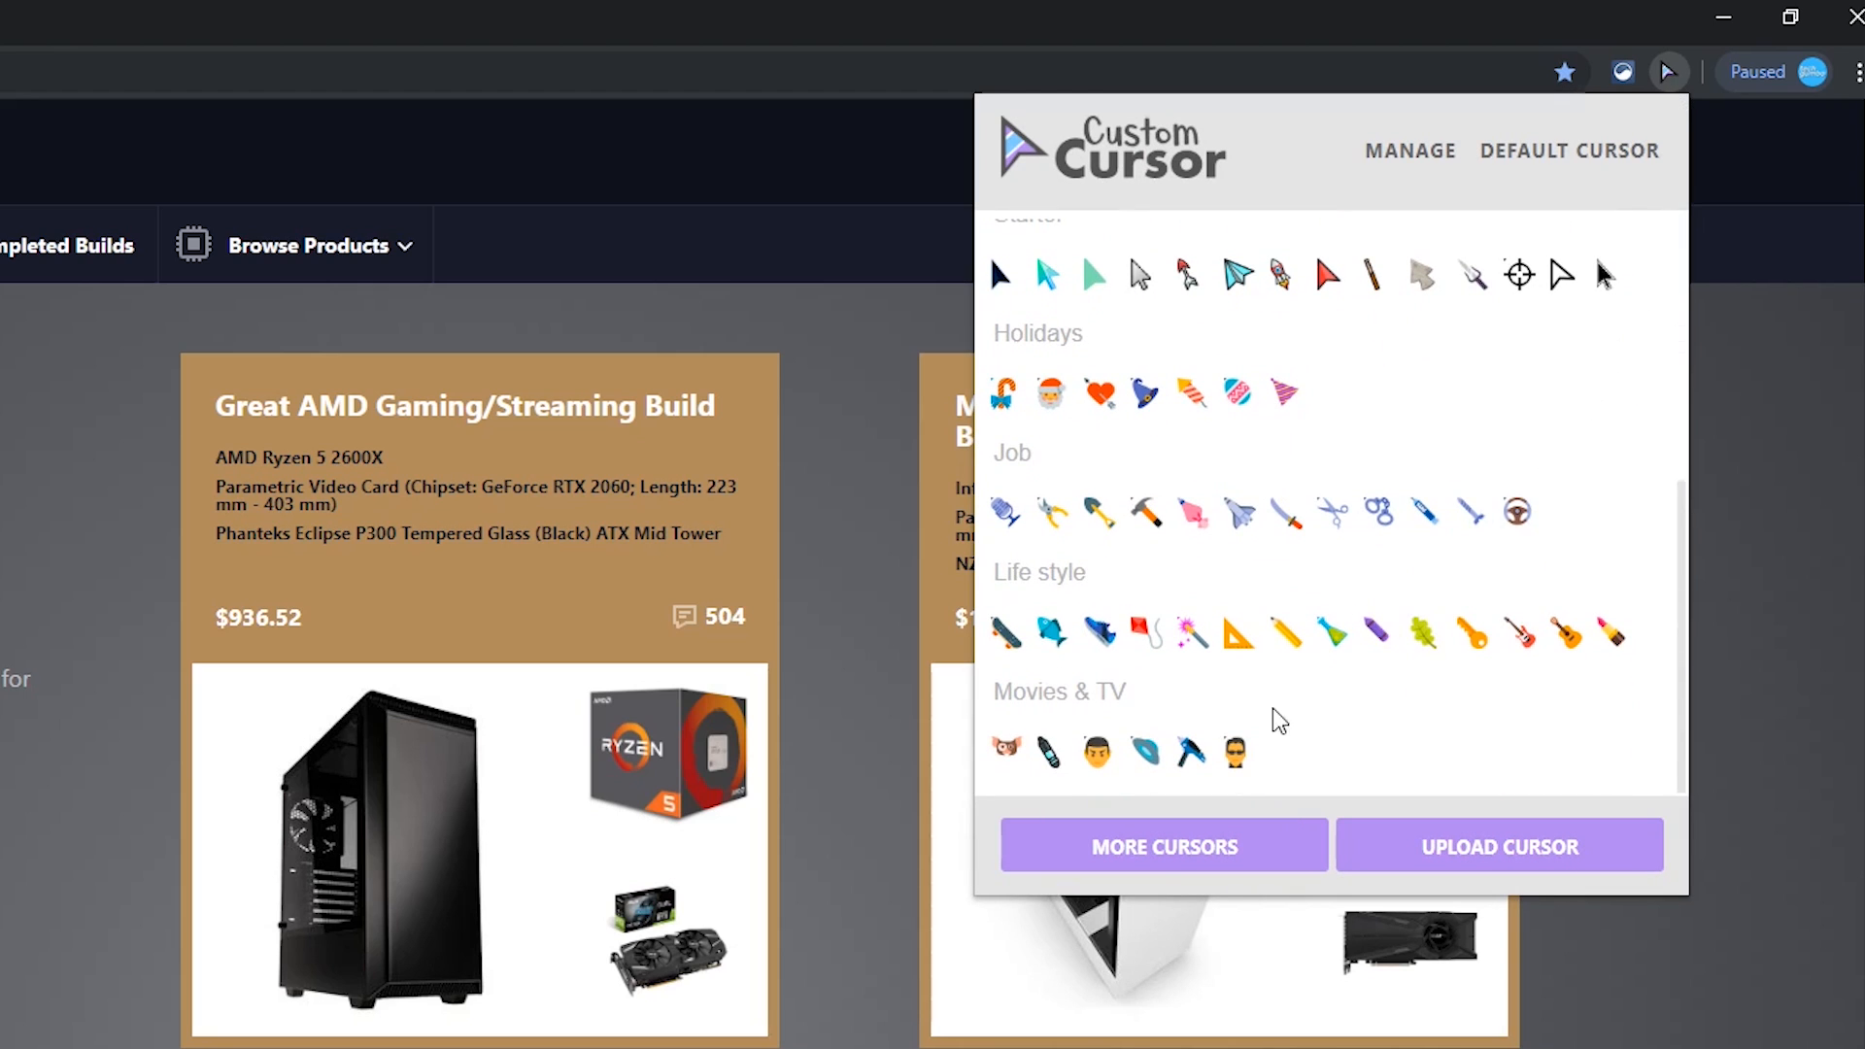
{"action": "mouse_move", "coordinate": [1240, 761]}
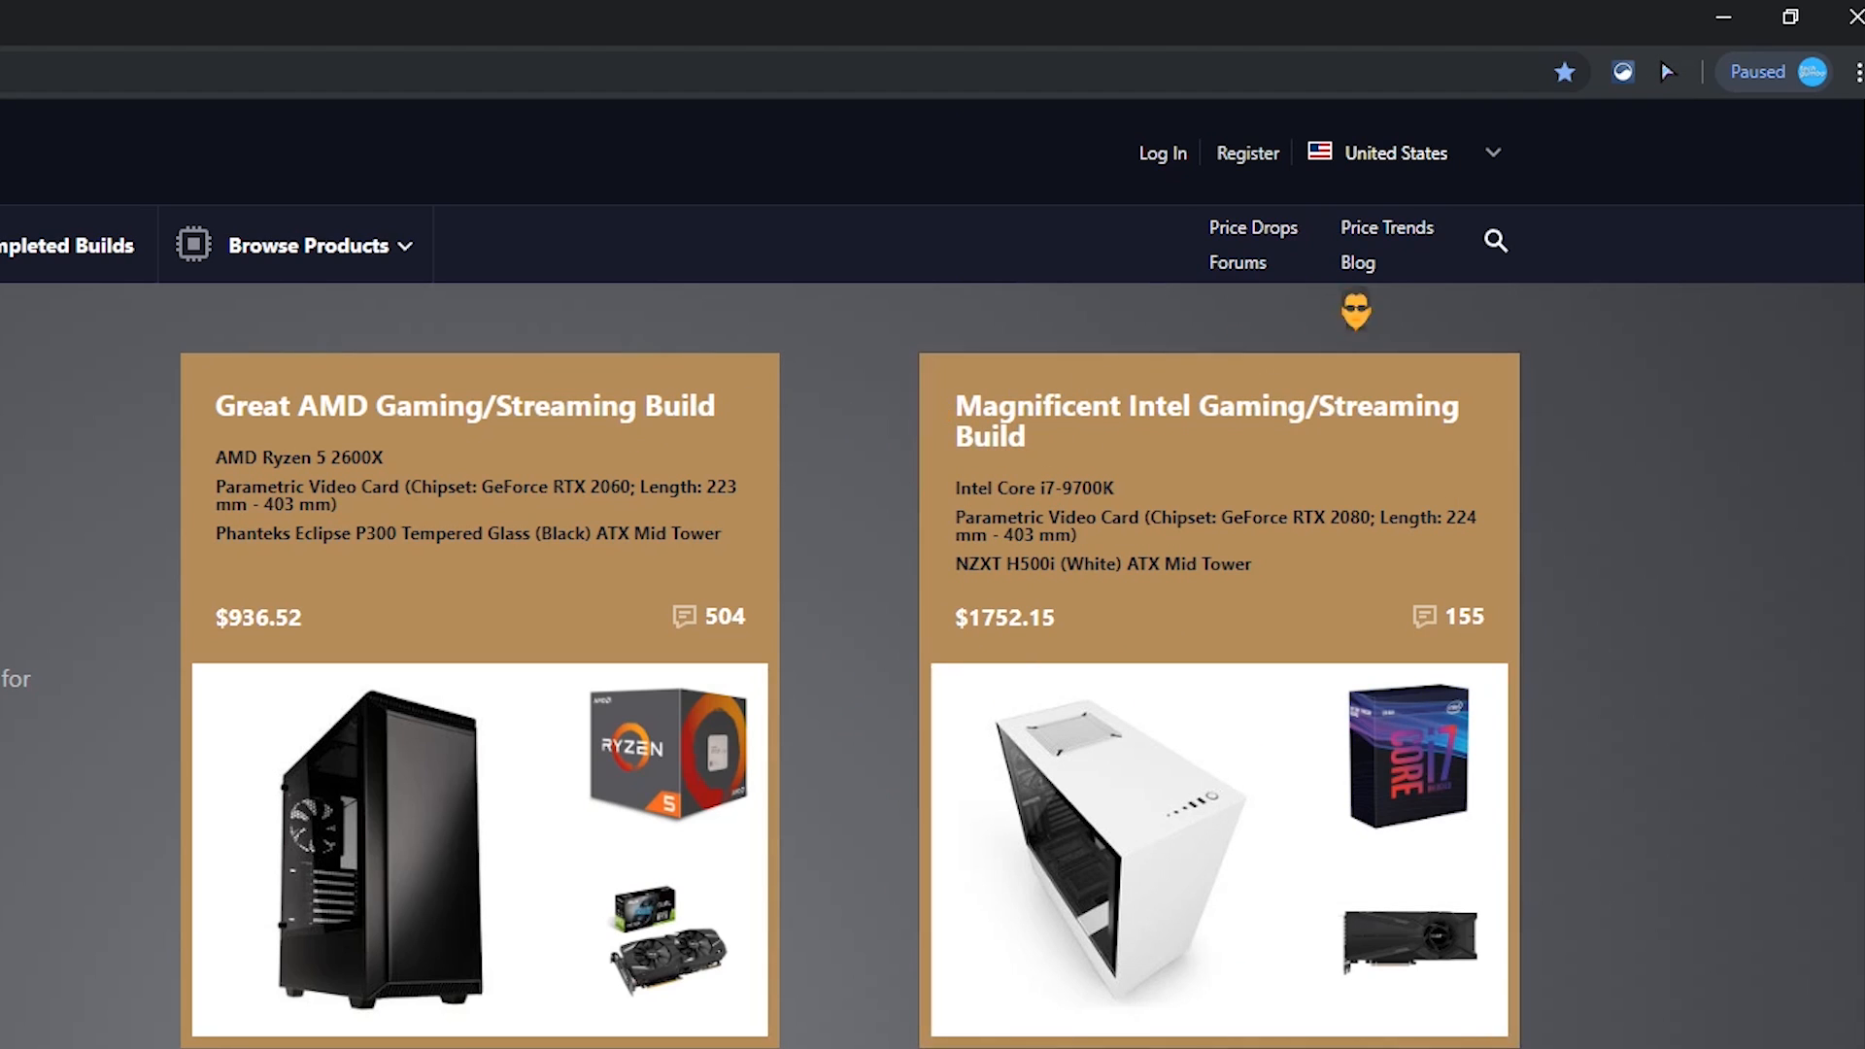
{"action": "left_click", "coordinate": [1667, 70]}
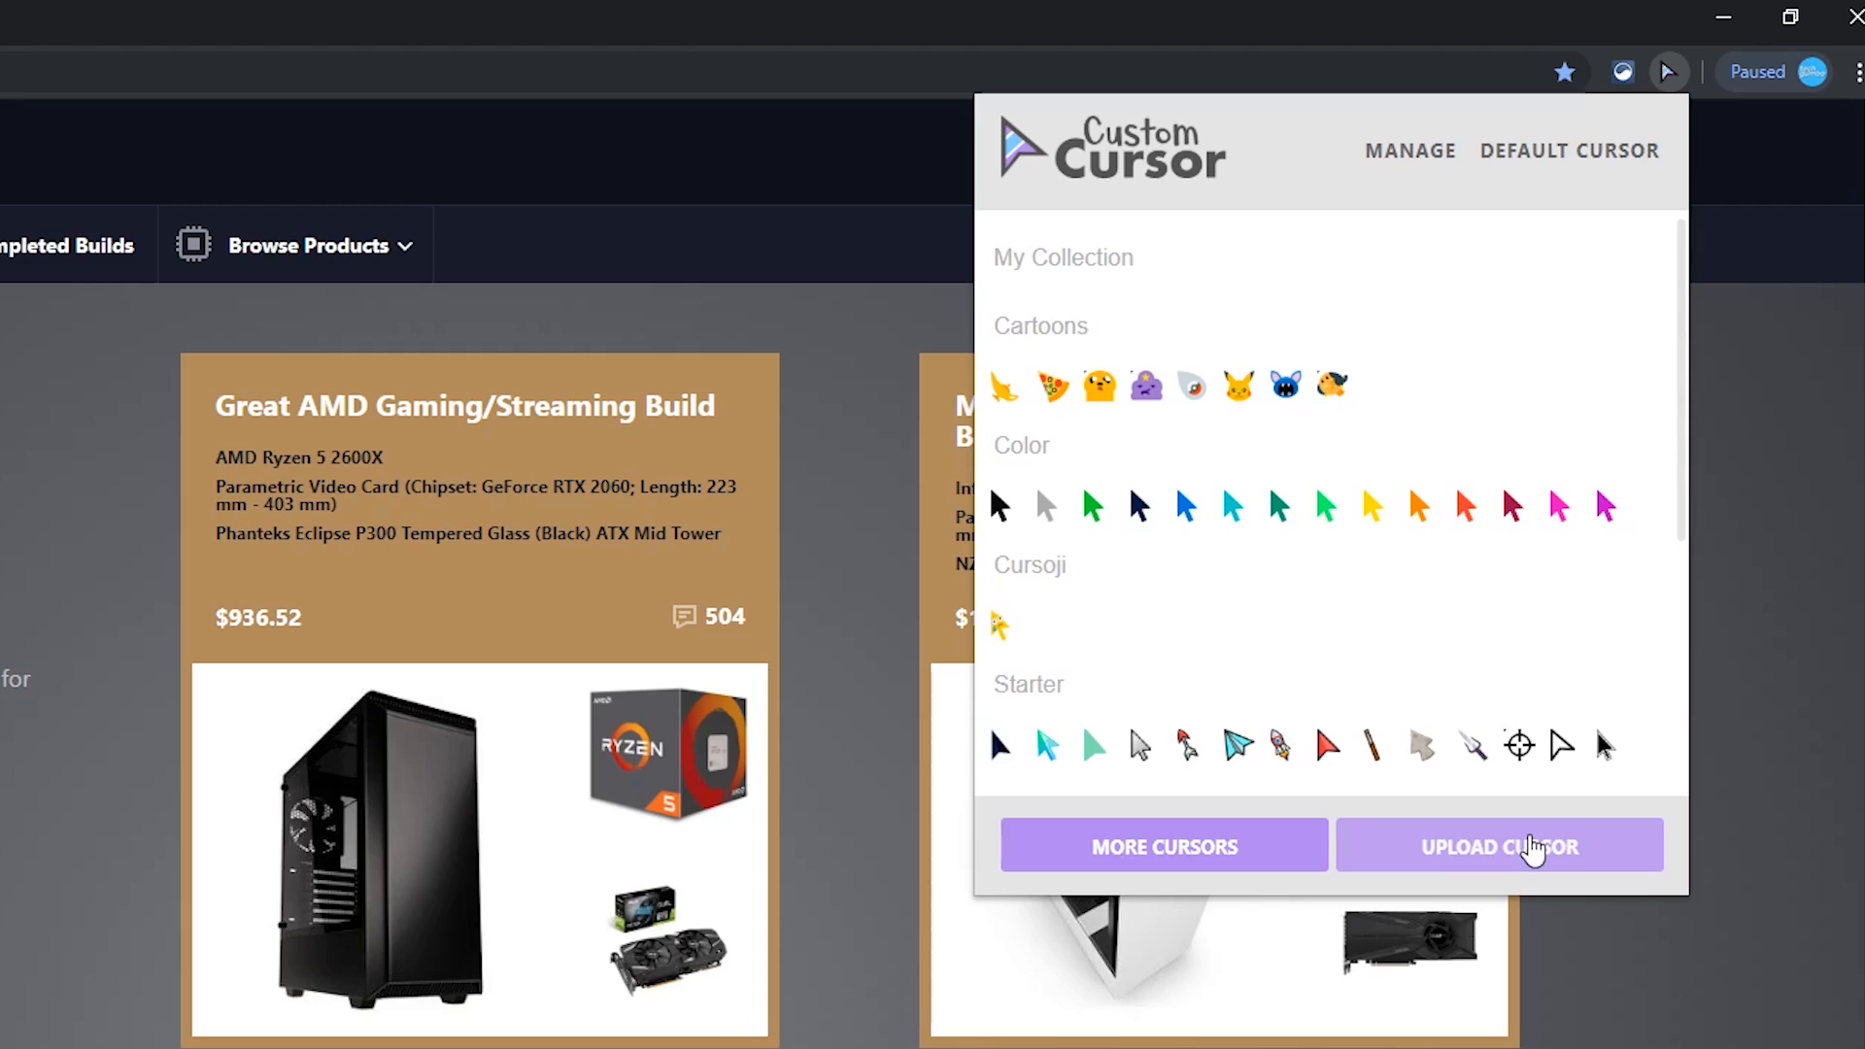
{"action": "mouse_move", "coordinate": [1360, 864]}
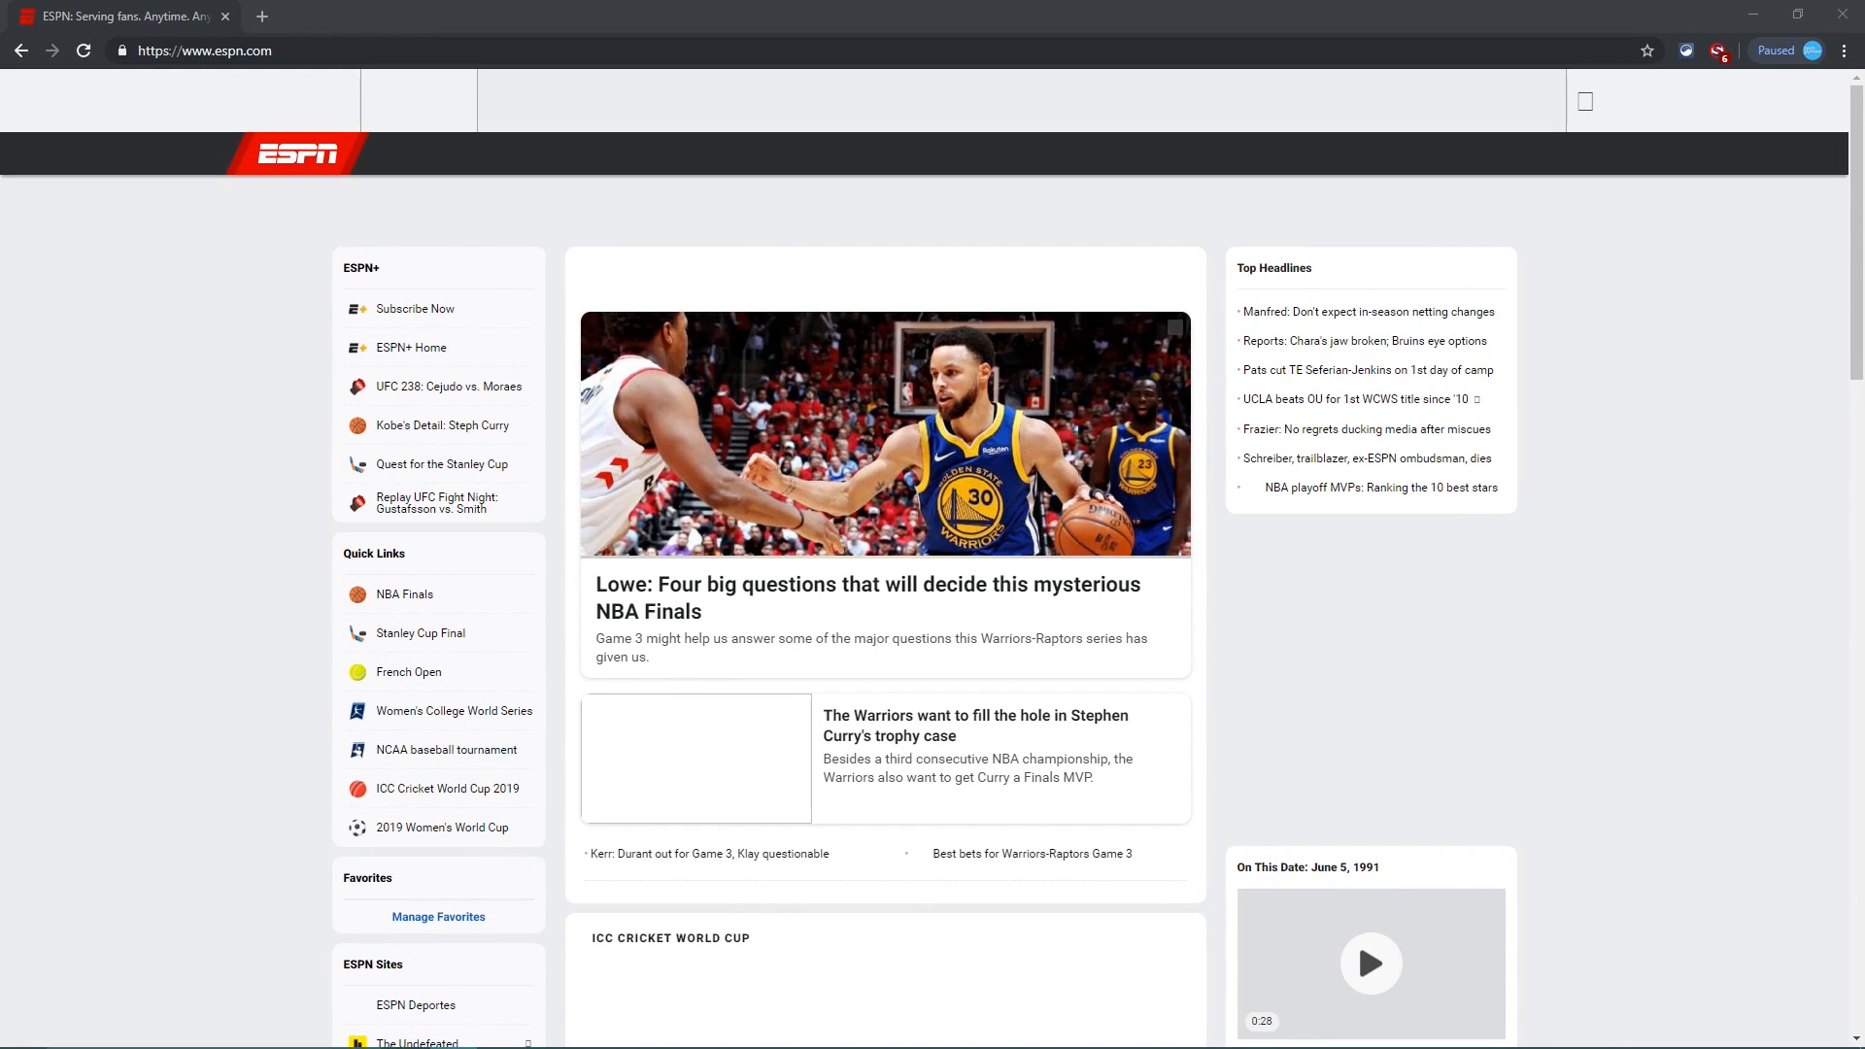
{"action": "mouse_move", "coordinate": [1705, 101]}
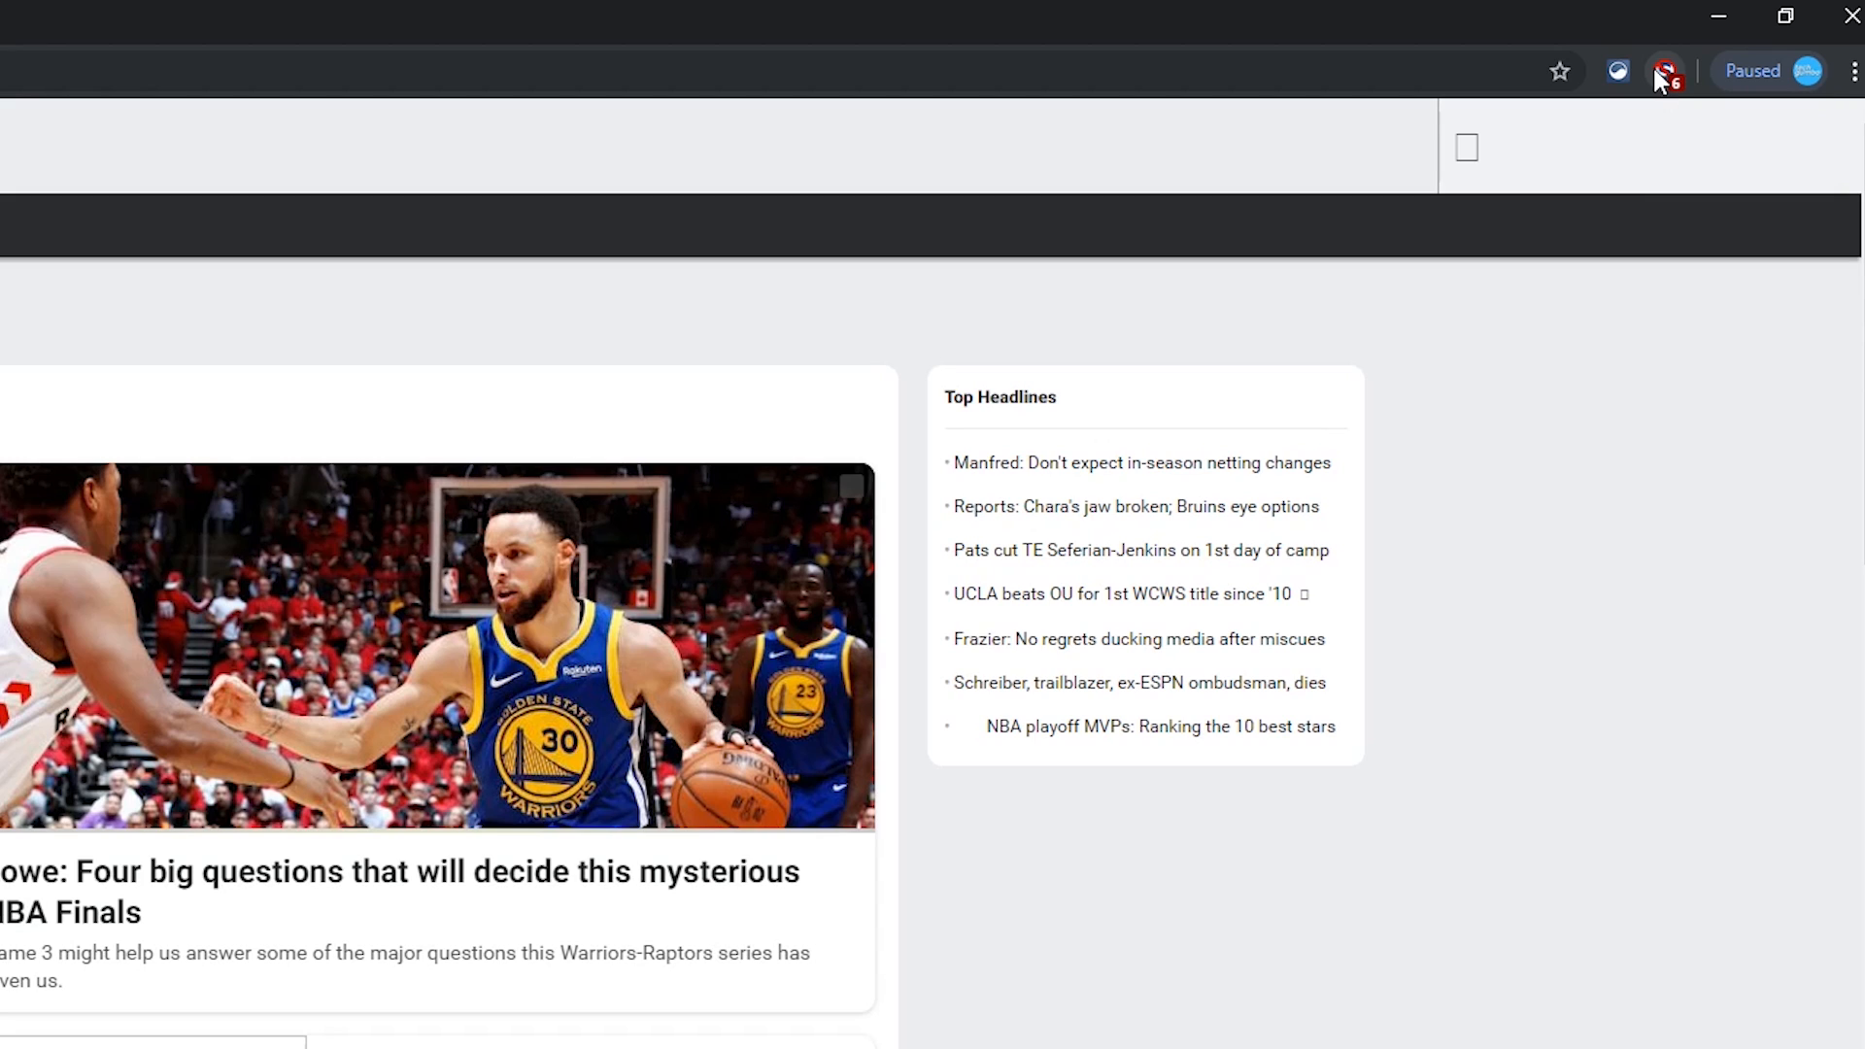
Step: Try Custom NoScript permissions for espn.com, then return it to Default
{"action": "left_click", "coordinate": [1667, 70]}
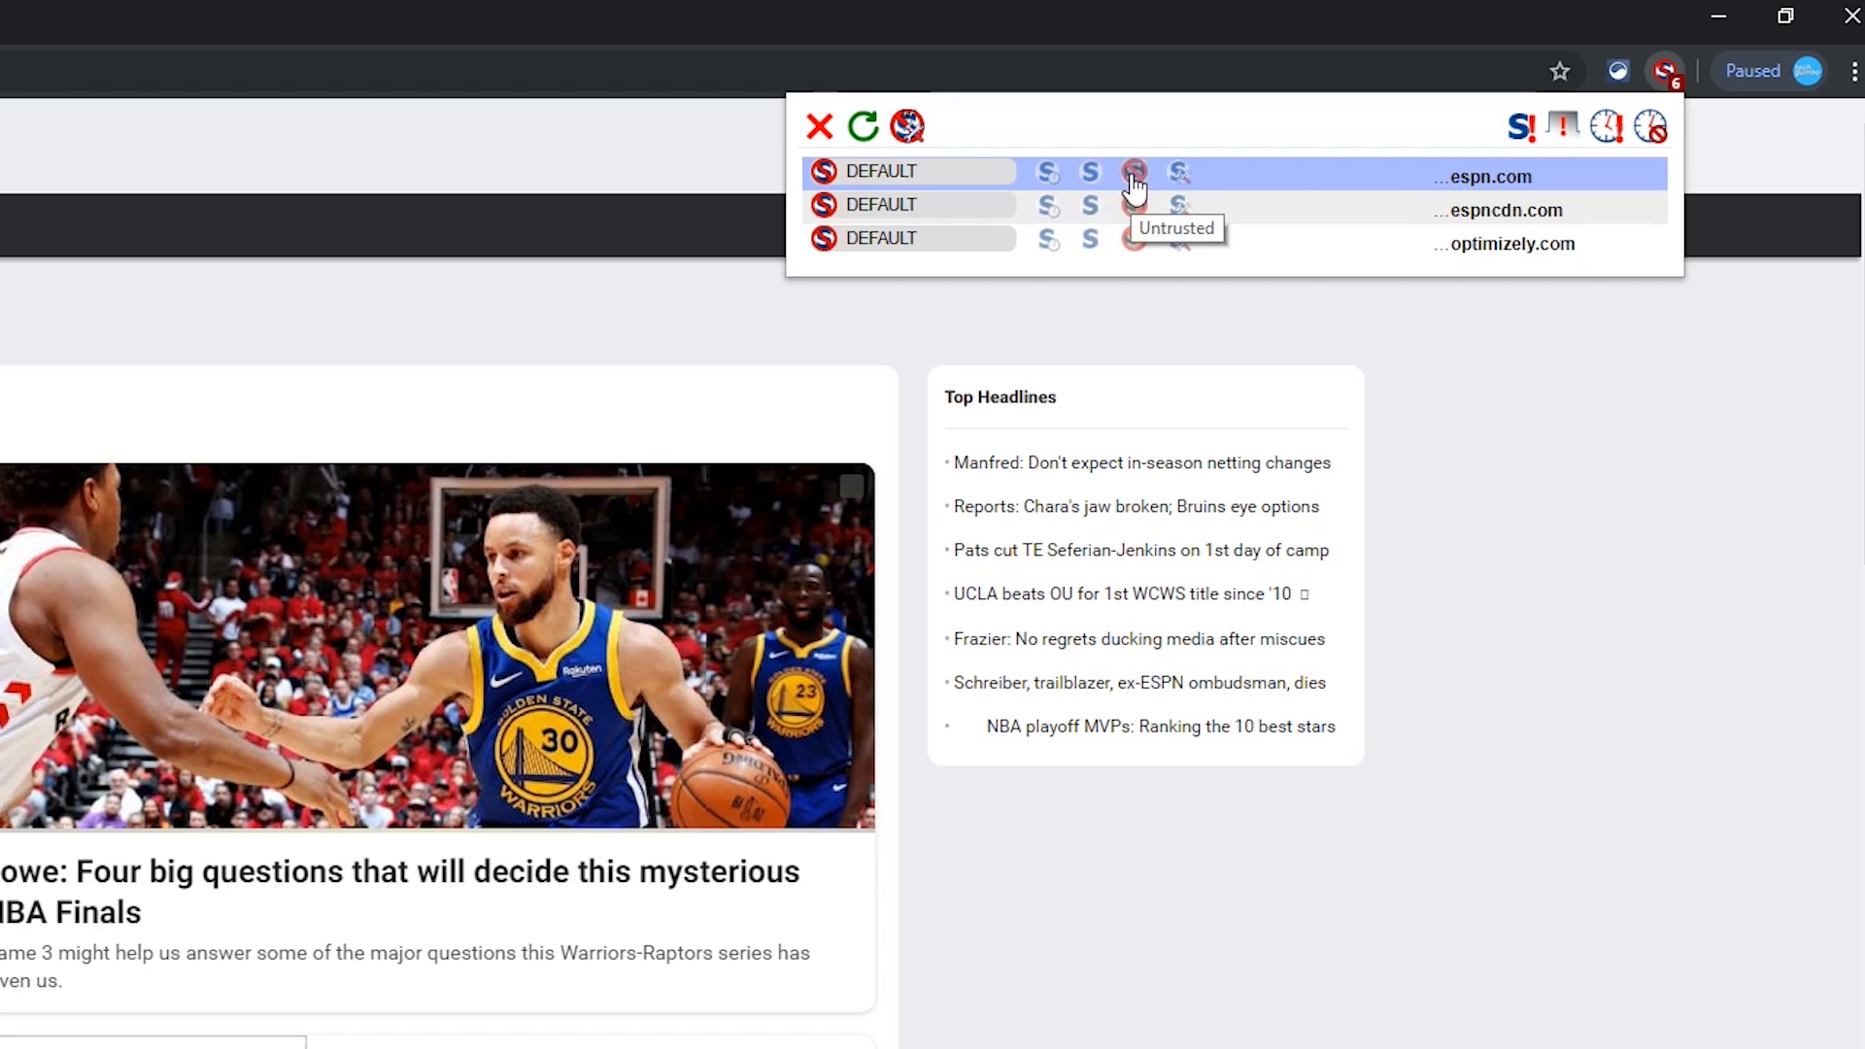
{"action": "left_click", "coordinate": [1133, 171]}
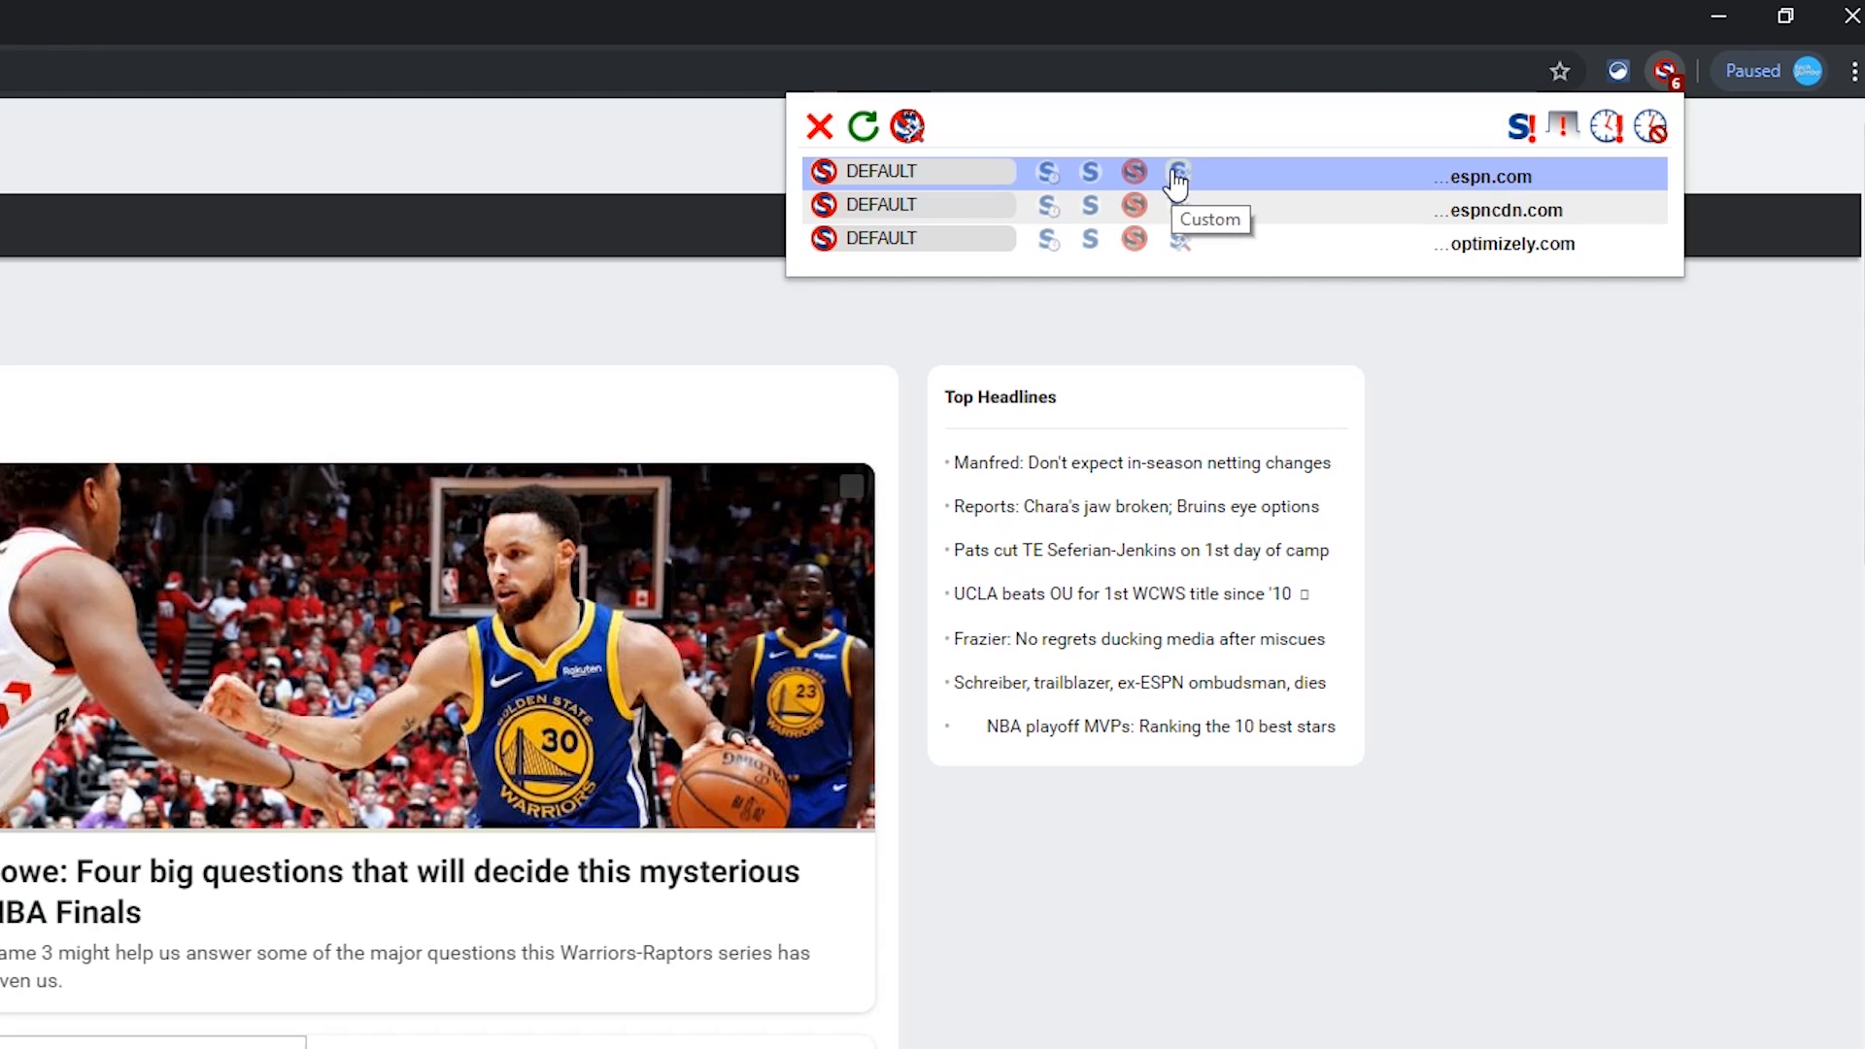
{"action": "left_click", "coordinate": [1177, 171]}
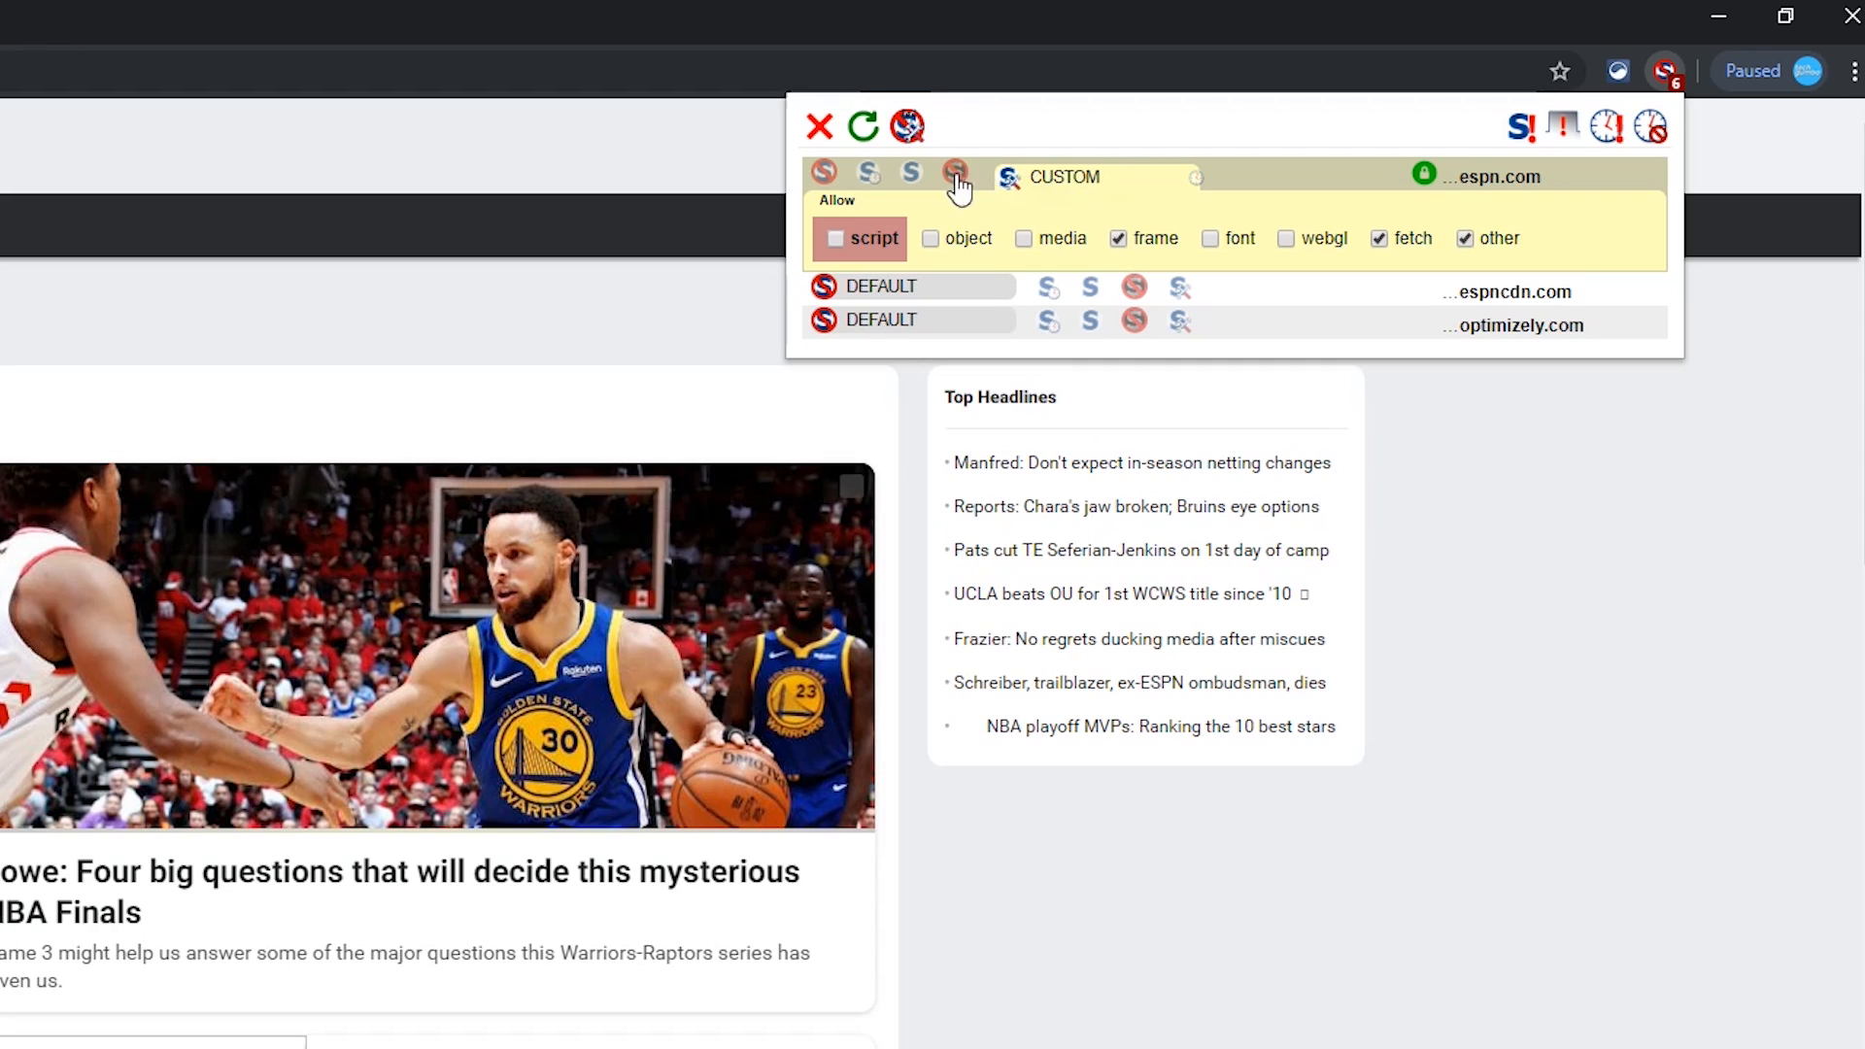
{"action": "left_click", "coordinate": [956, 175]}
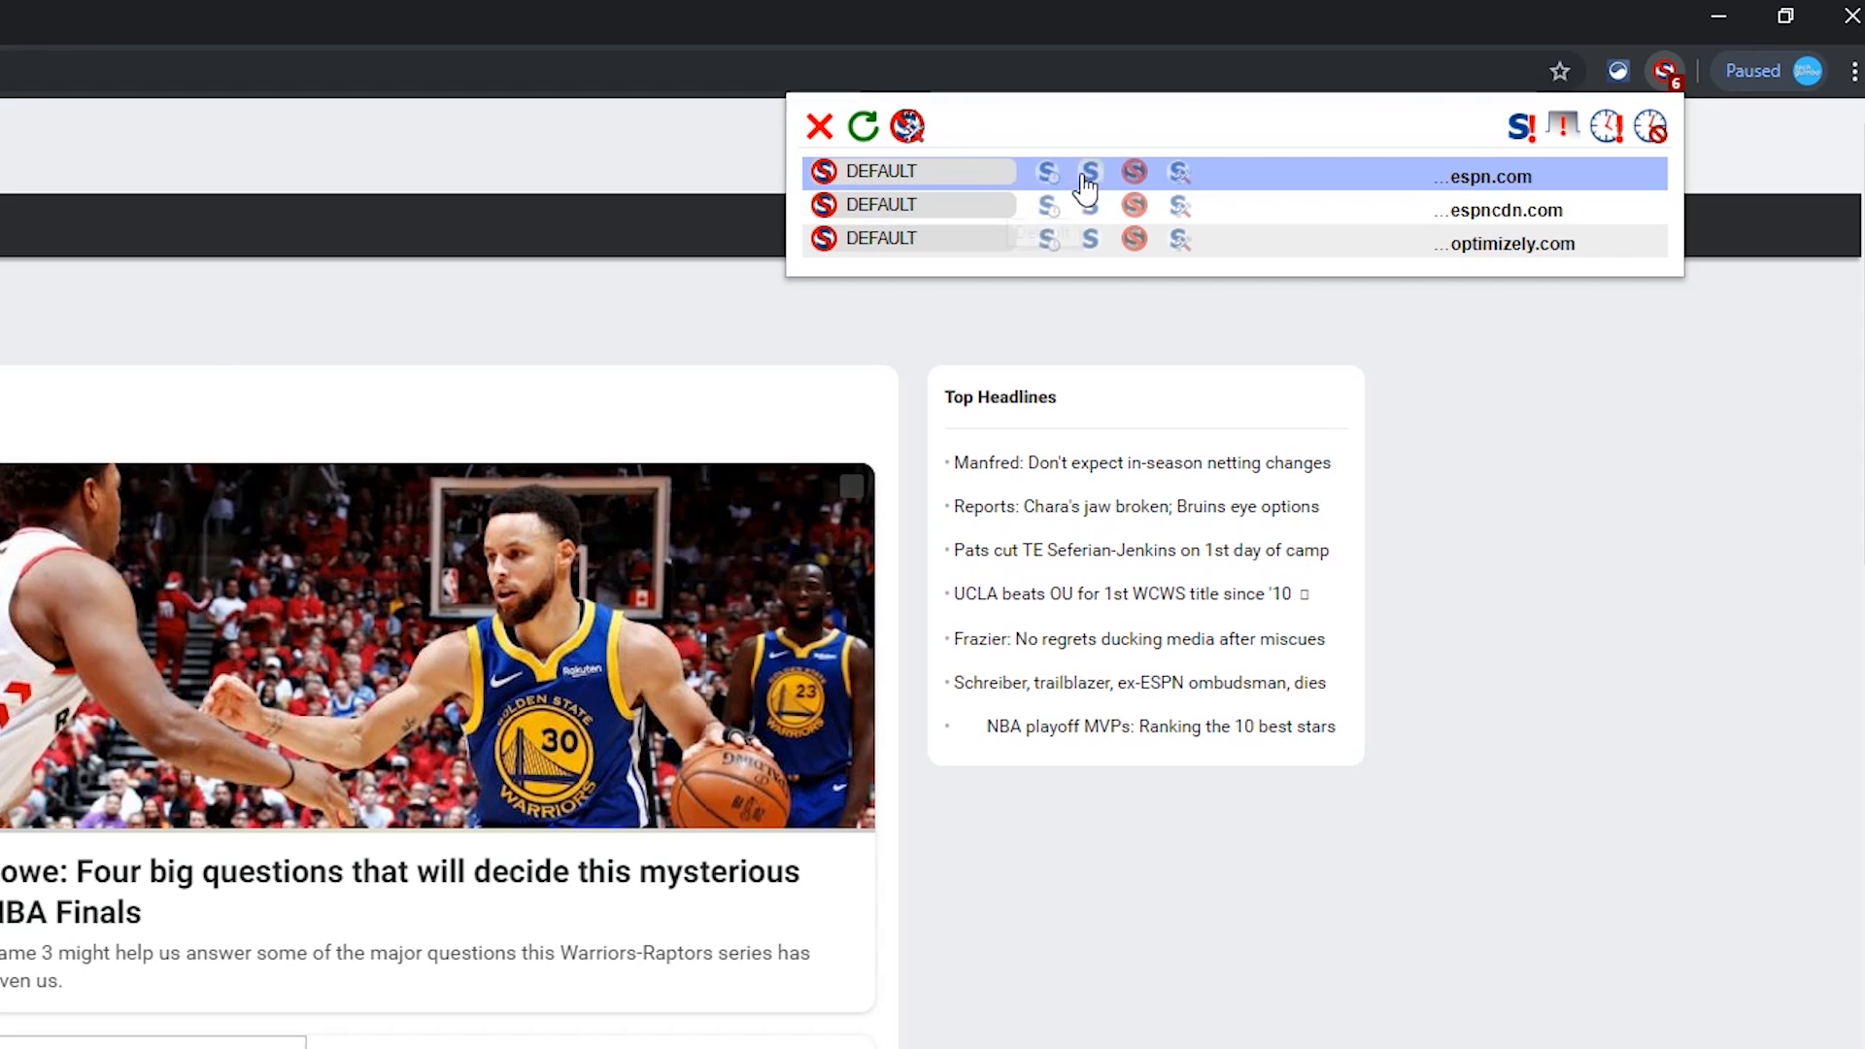
{"action": "mouse_move", "coordinate": [1088, 177]}
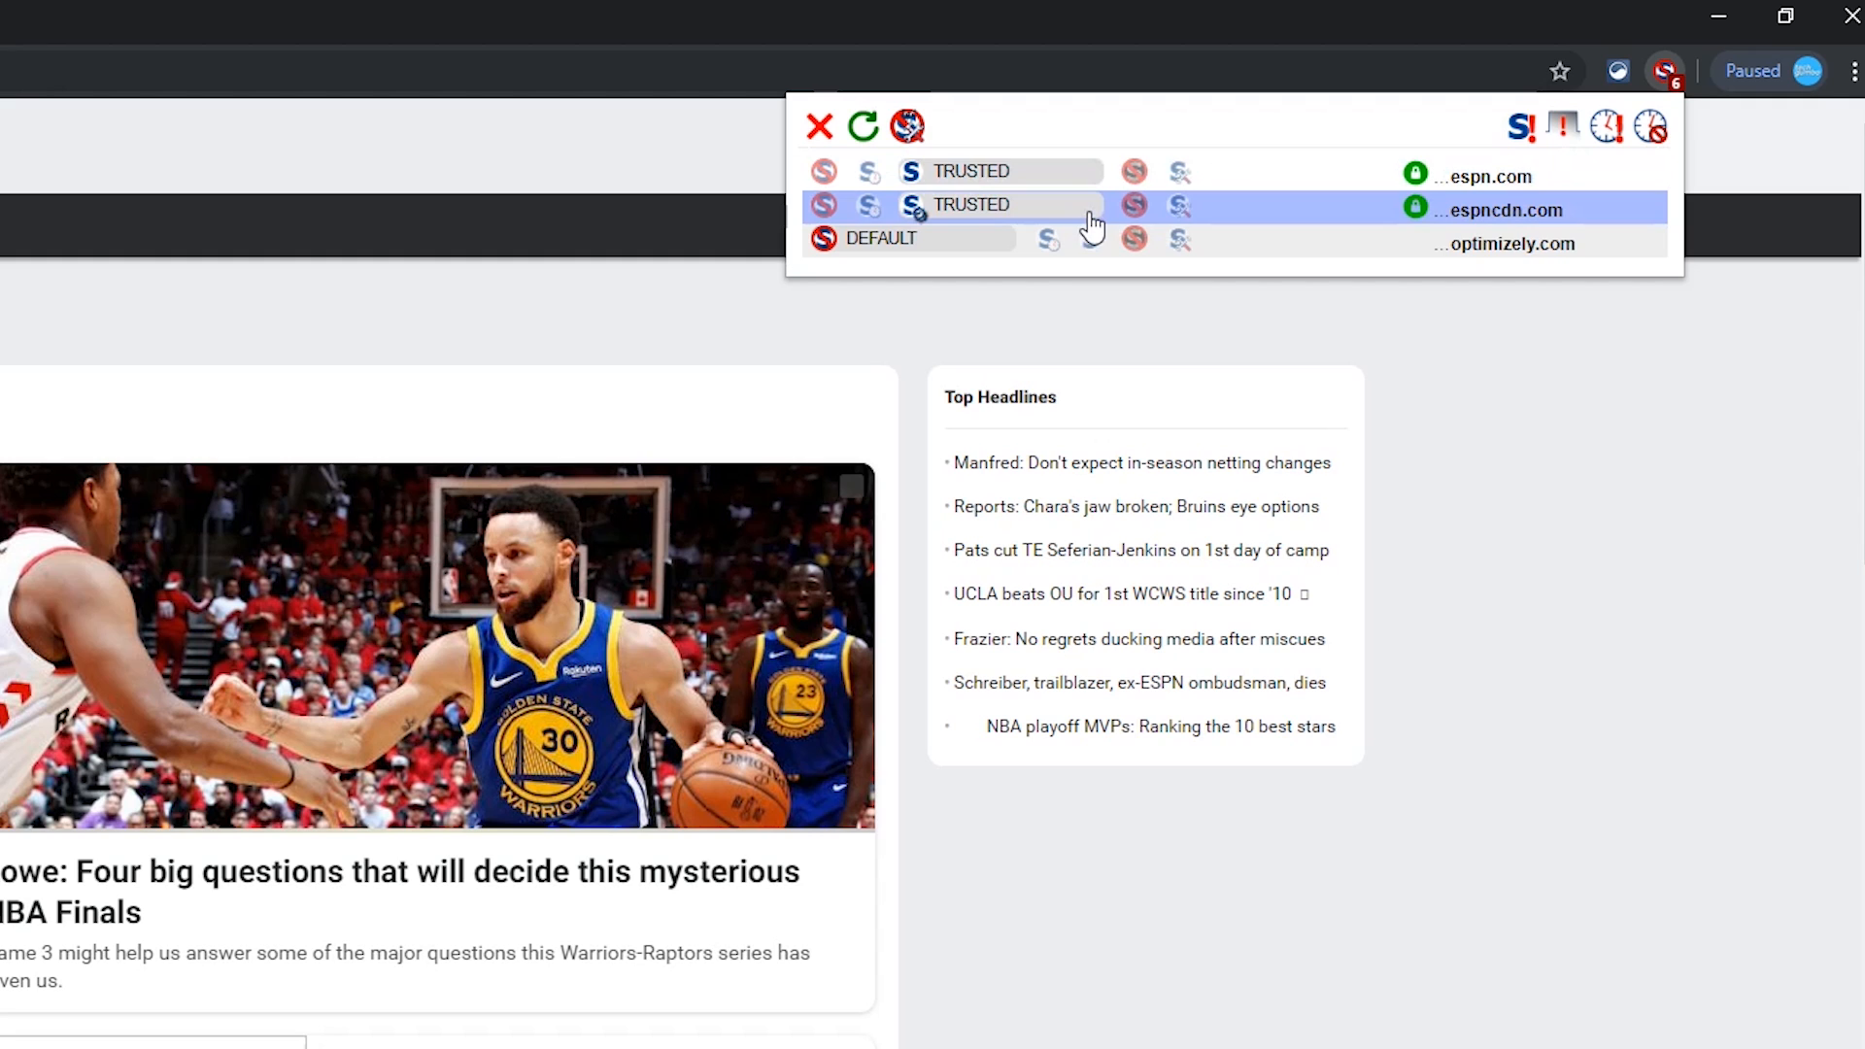
{"action": "mouse_move", "coordinate": [859, 128]}
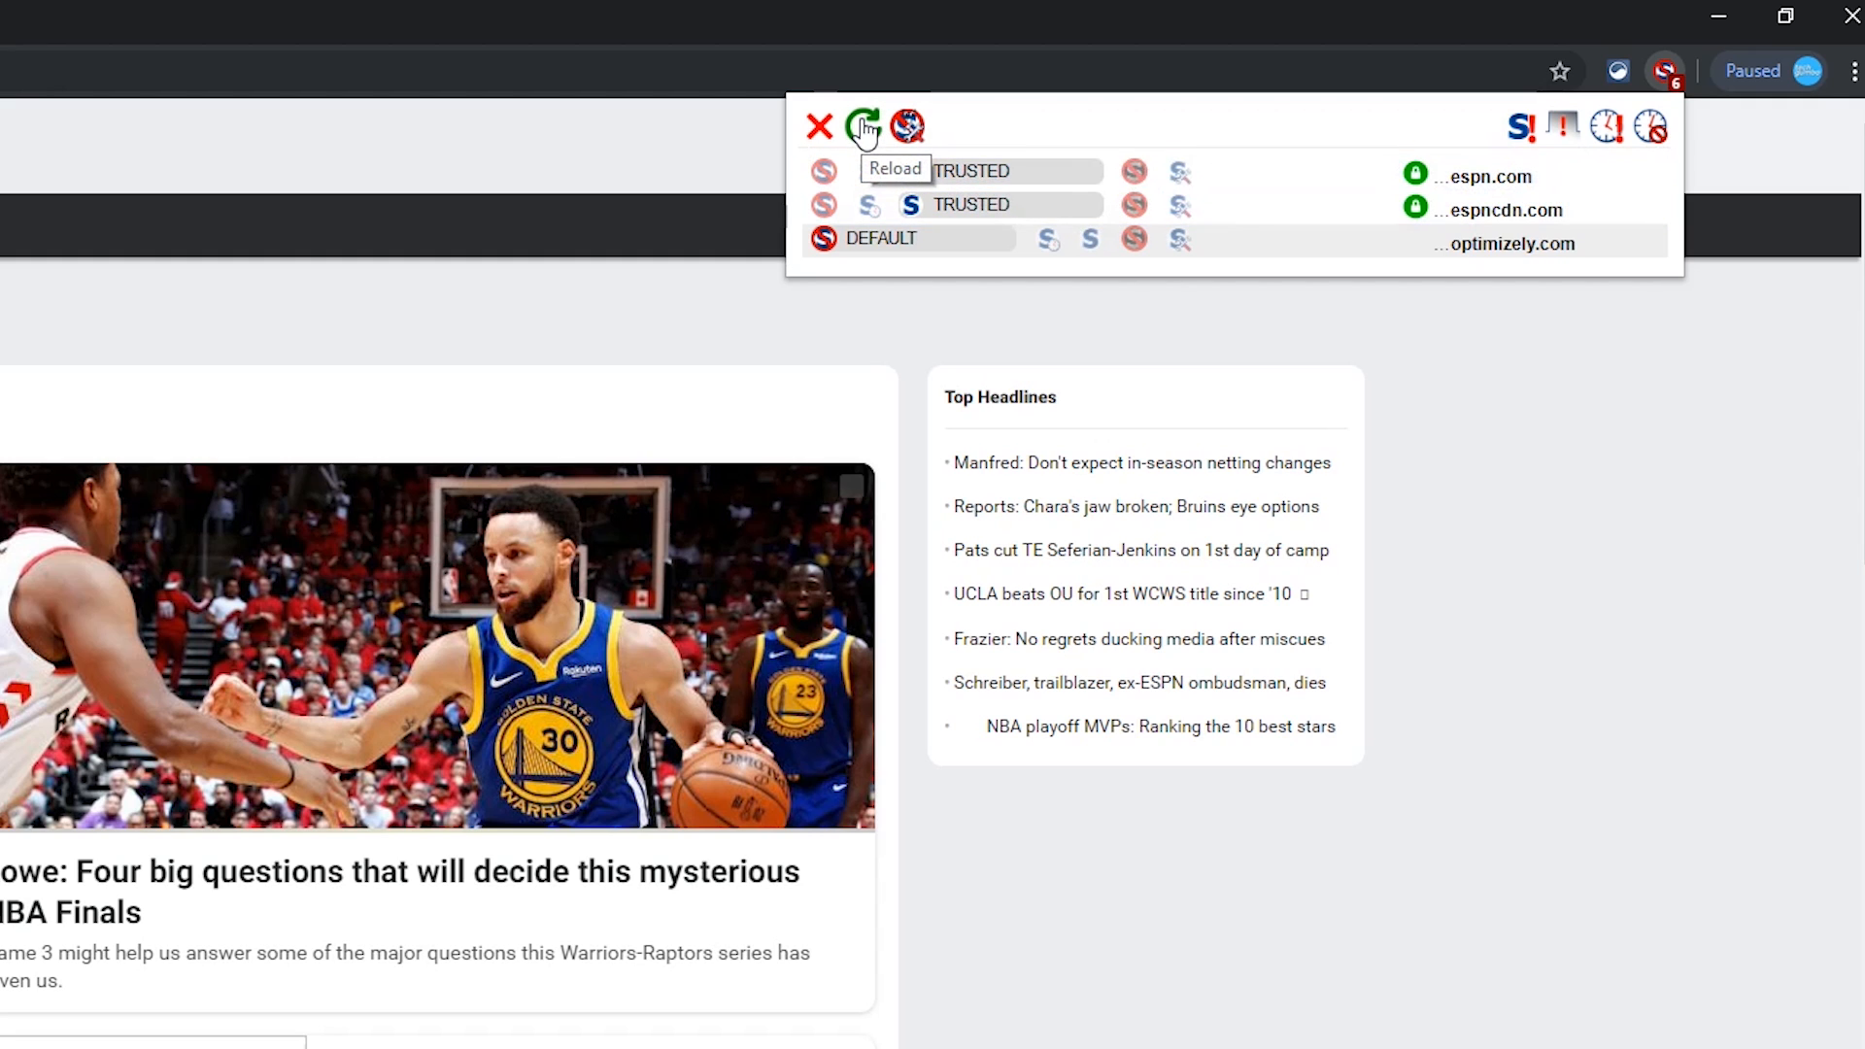
Step: Reload ESPN with espn.com and espncdn.com trusted so scores and navigation load
{"action": "left_click", "coordinate": [858, 124]}
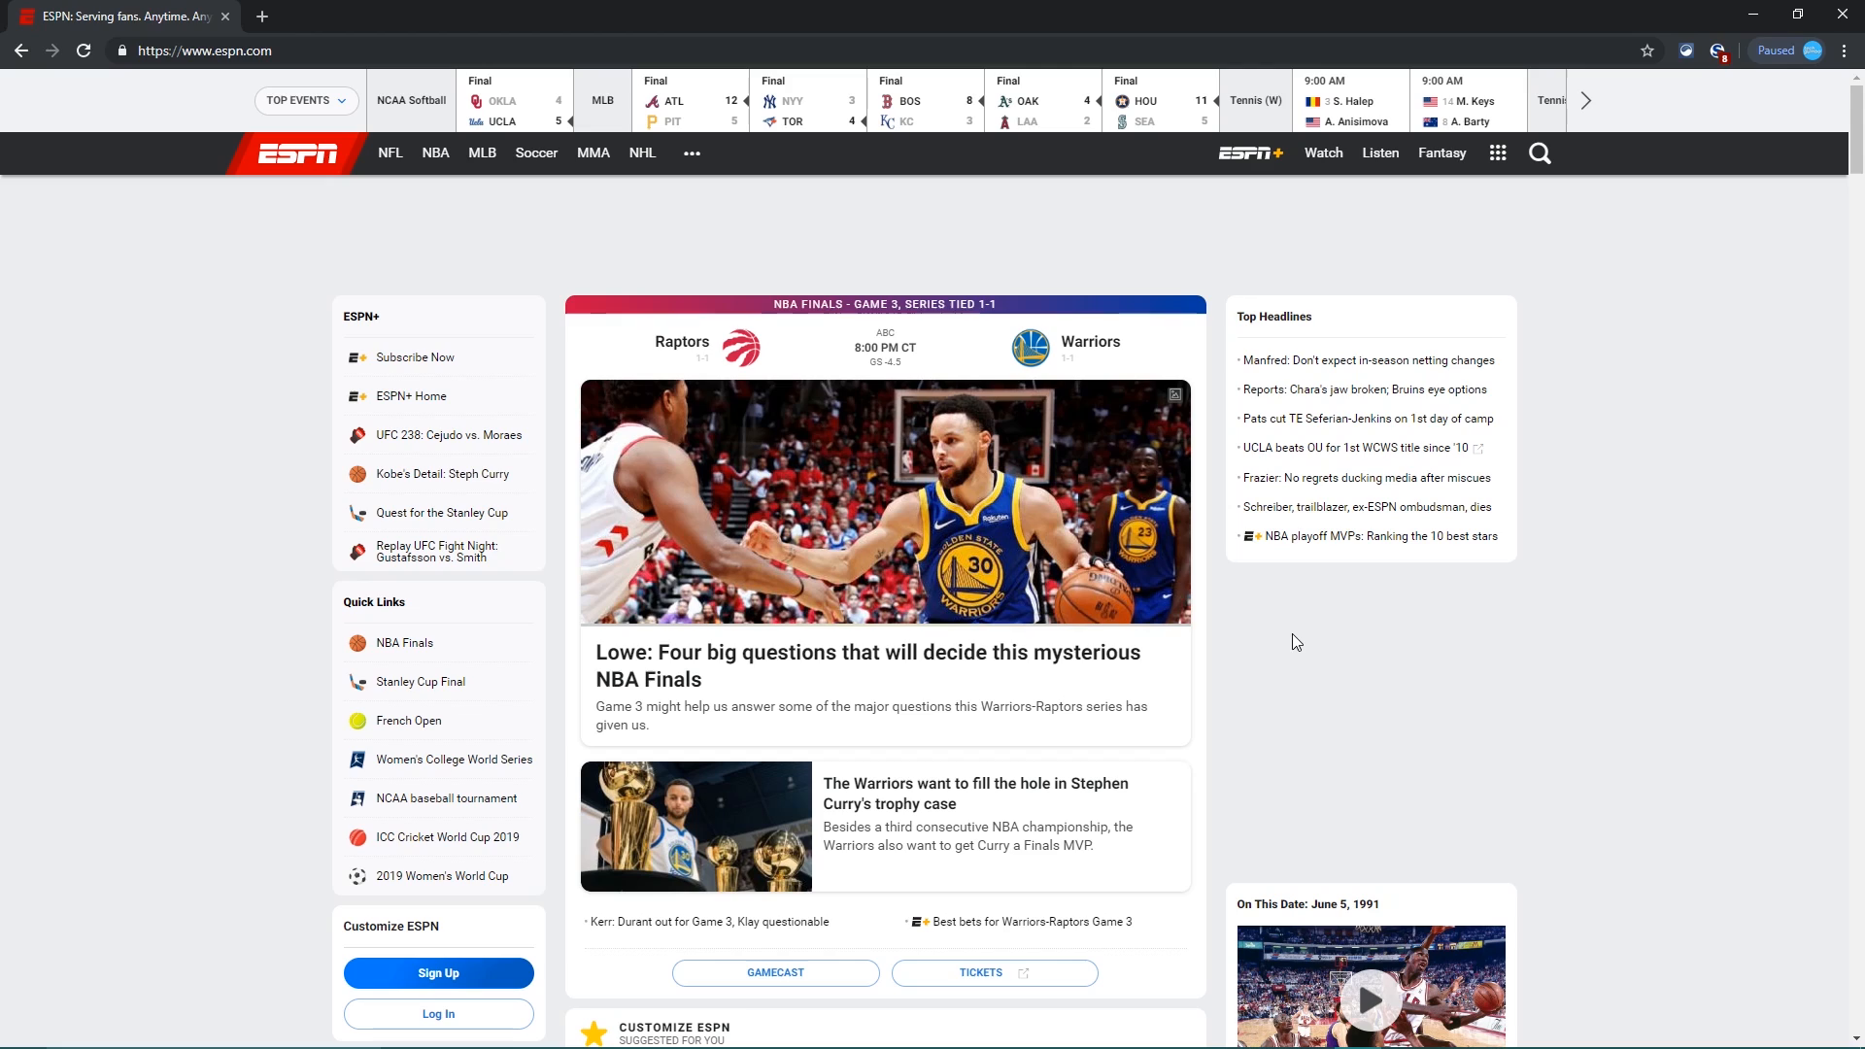
{"action": "mouse_move", "coordinate": [1057, 108]}
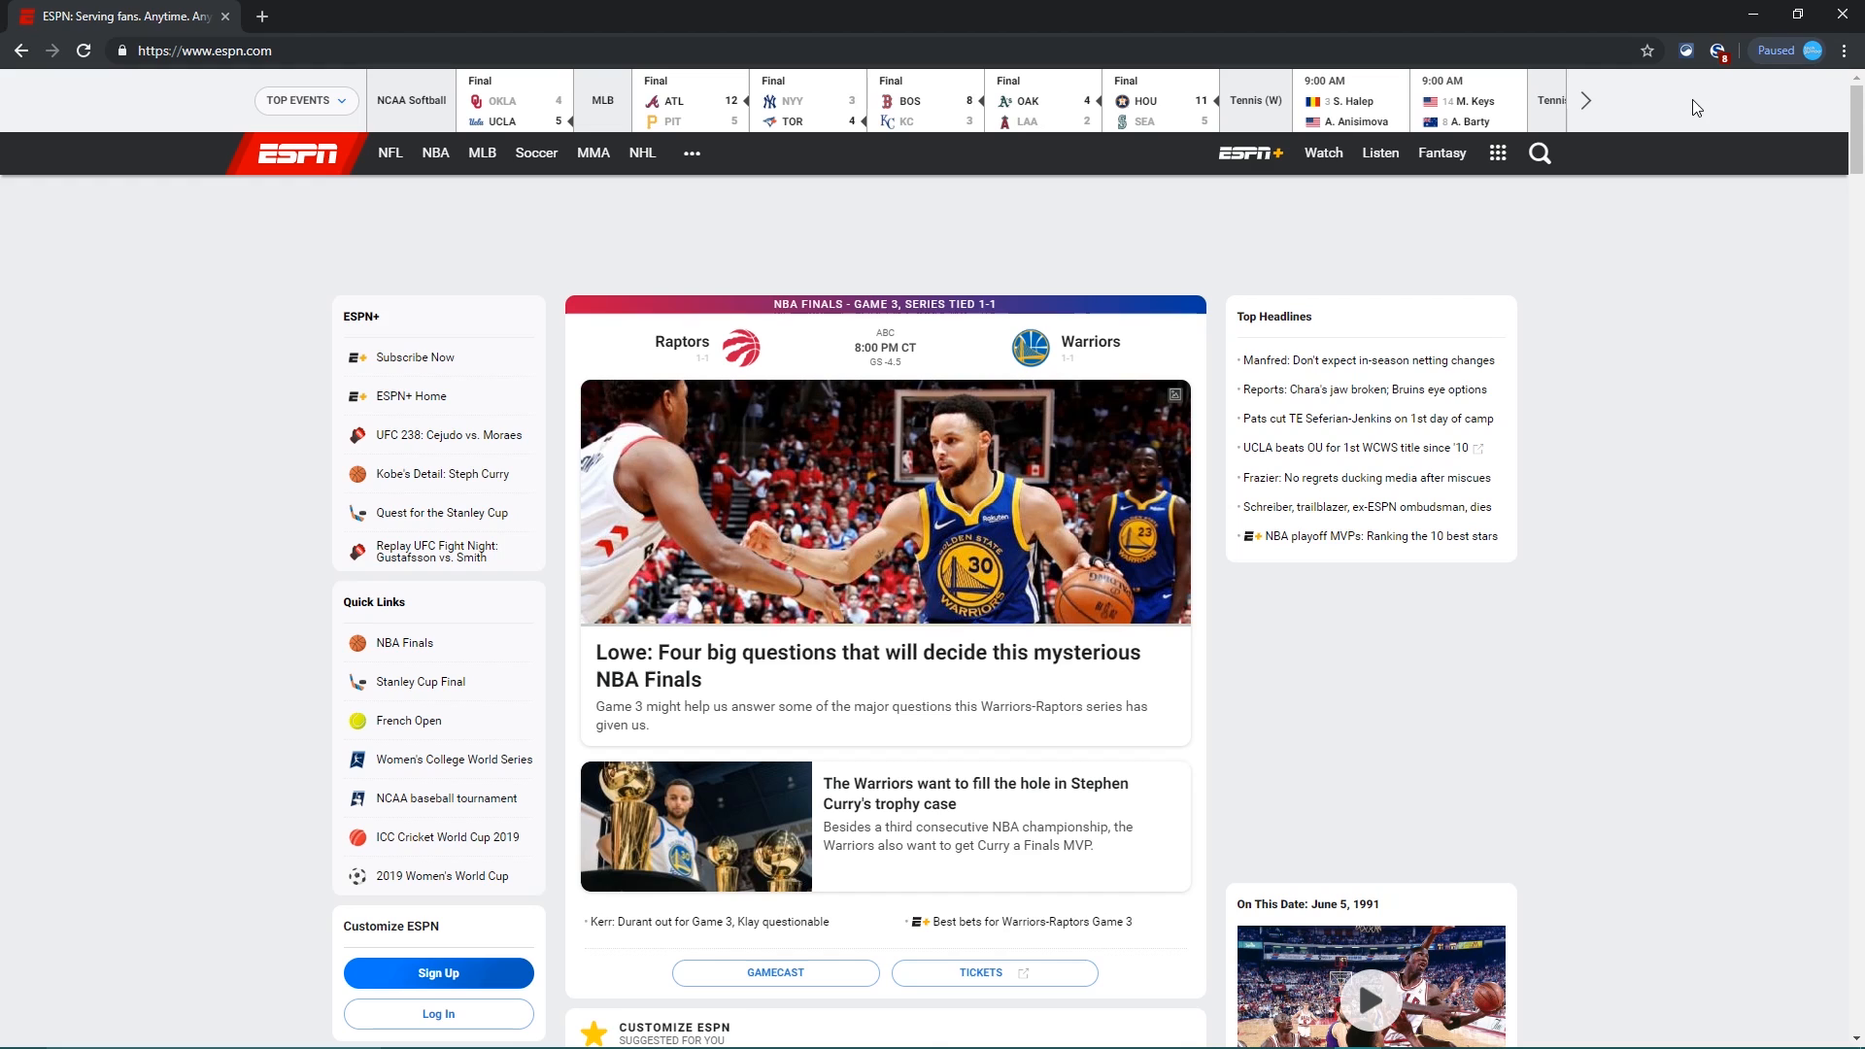
Step: Reveal NoScript's ten ESPN script sources, with espn.com and espncdn.com trusted
{"action": "left_click", "coordinate": [1713, 51]}
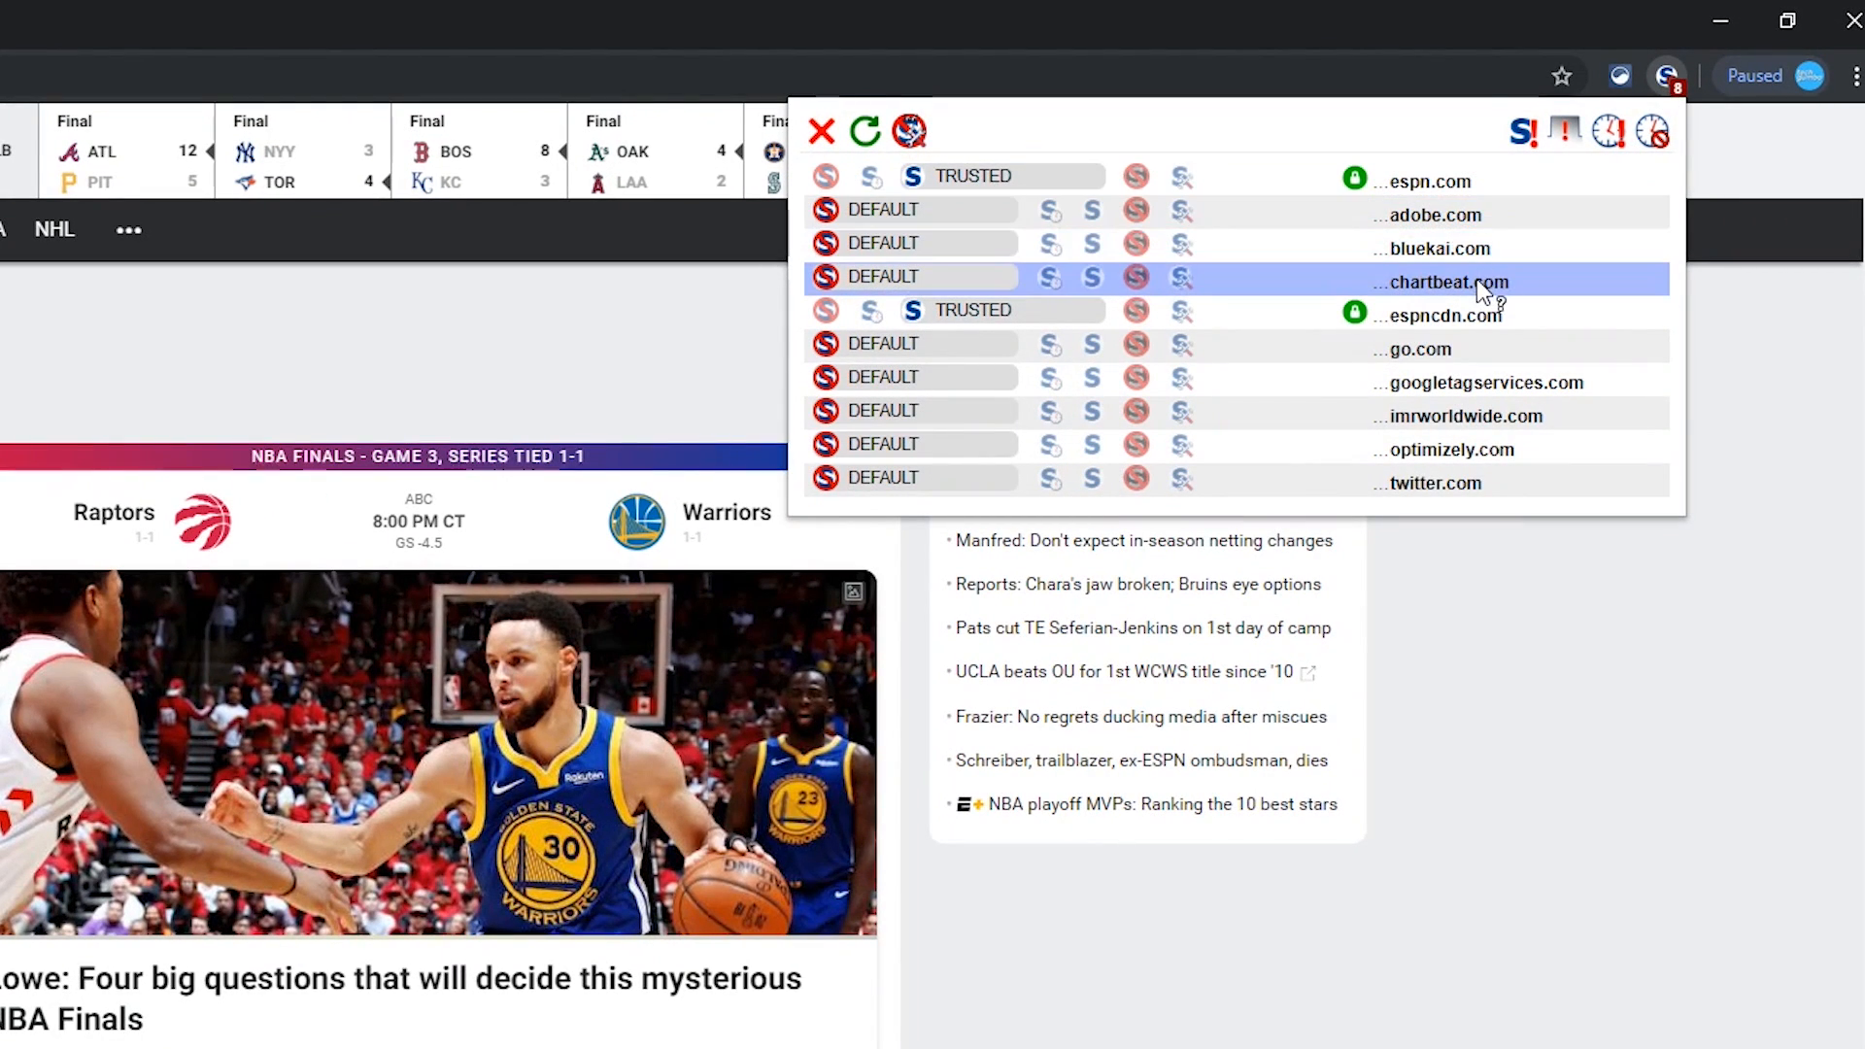
{"action": "mouse_move", "coordinate": [1458, 457]}
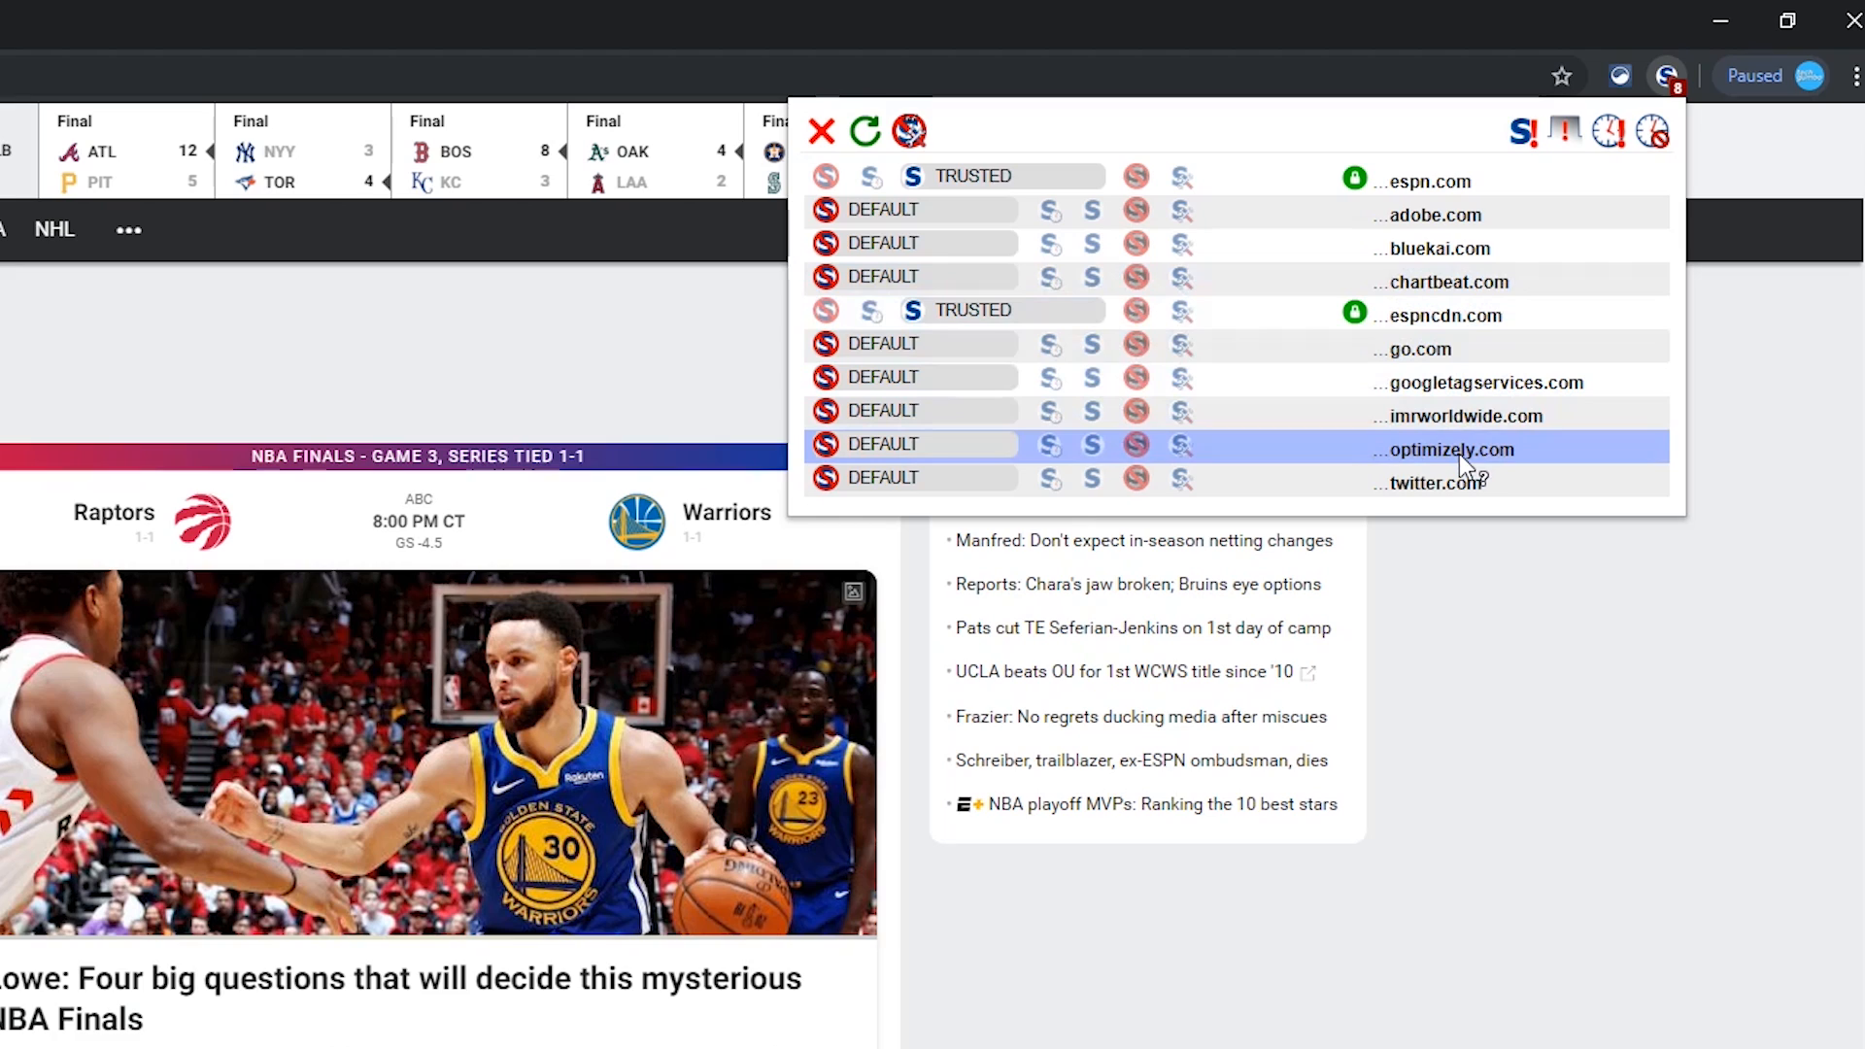